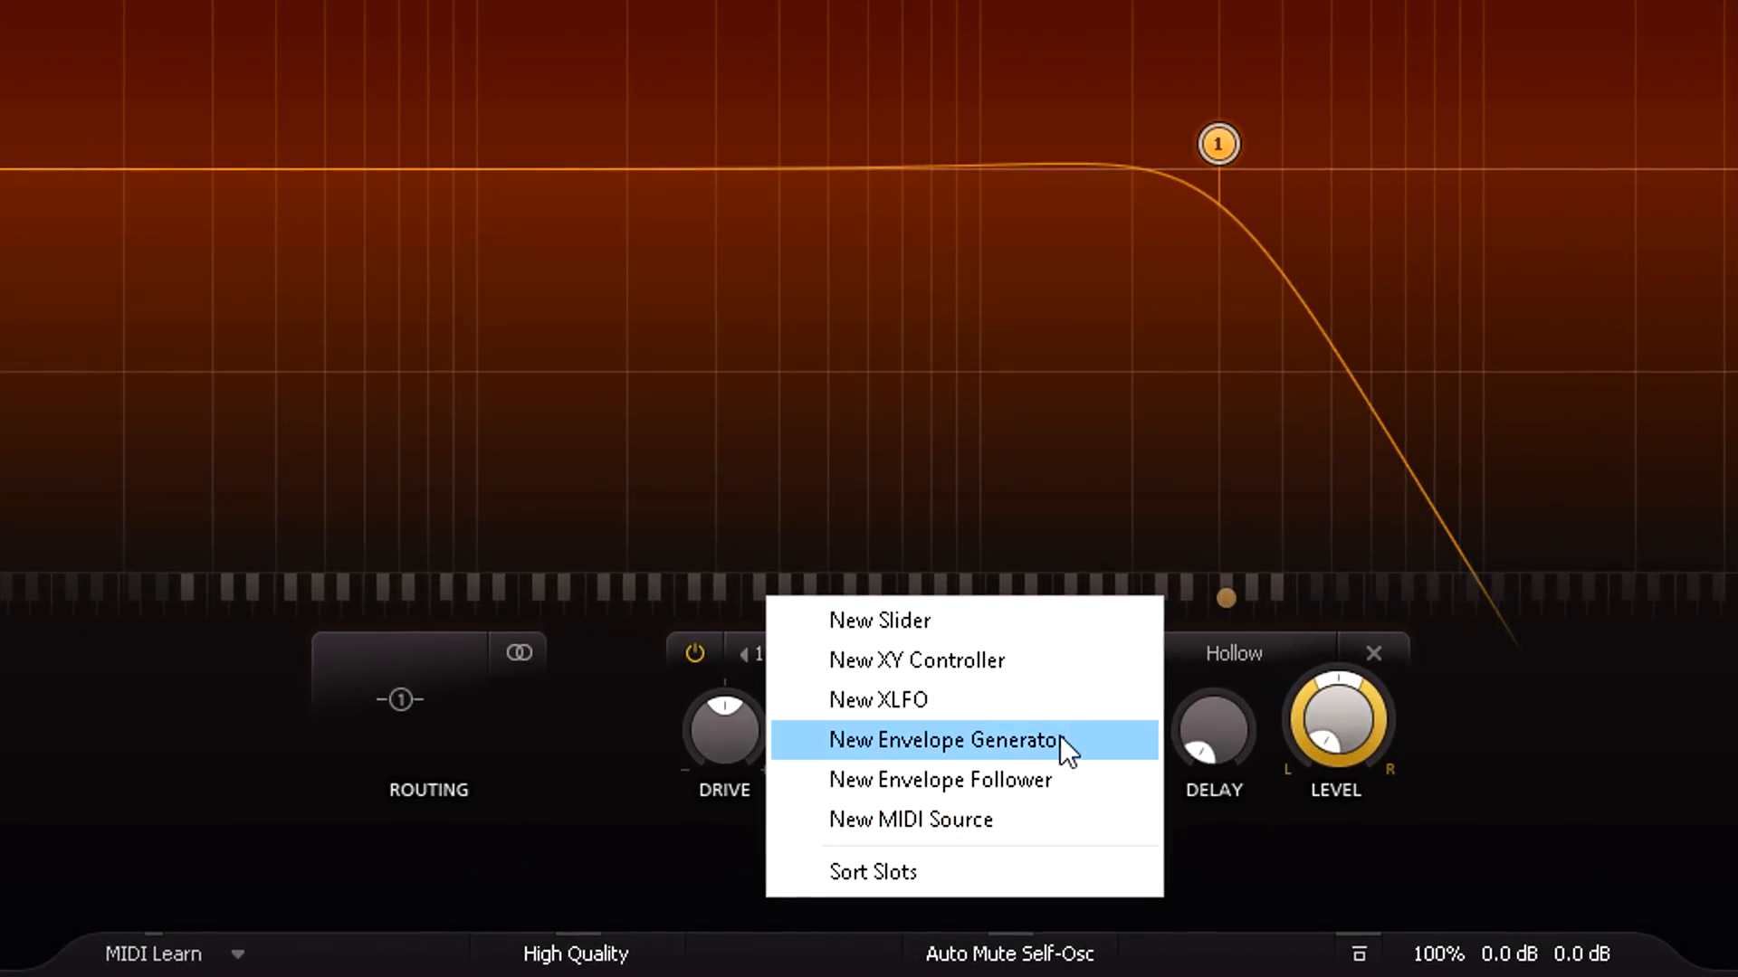
Add envelope generator EG 1 and hide its extra threshold settings
click(941, 740)
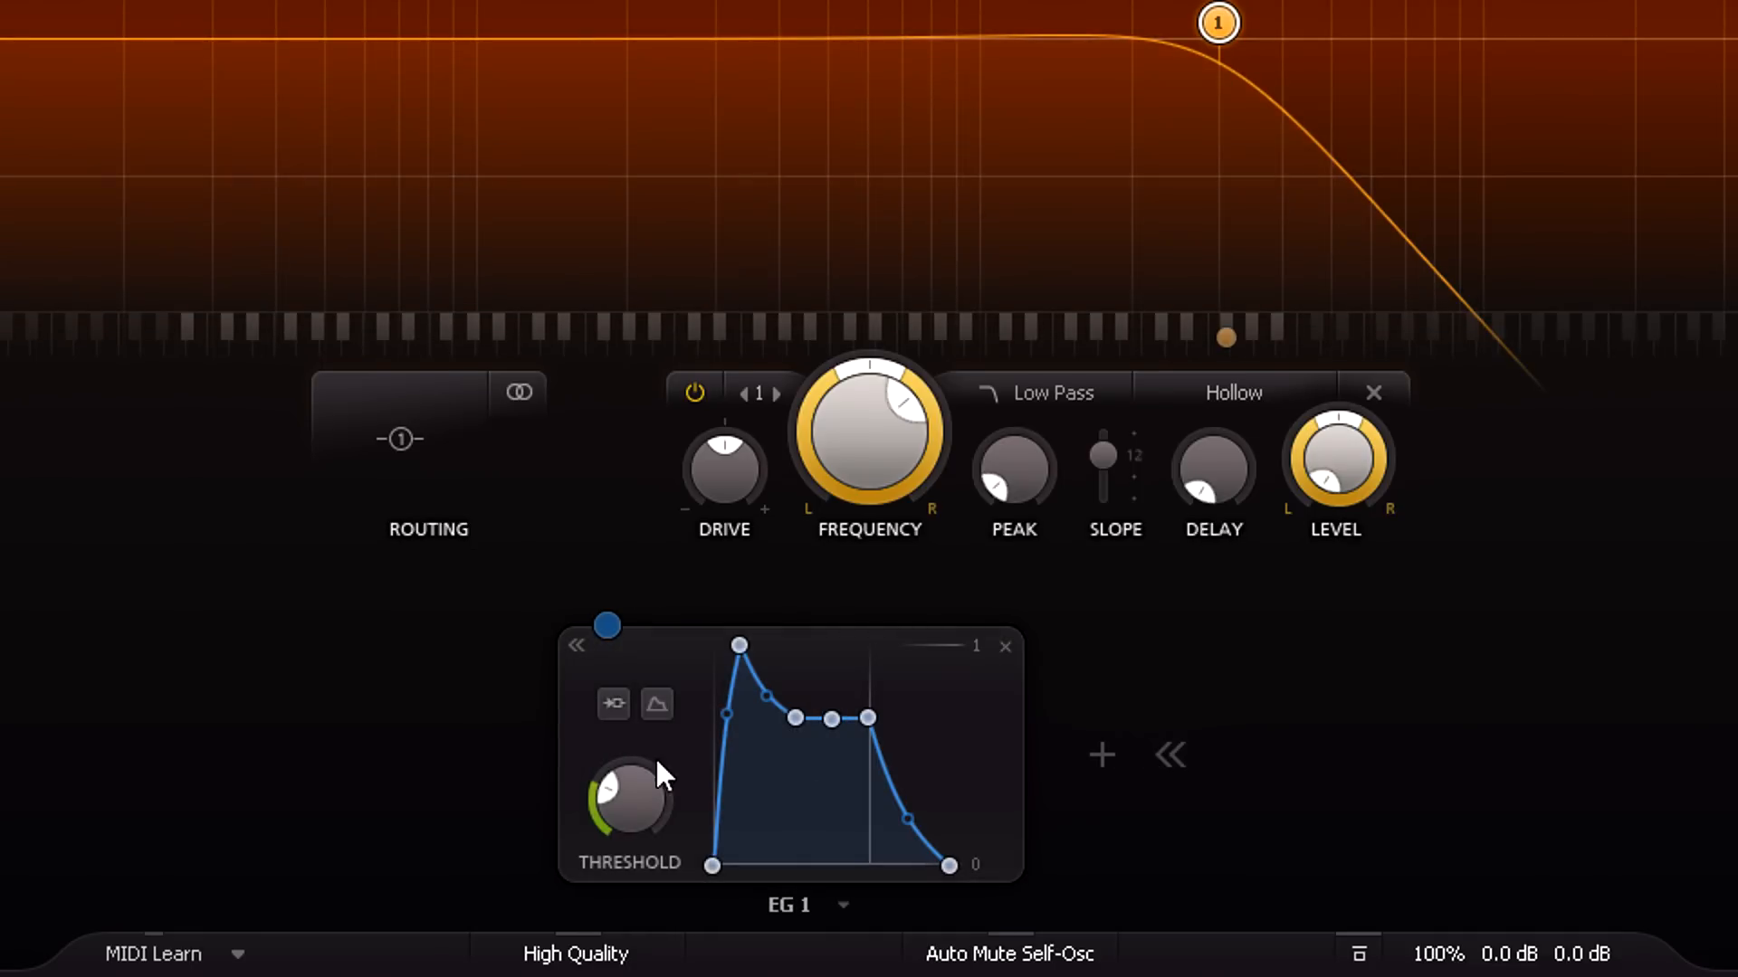
click(613, 702)
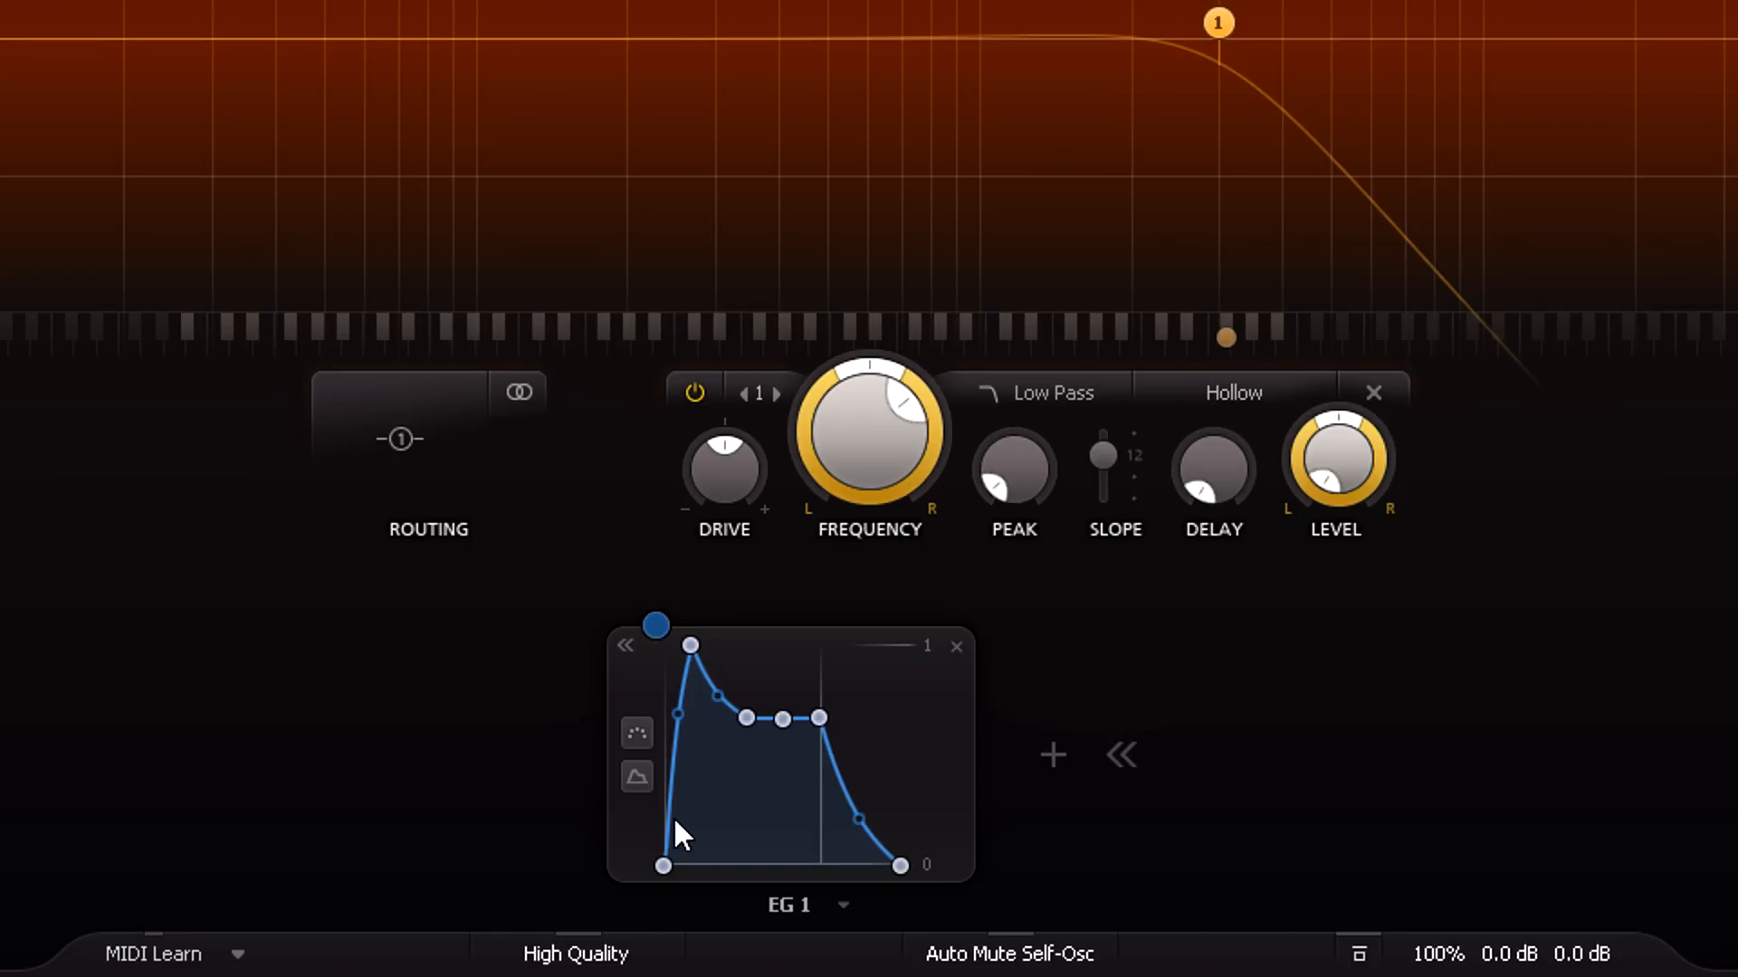
mouse_move(155, 954)
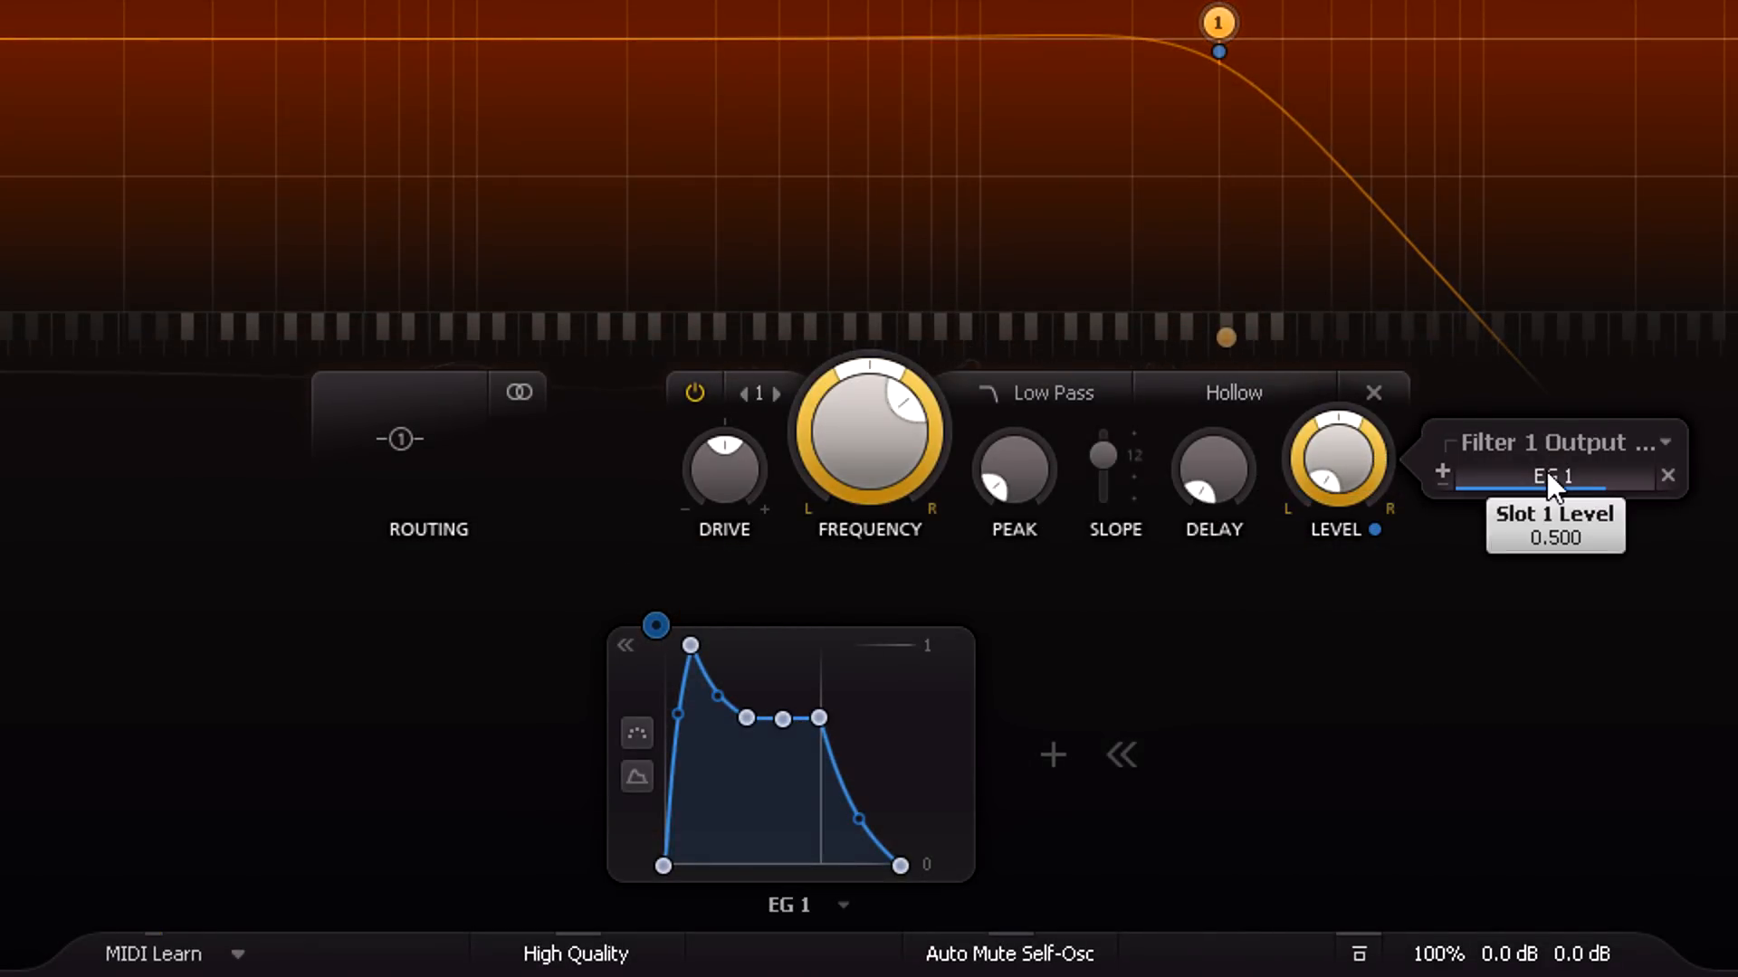
mouse_move(1355, 559)
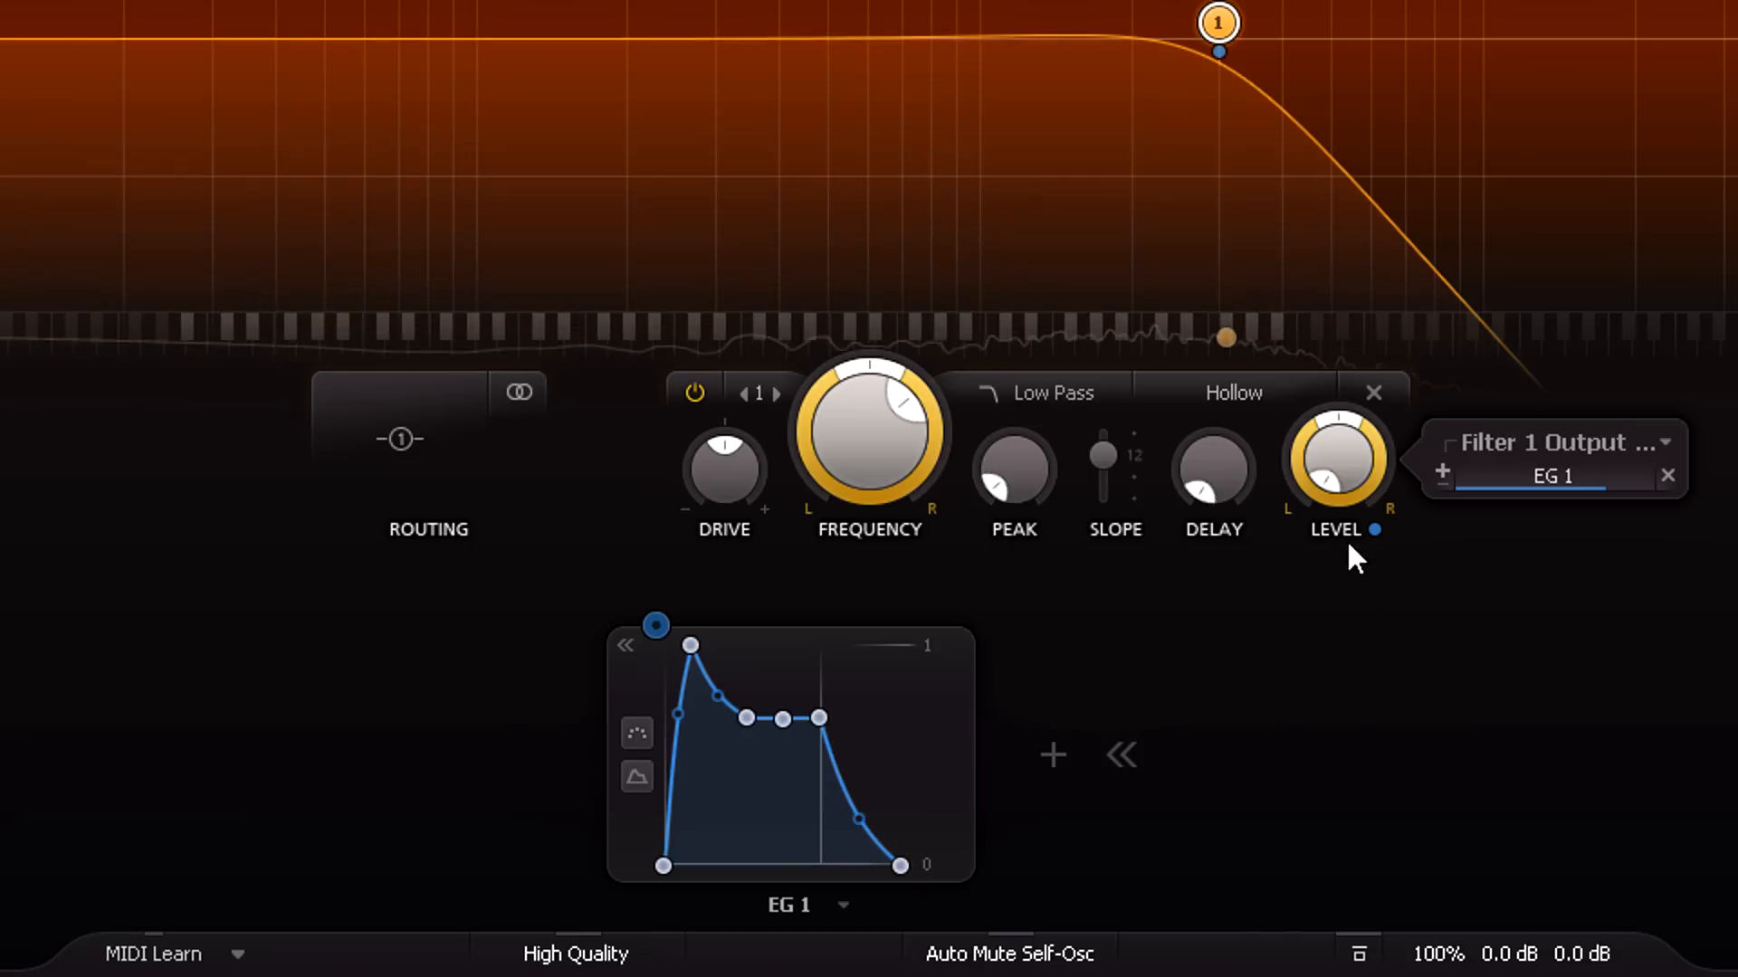
mouse_move(1341, 433)
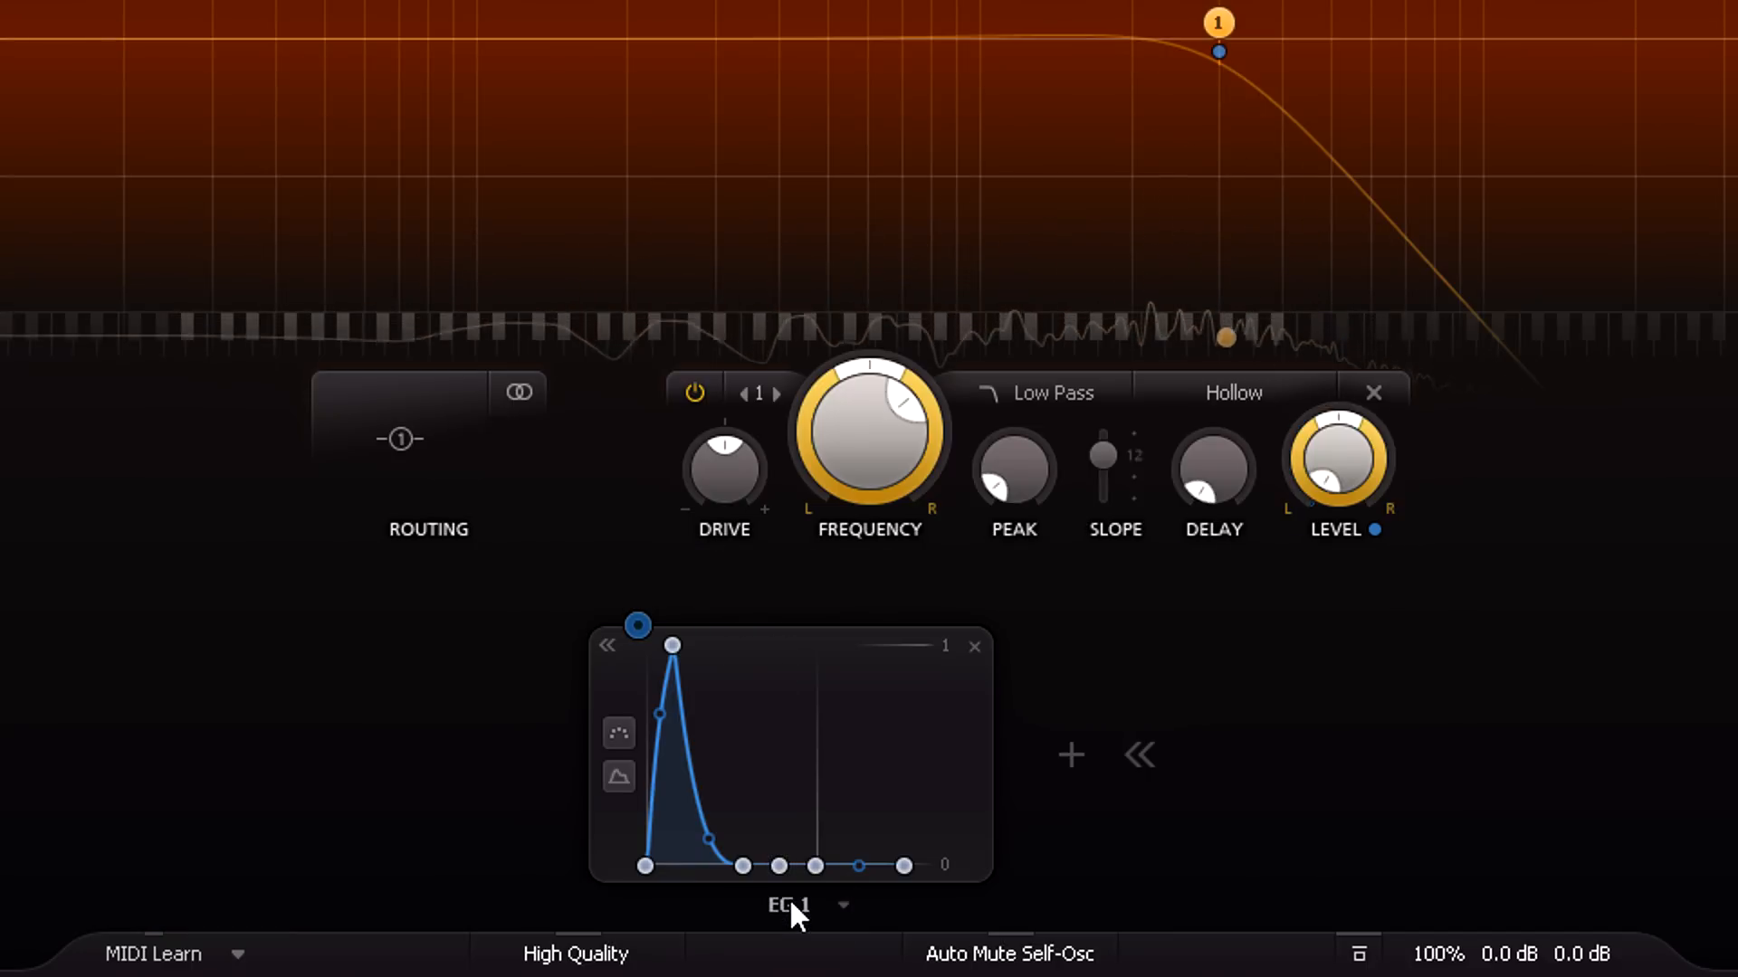
mouse_move(680, 893)
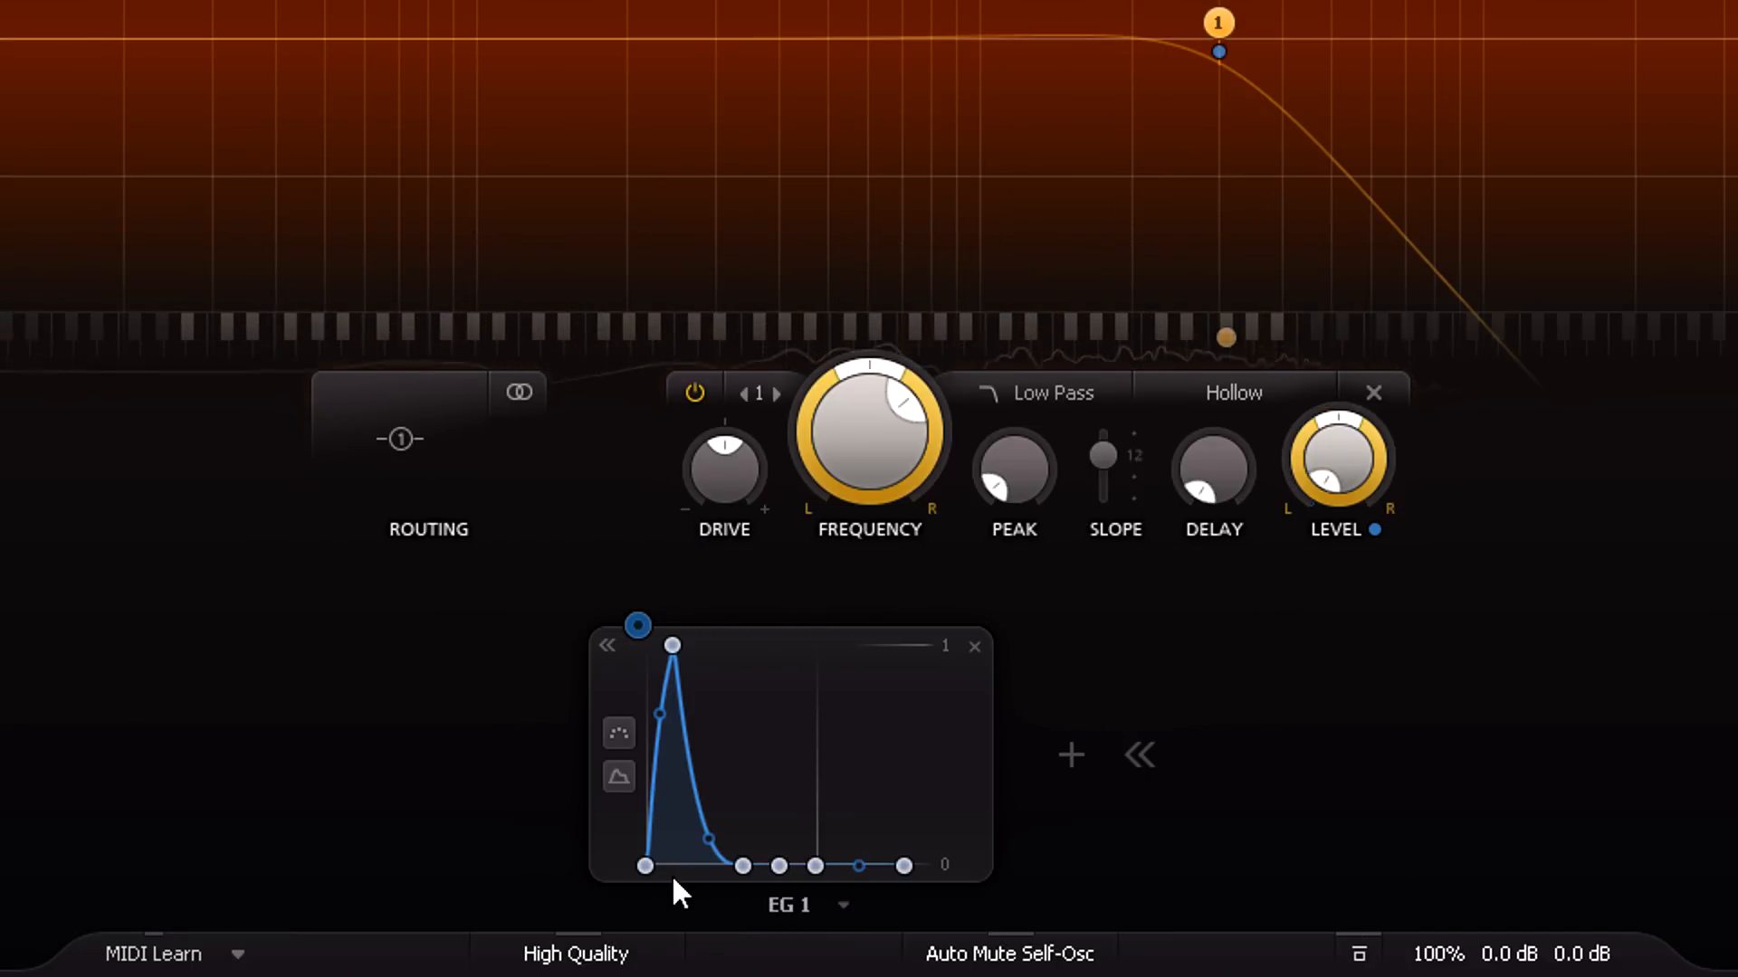
mouse_move(740, 895)
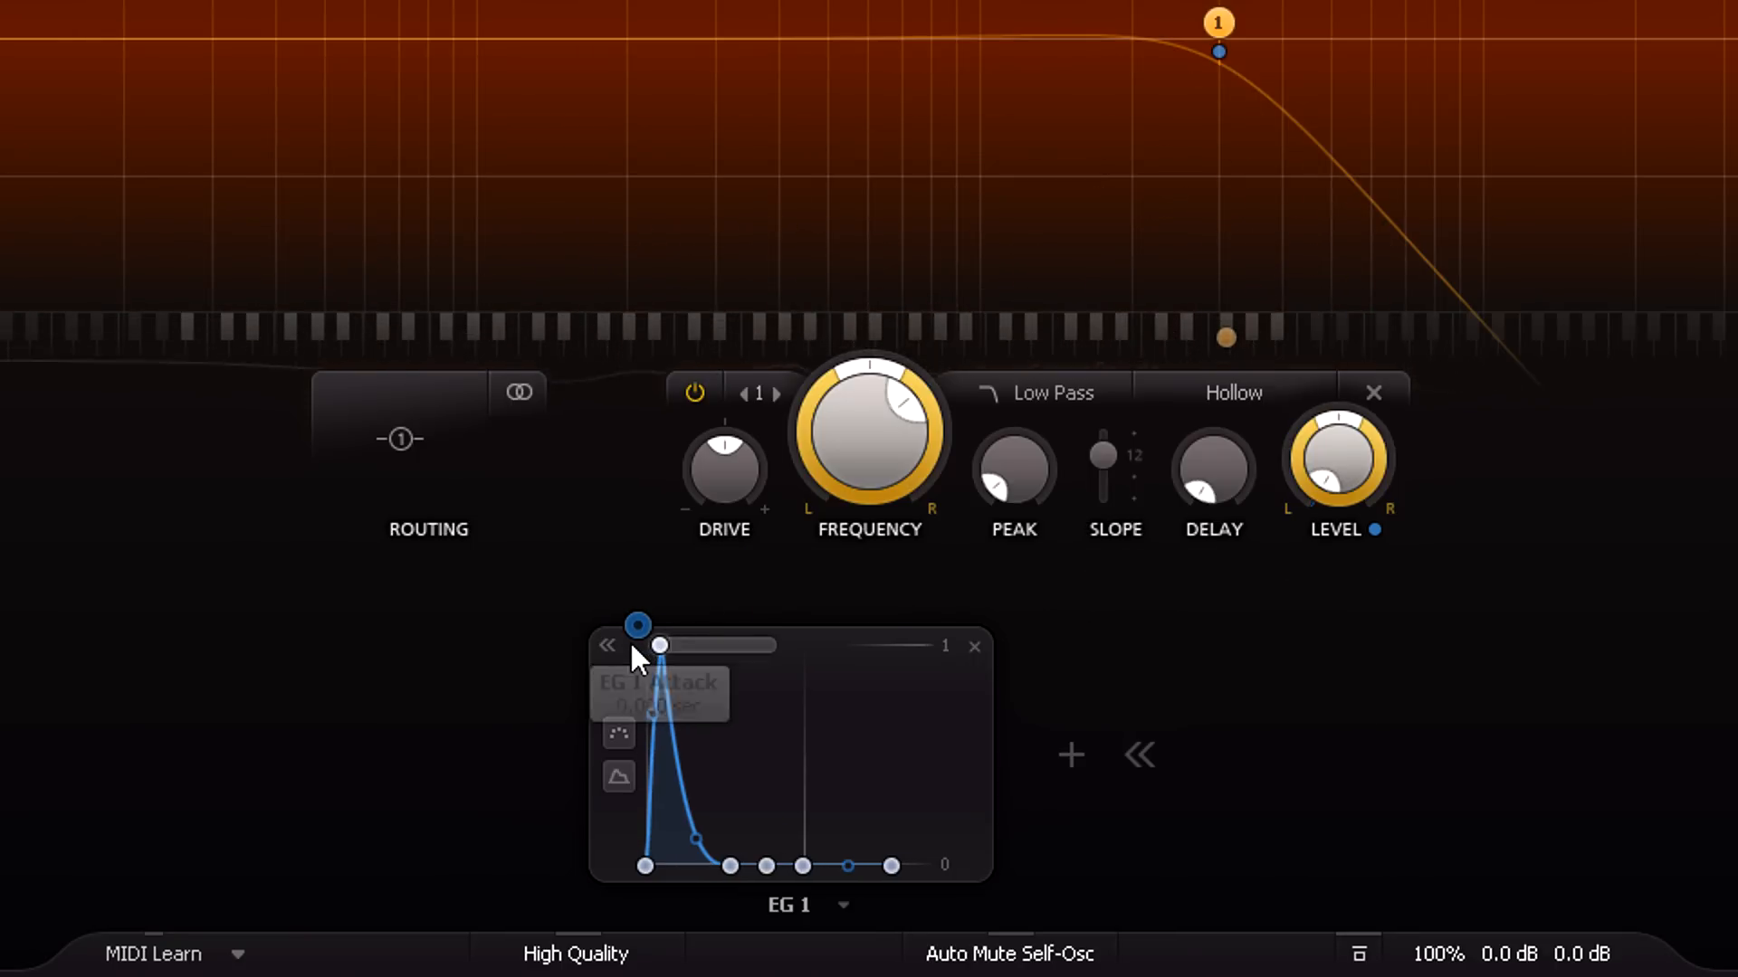
mouse_move(693, 746)
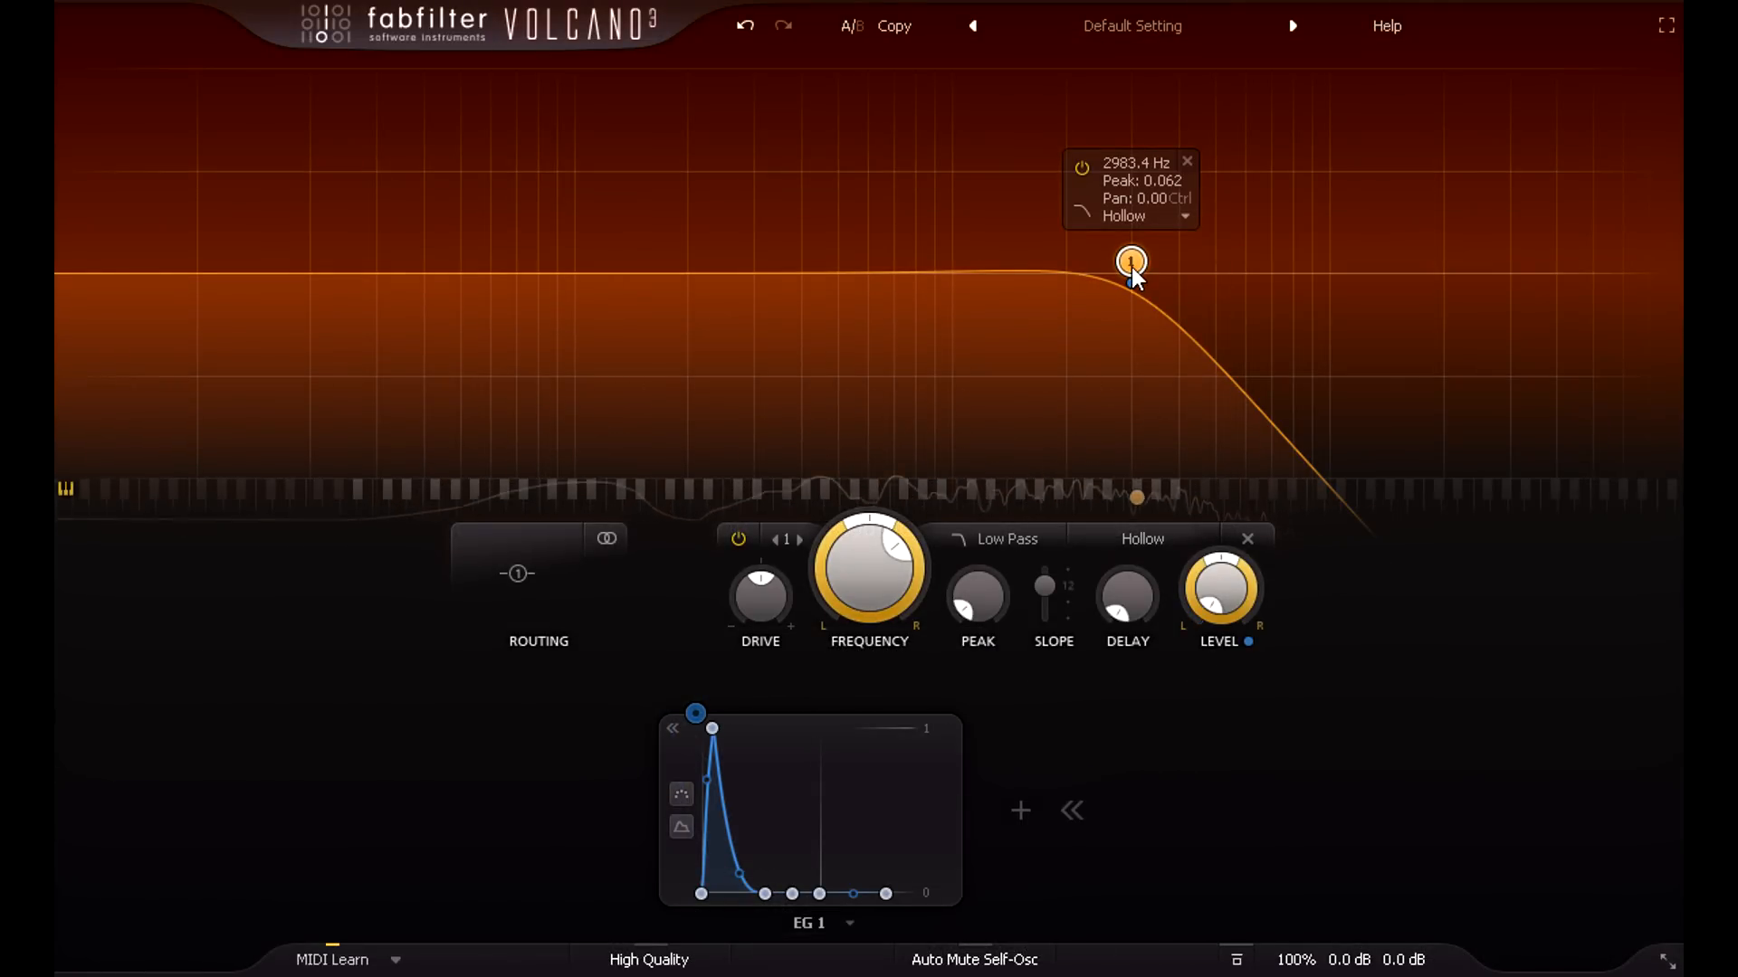
Make filter 1 a high pass near 206 Hz with a strong resonant peak of about 0.758
click(1003, 539)
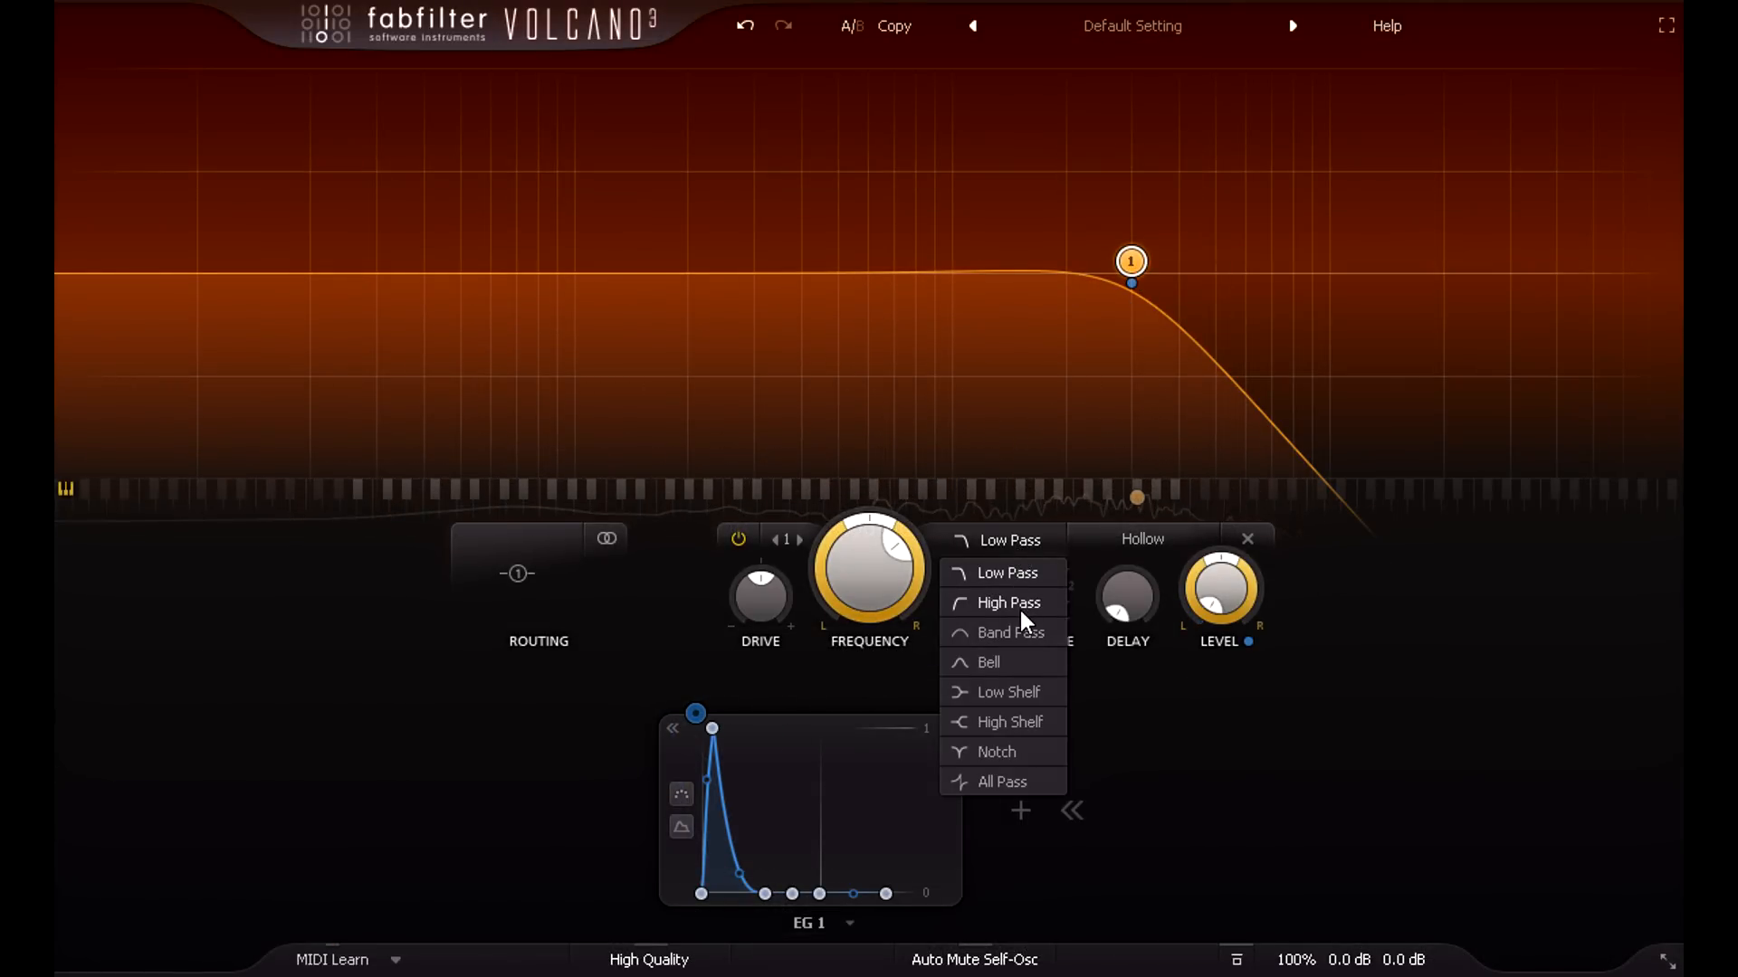
click(1008, 602)
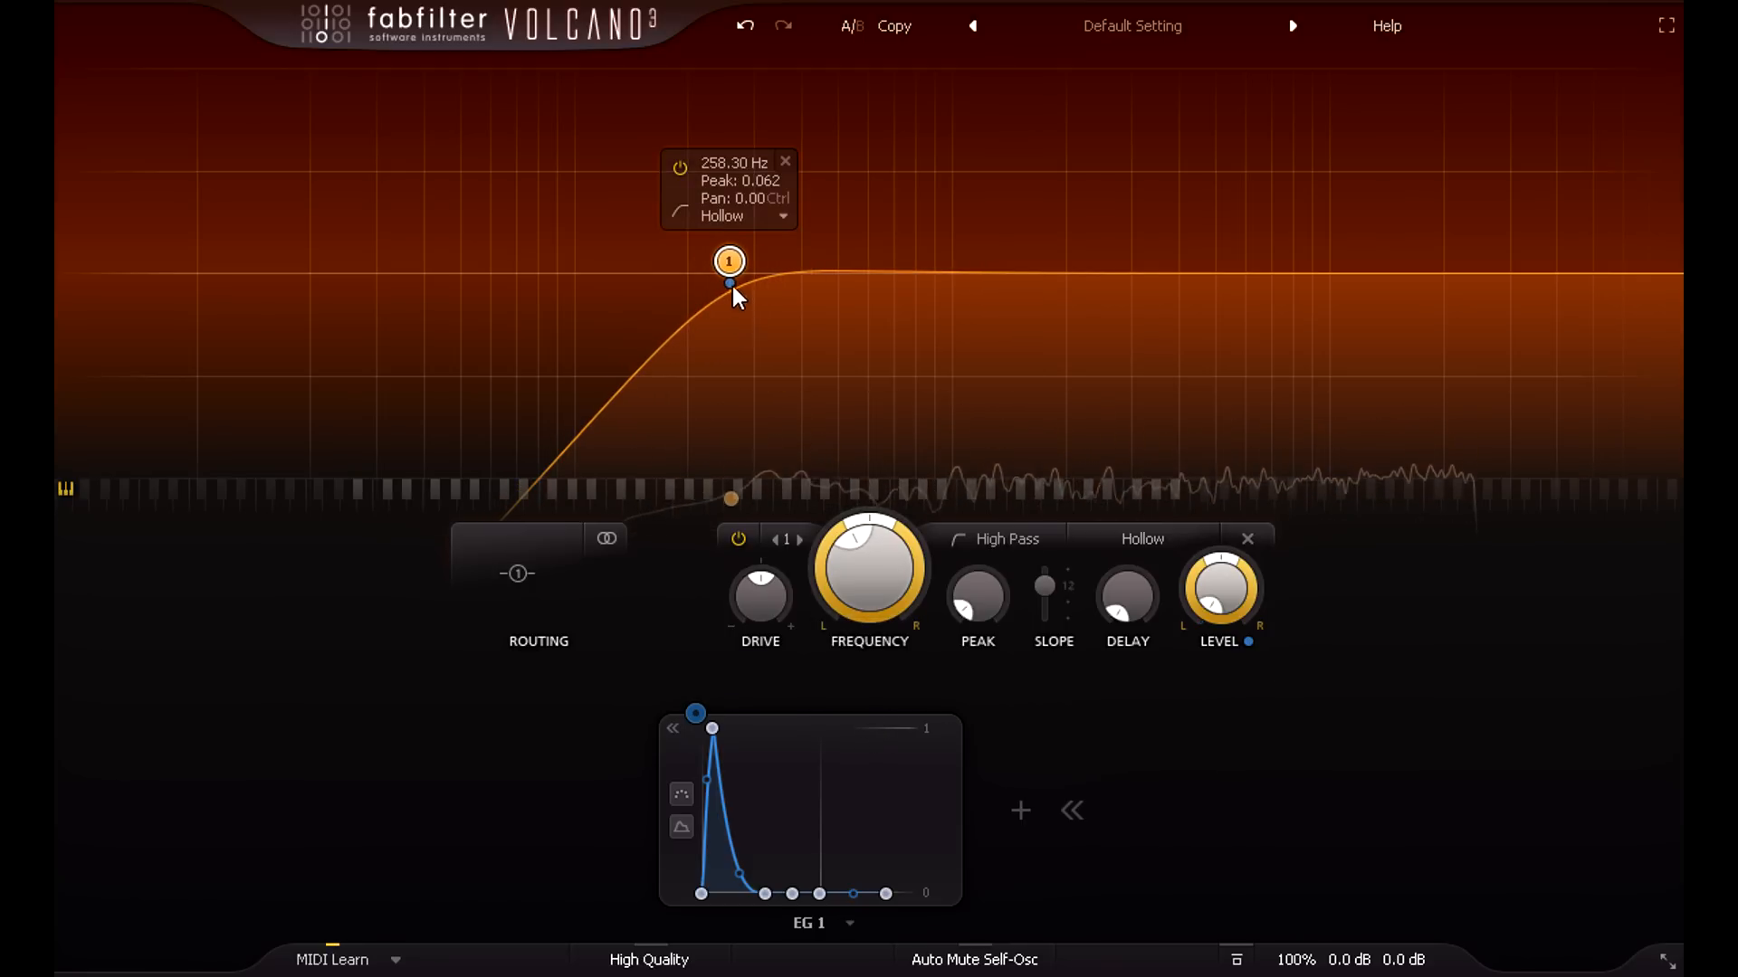
drag(729, 262, 704, 99)
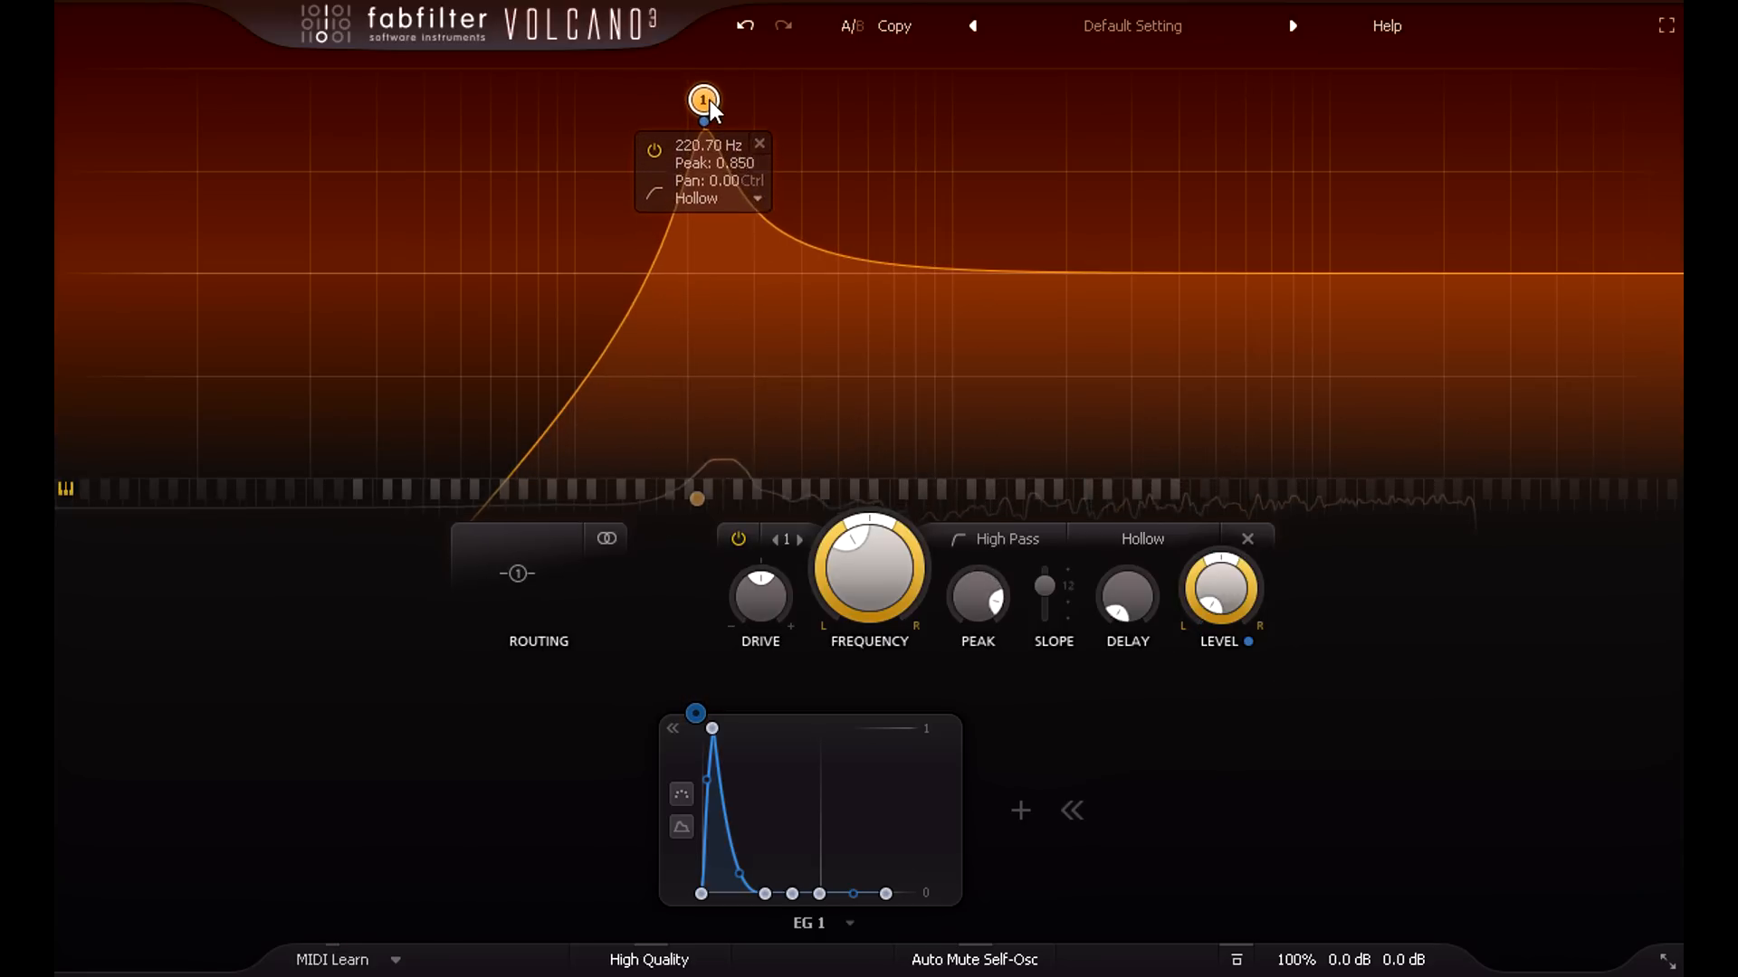
drag(703, 98, 705, 114)
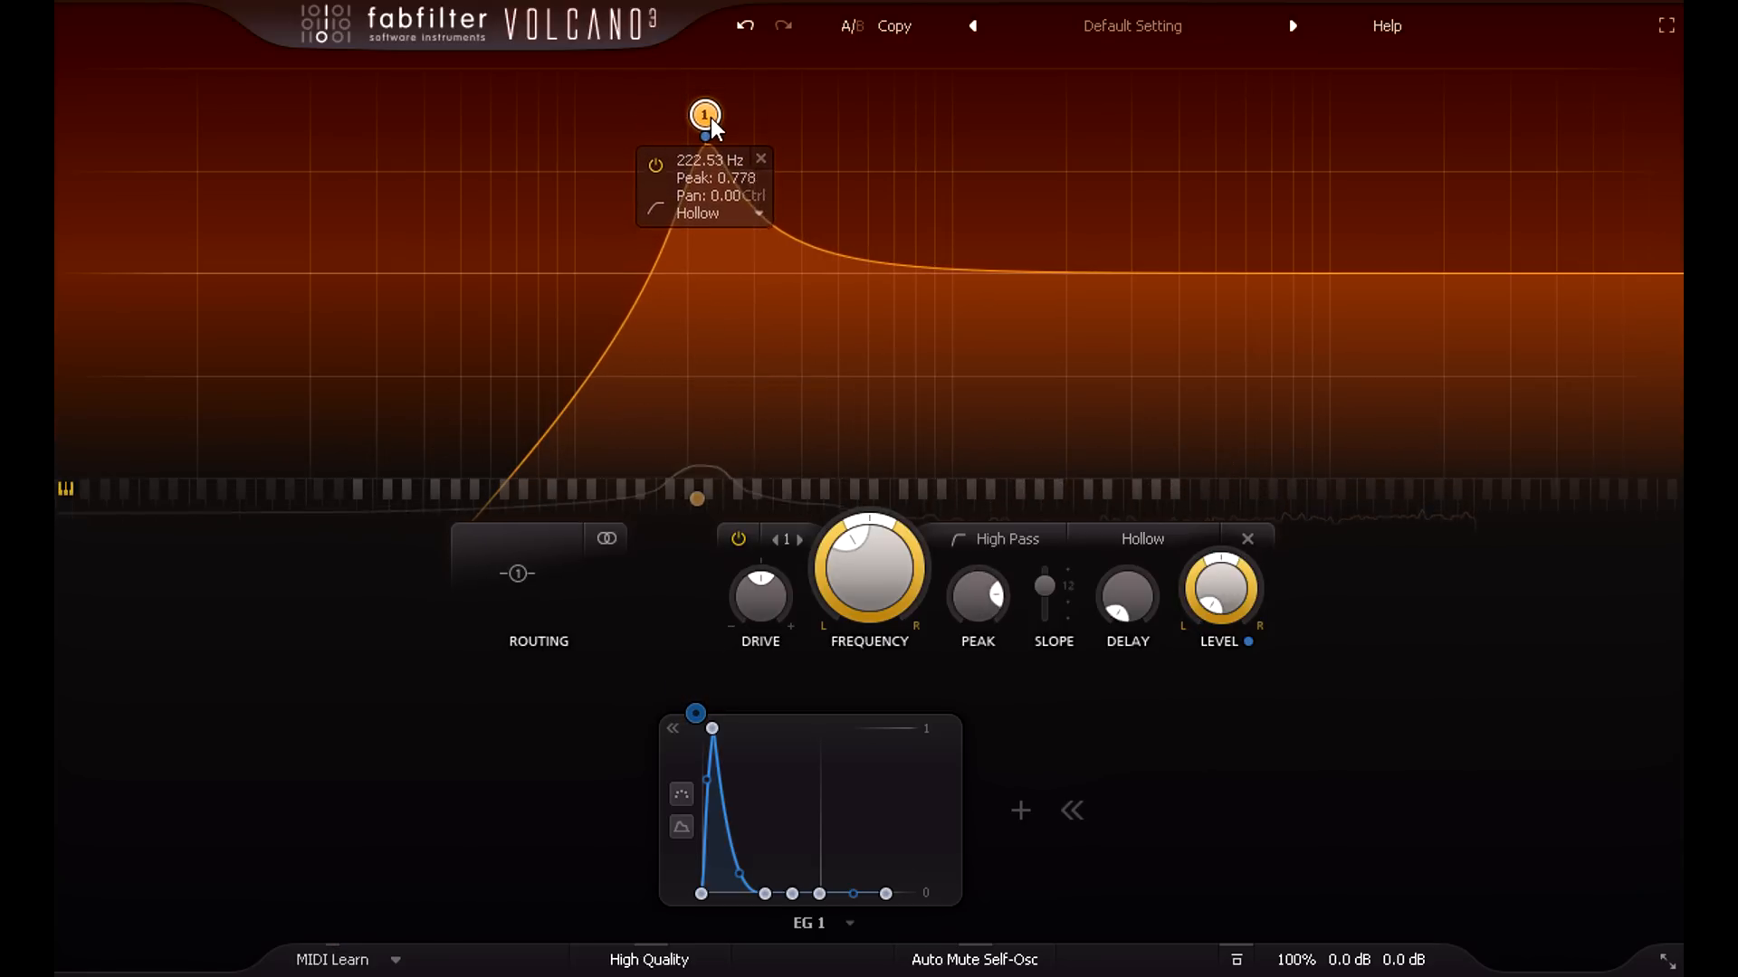
drag(705, 115, 687, 126)
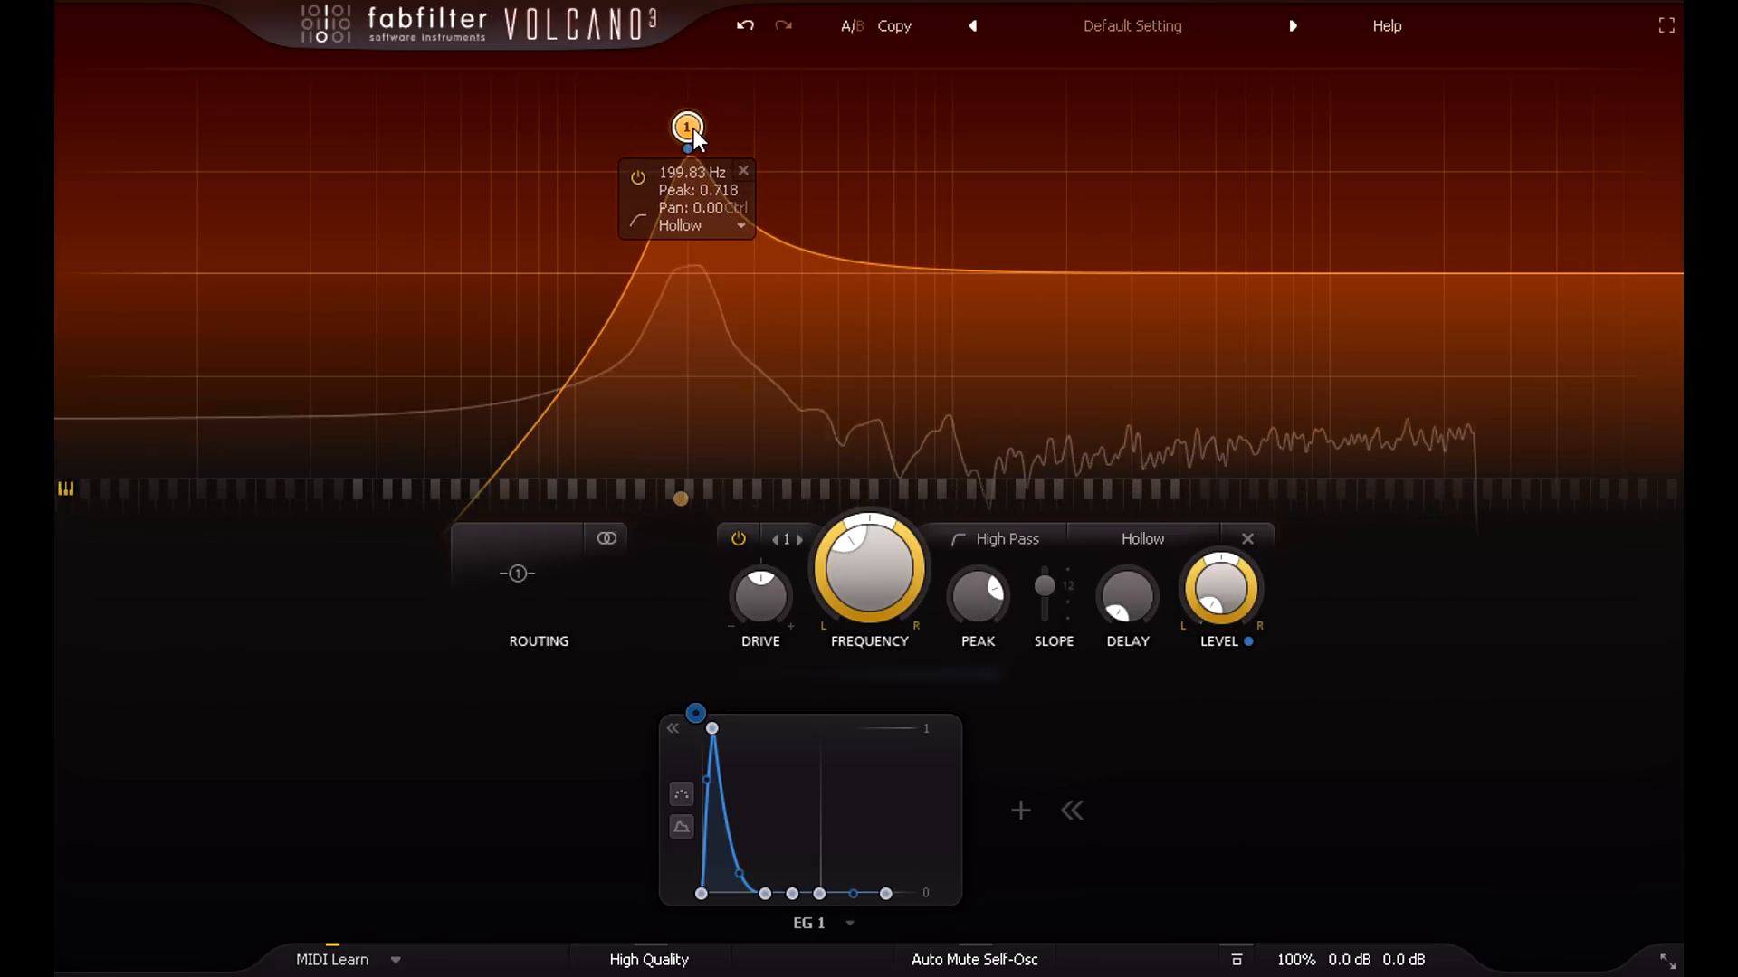
drag(685, 127, 693, 119)
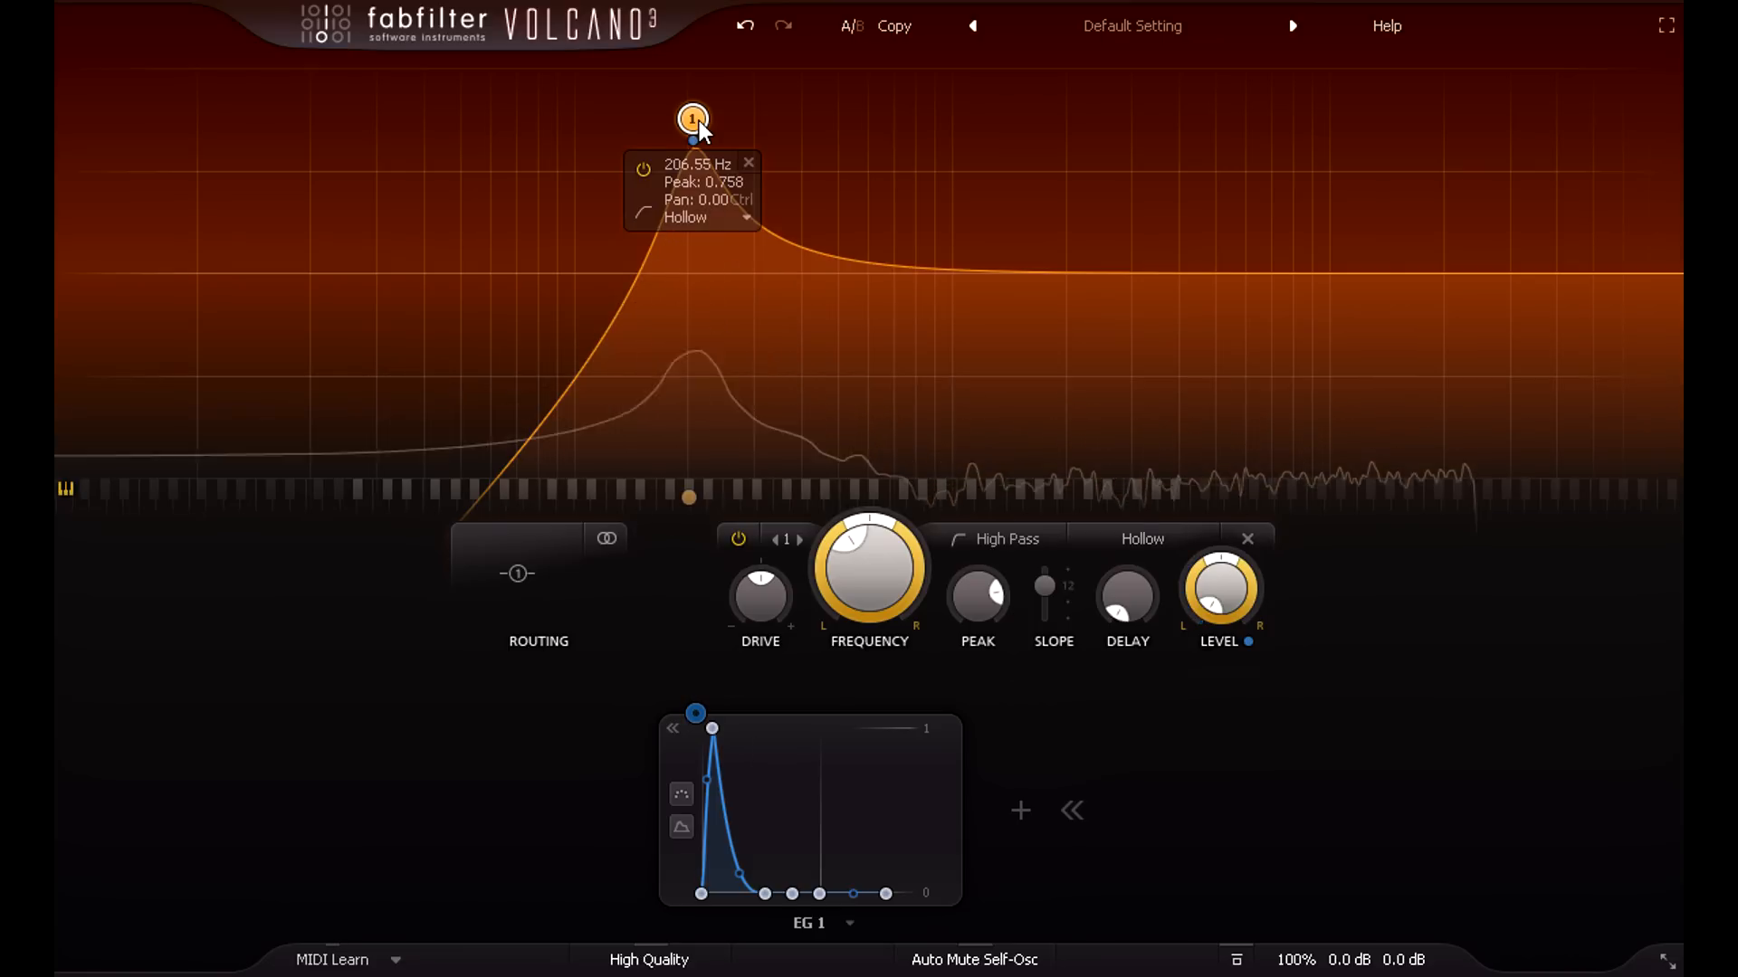
drag(692, 119, 692, 130)
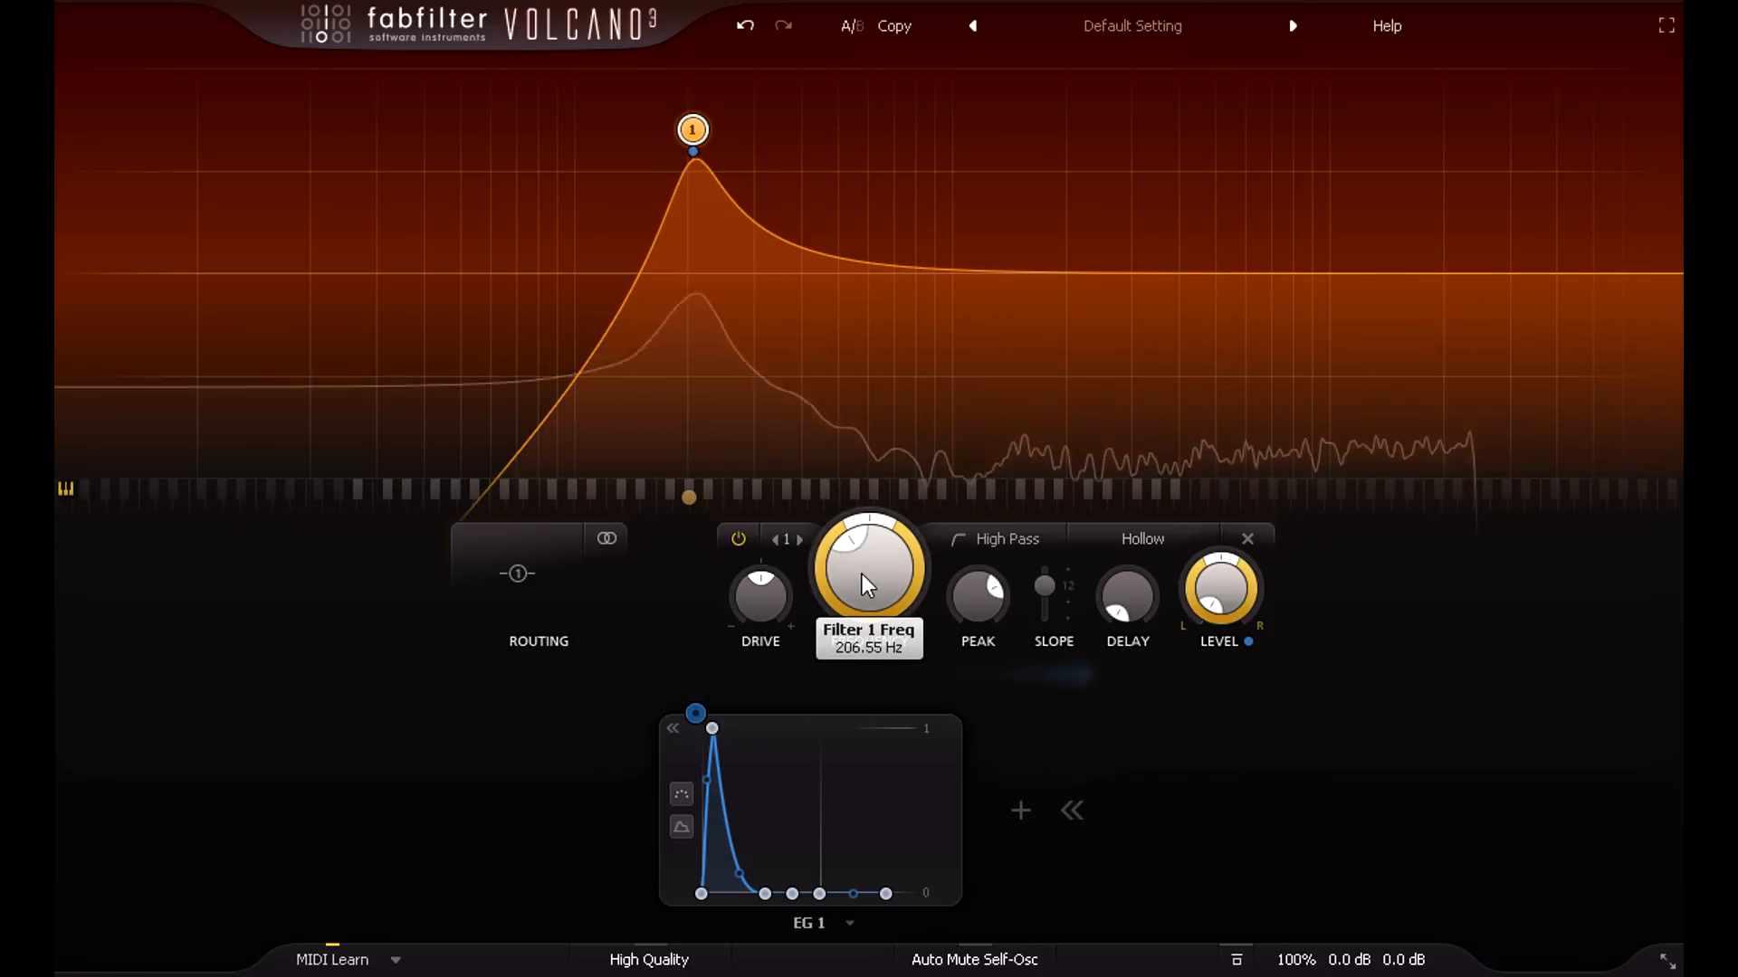
mouse_move(977, 599)
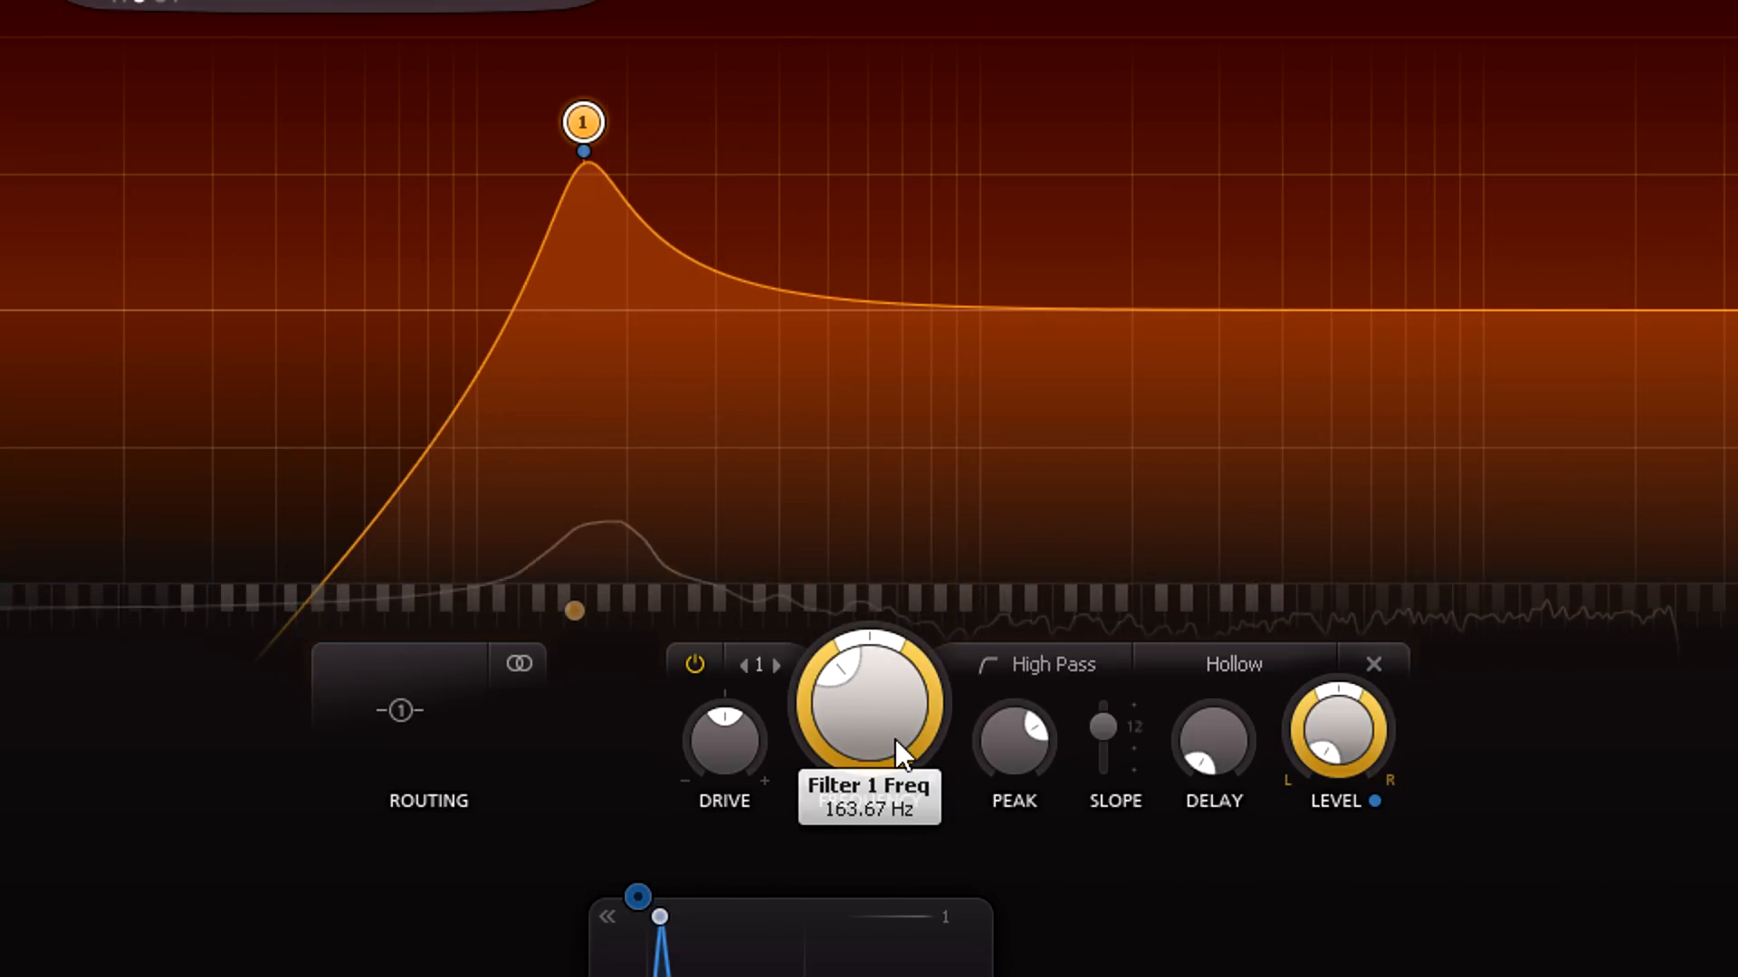
mouse_move(983, 759)
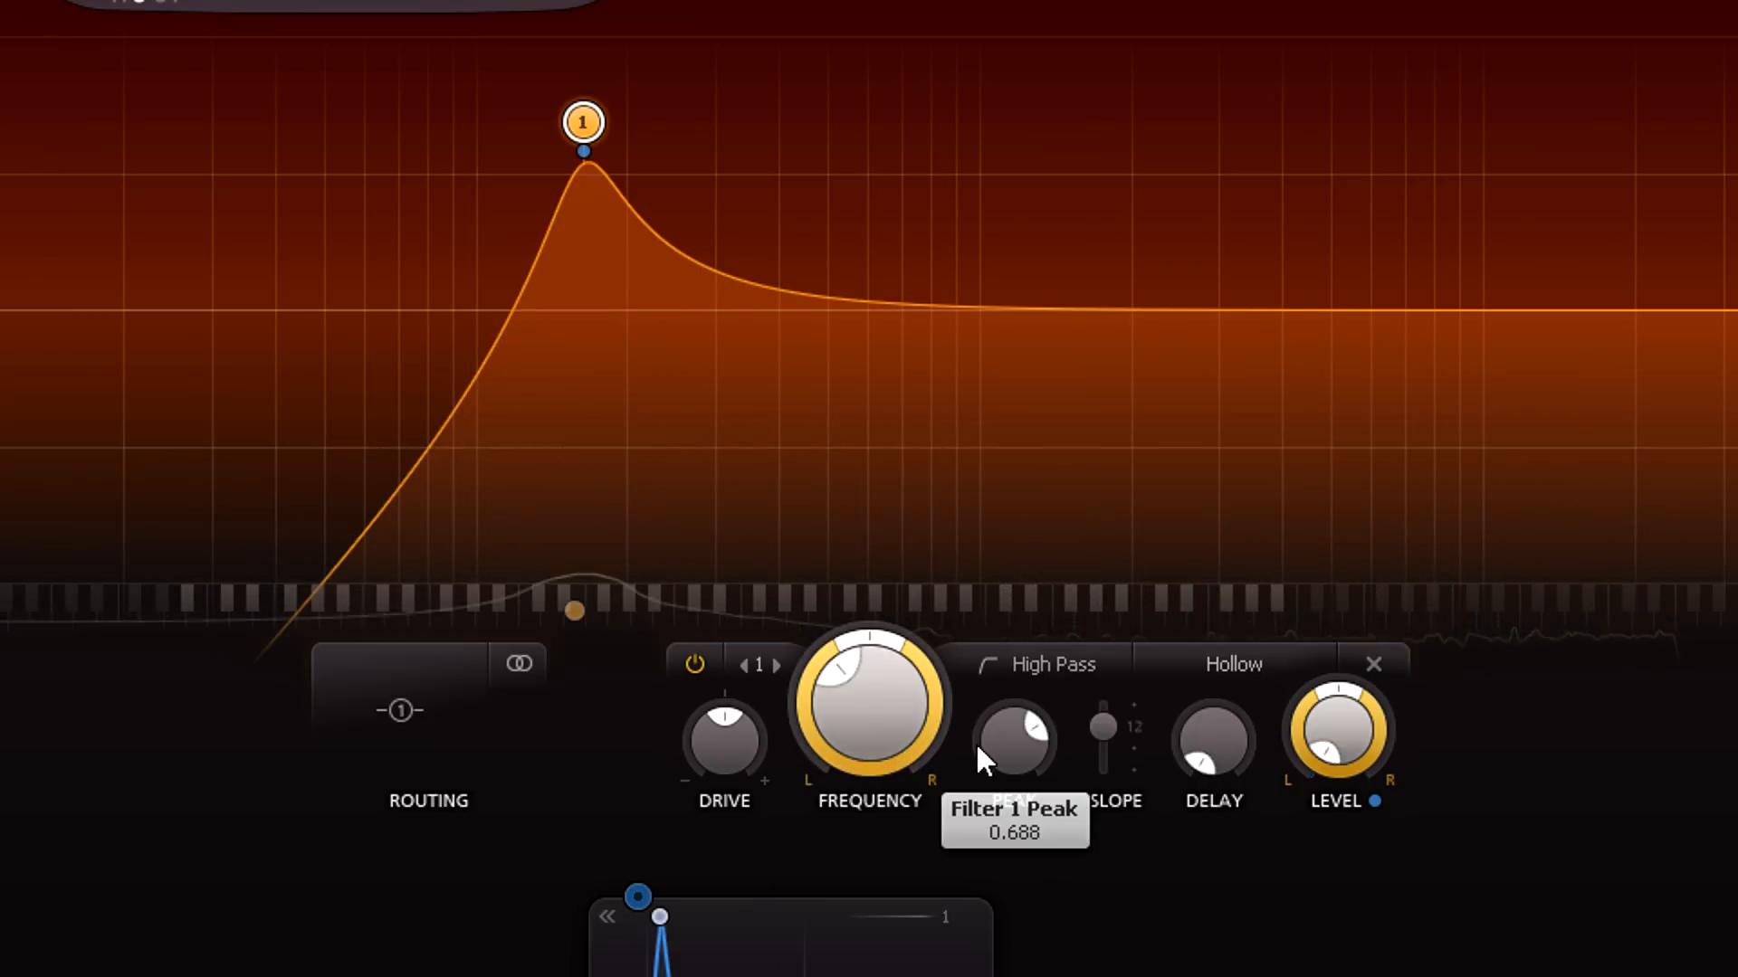
mouse_move(869, 731)
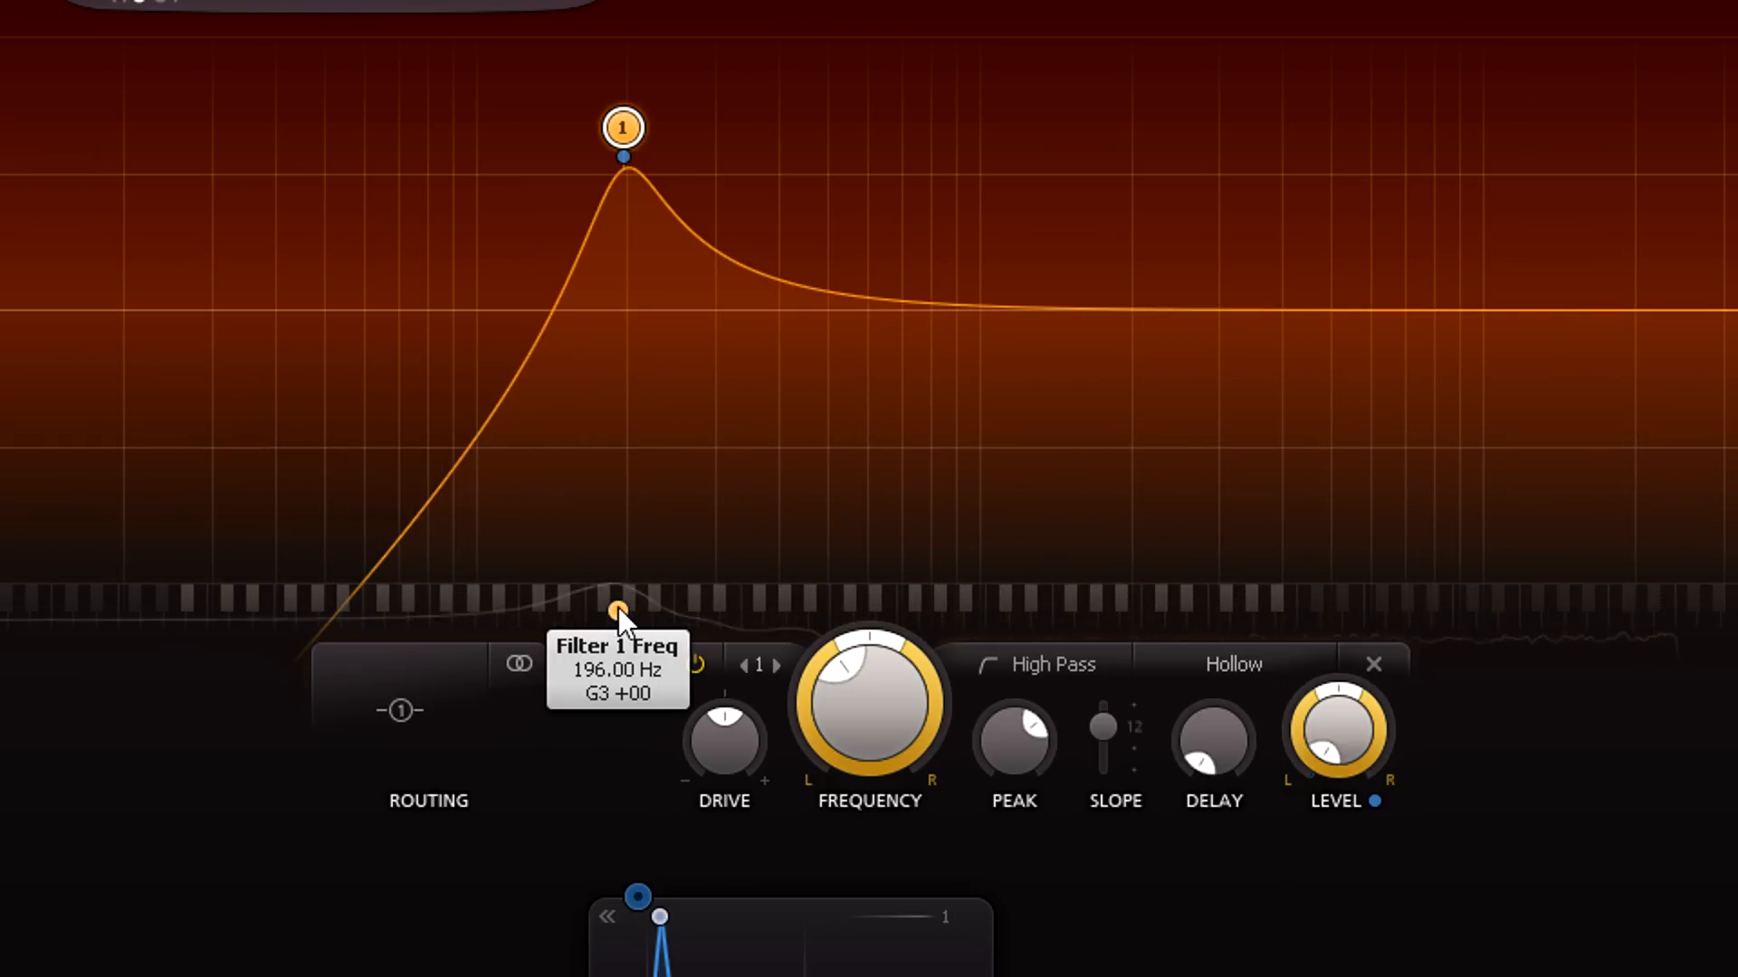
Tune filter 1's cutoff past G3 and settle it on F3 (174.61 Hz)
drag(622, 127, 597, 127)
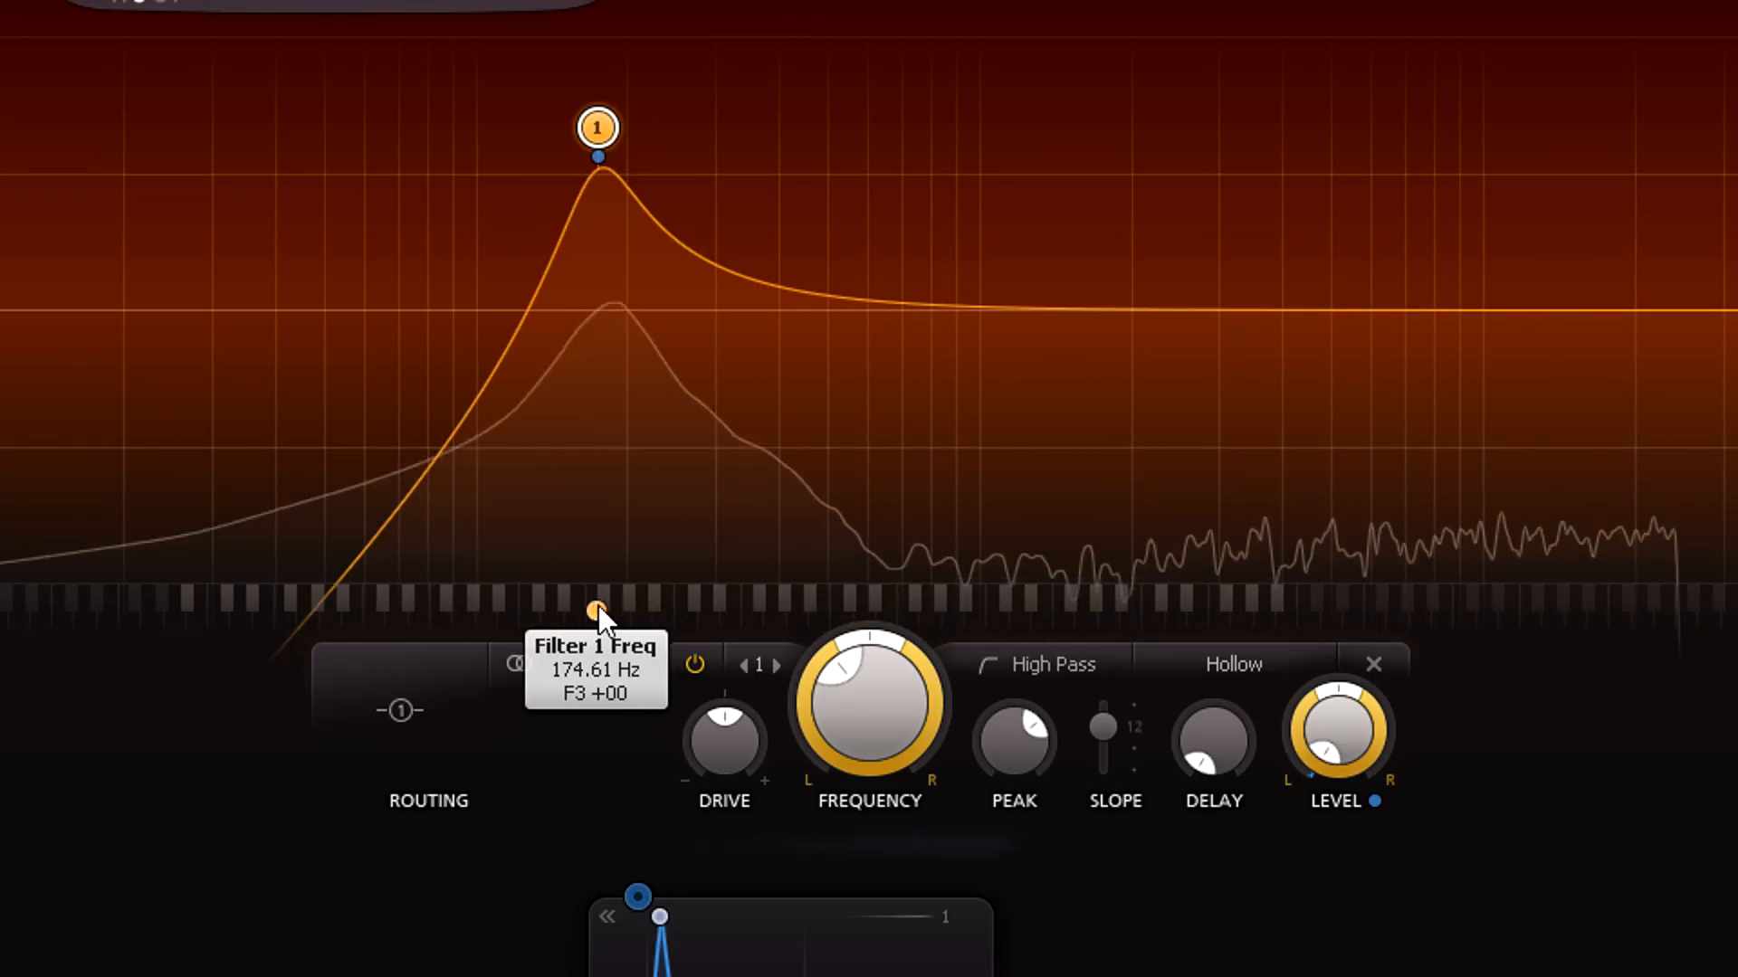
drag(596, 126, 610, 127)
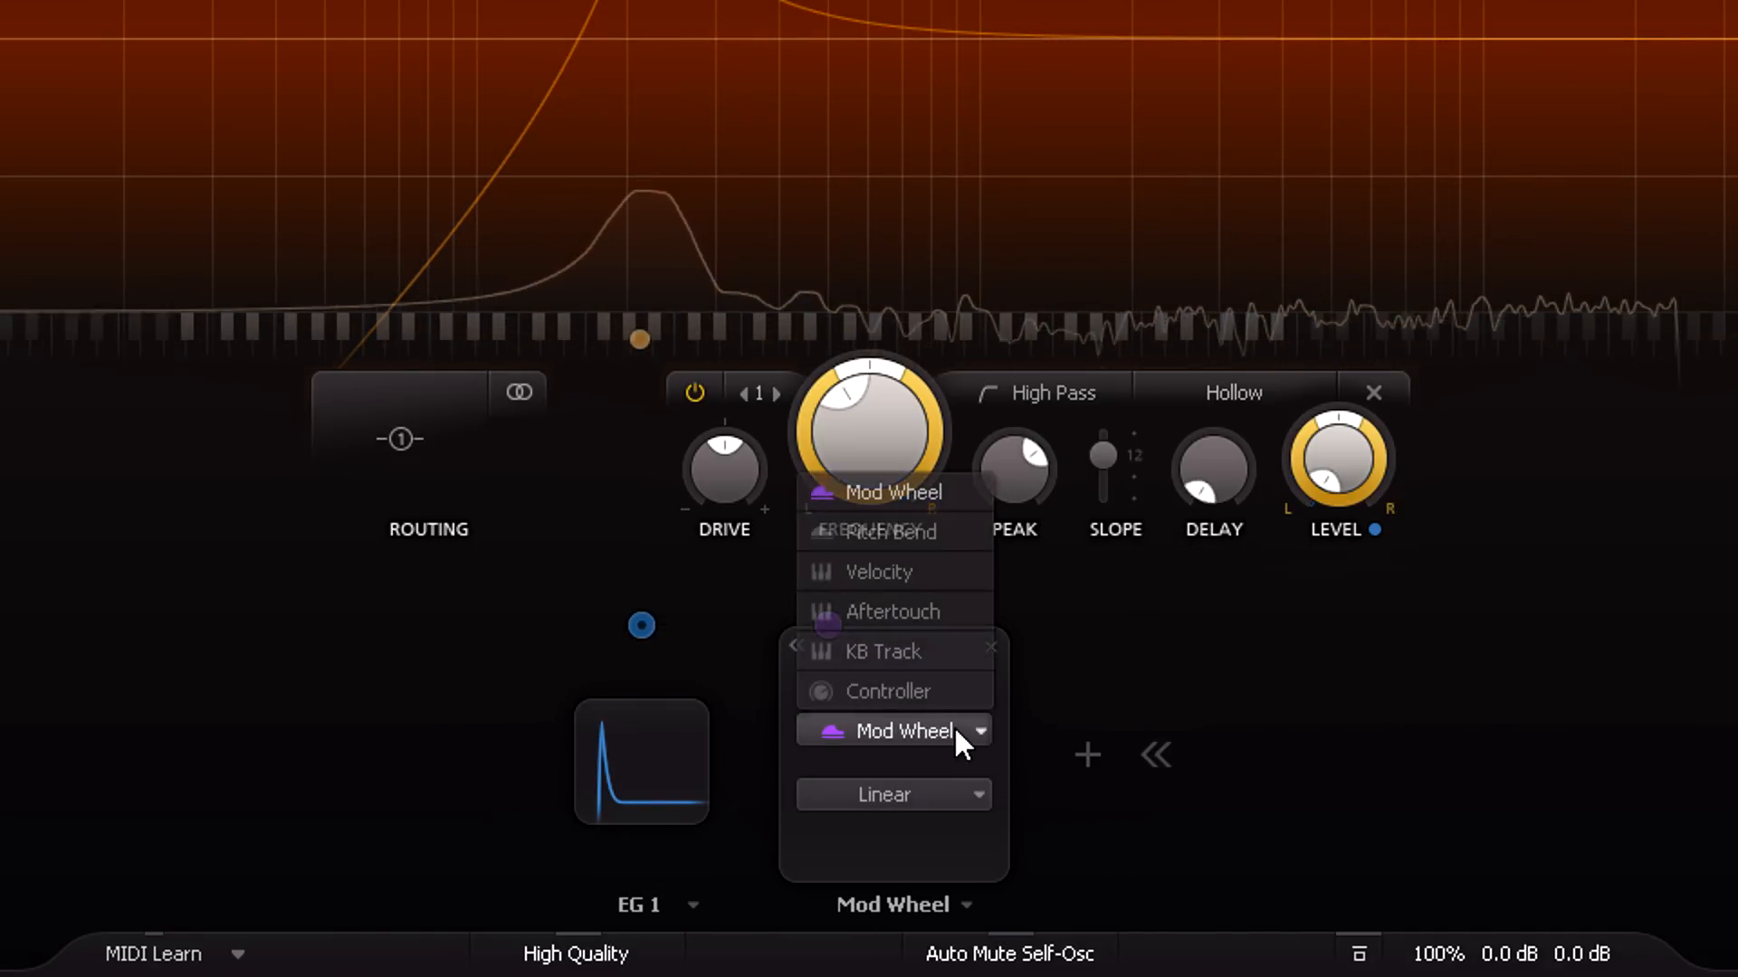
Open the MIDI source type list to switch Mod Wheel to Velocity
click(878, 572)
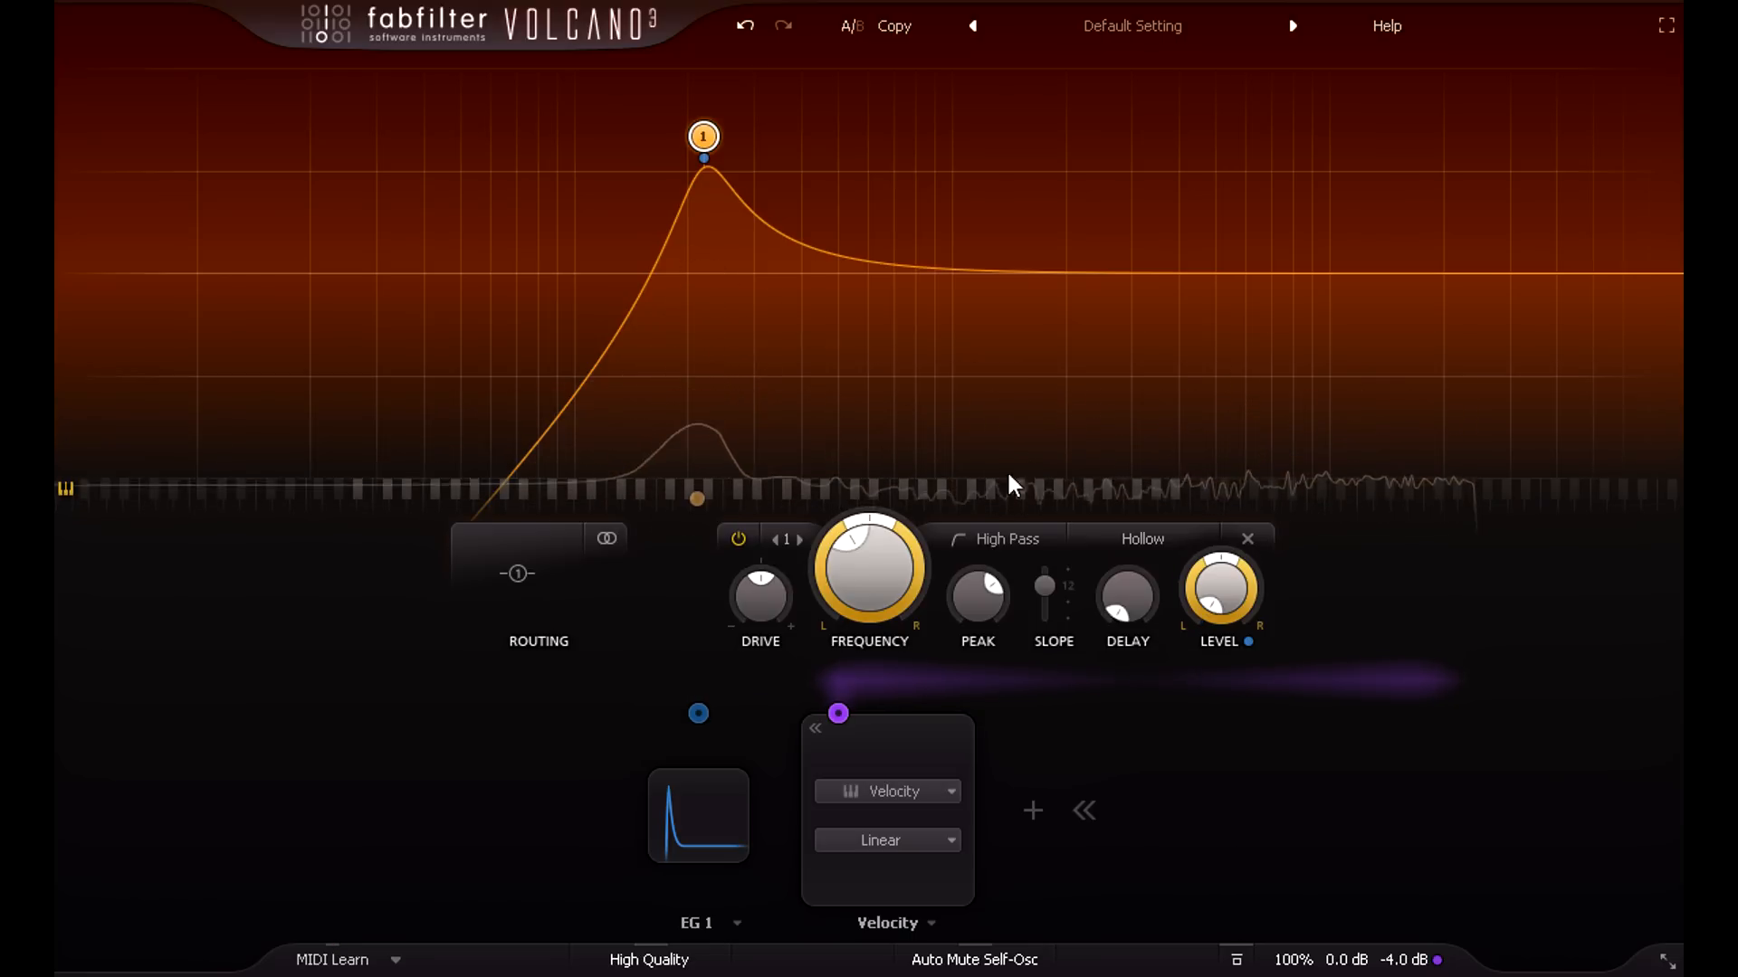
mouse_move(1428, 478)
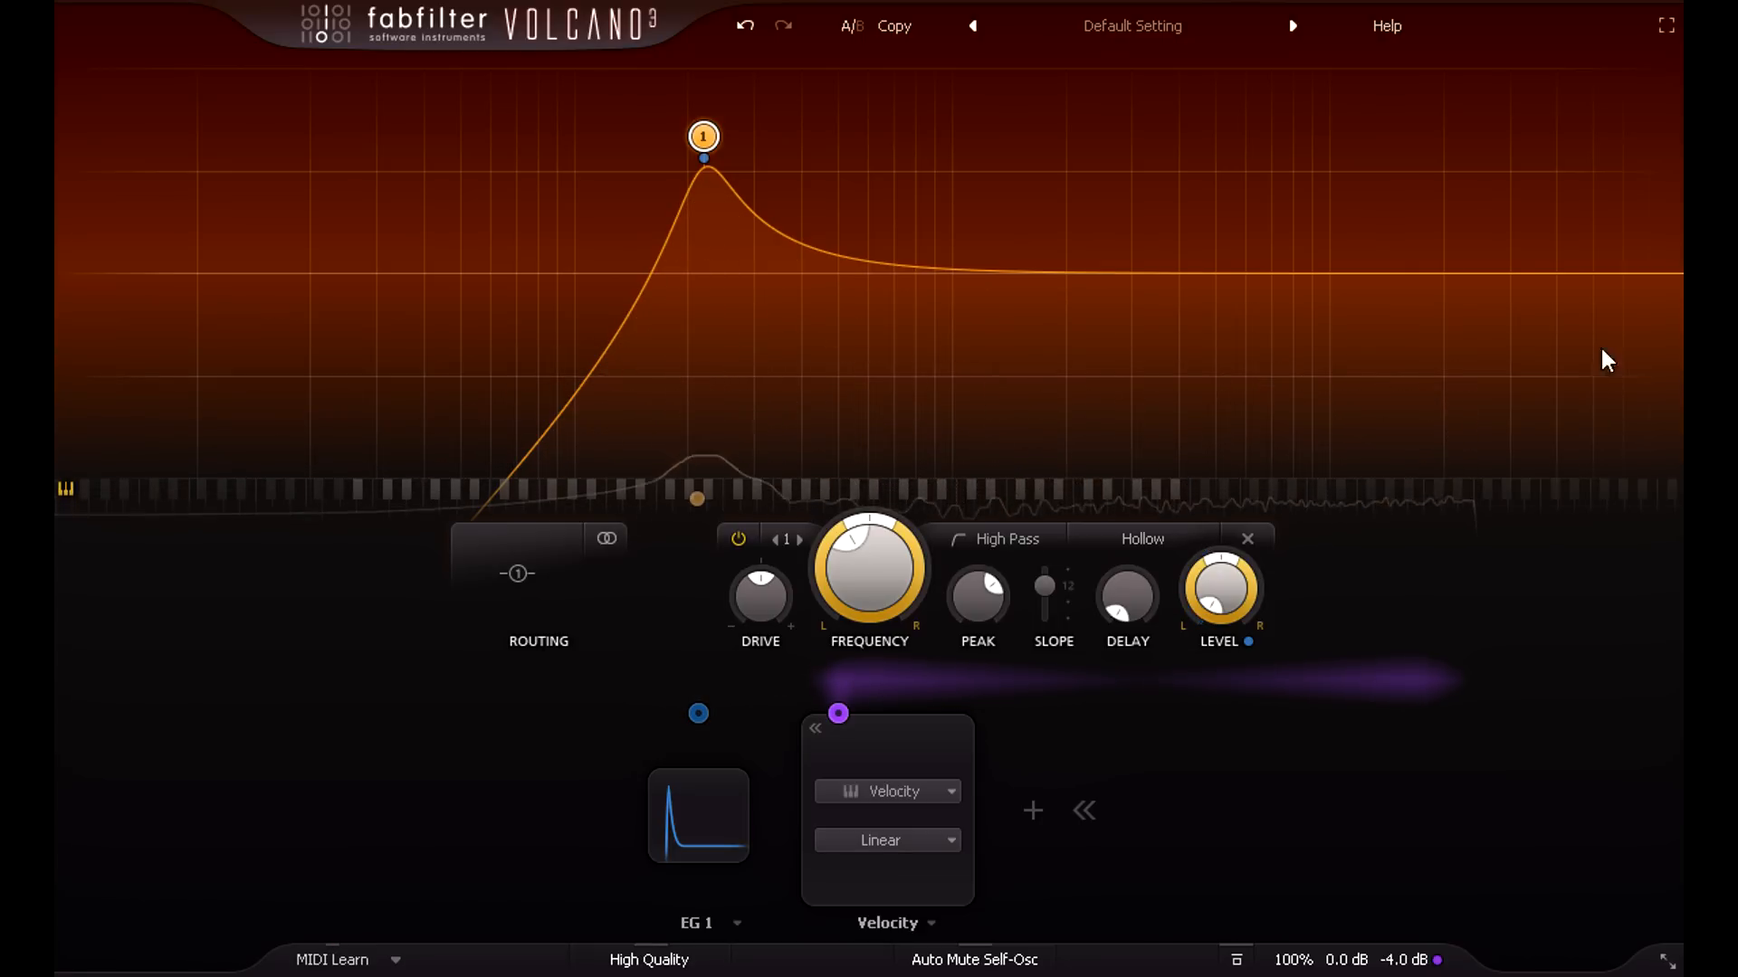
Add Filter 2 as a gentle low pass near 9.7 kHz
click(1596, 273)
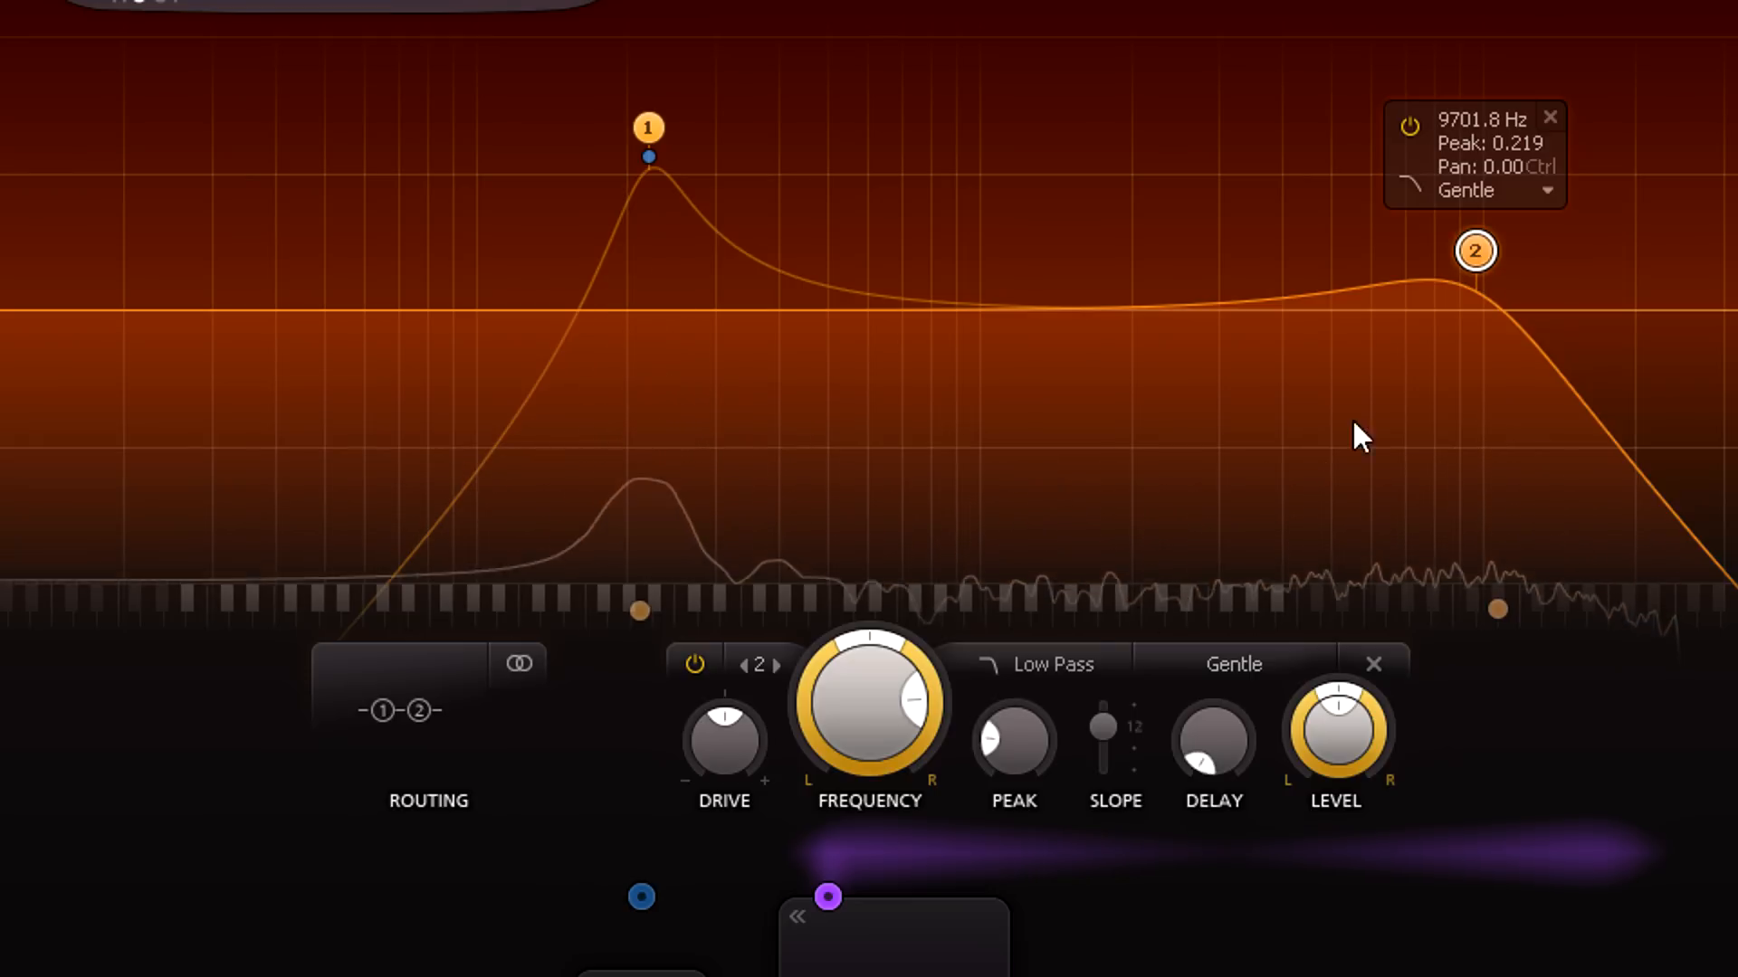
mouse_move(1103, 729)
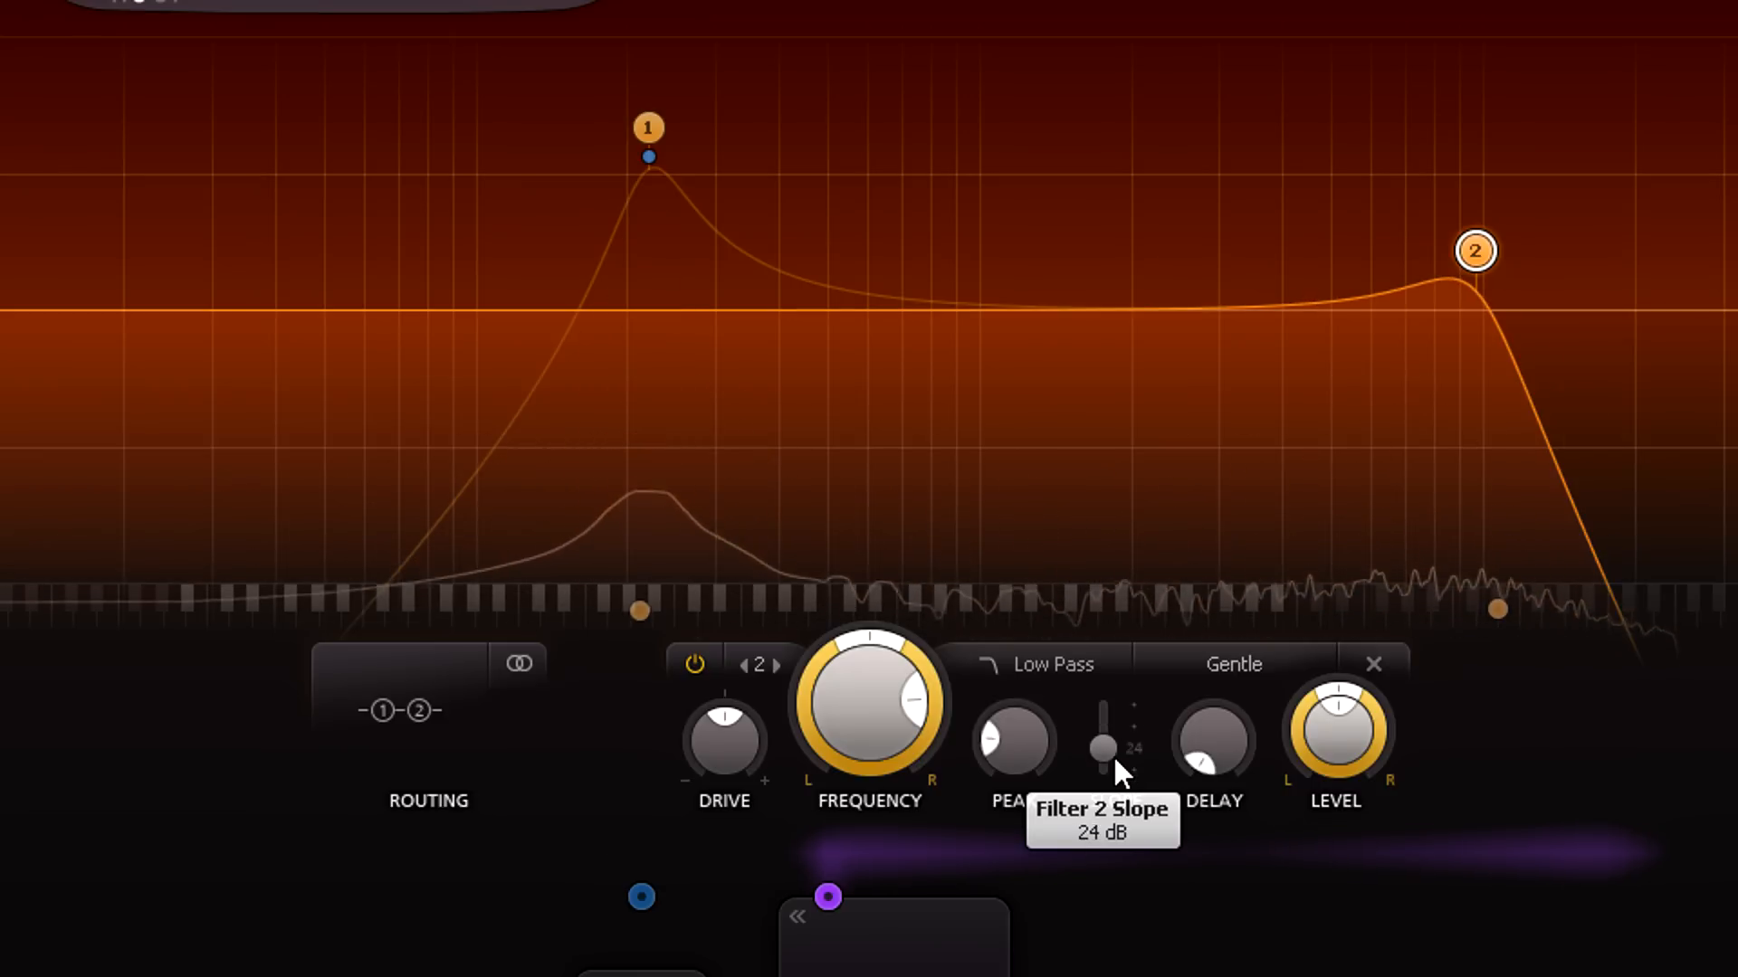
mouse_move(1027, 770)
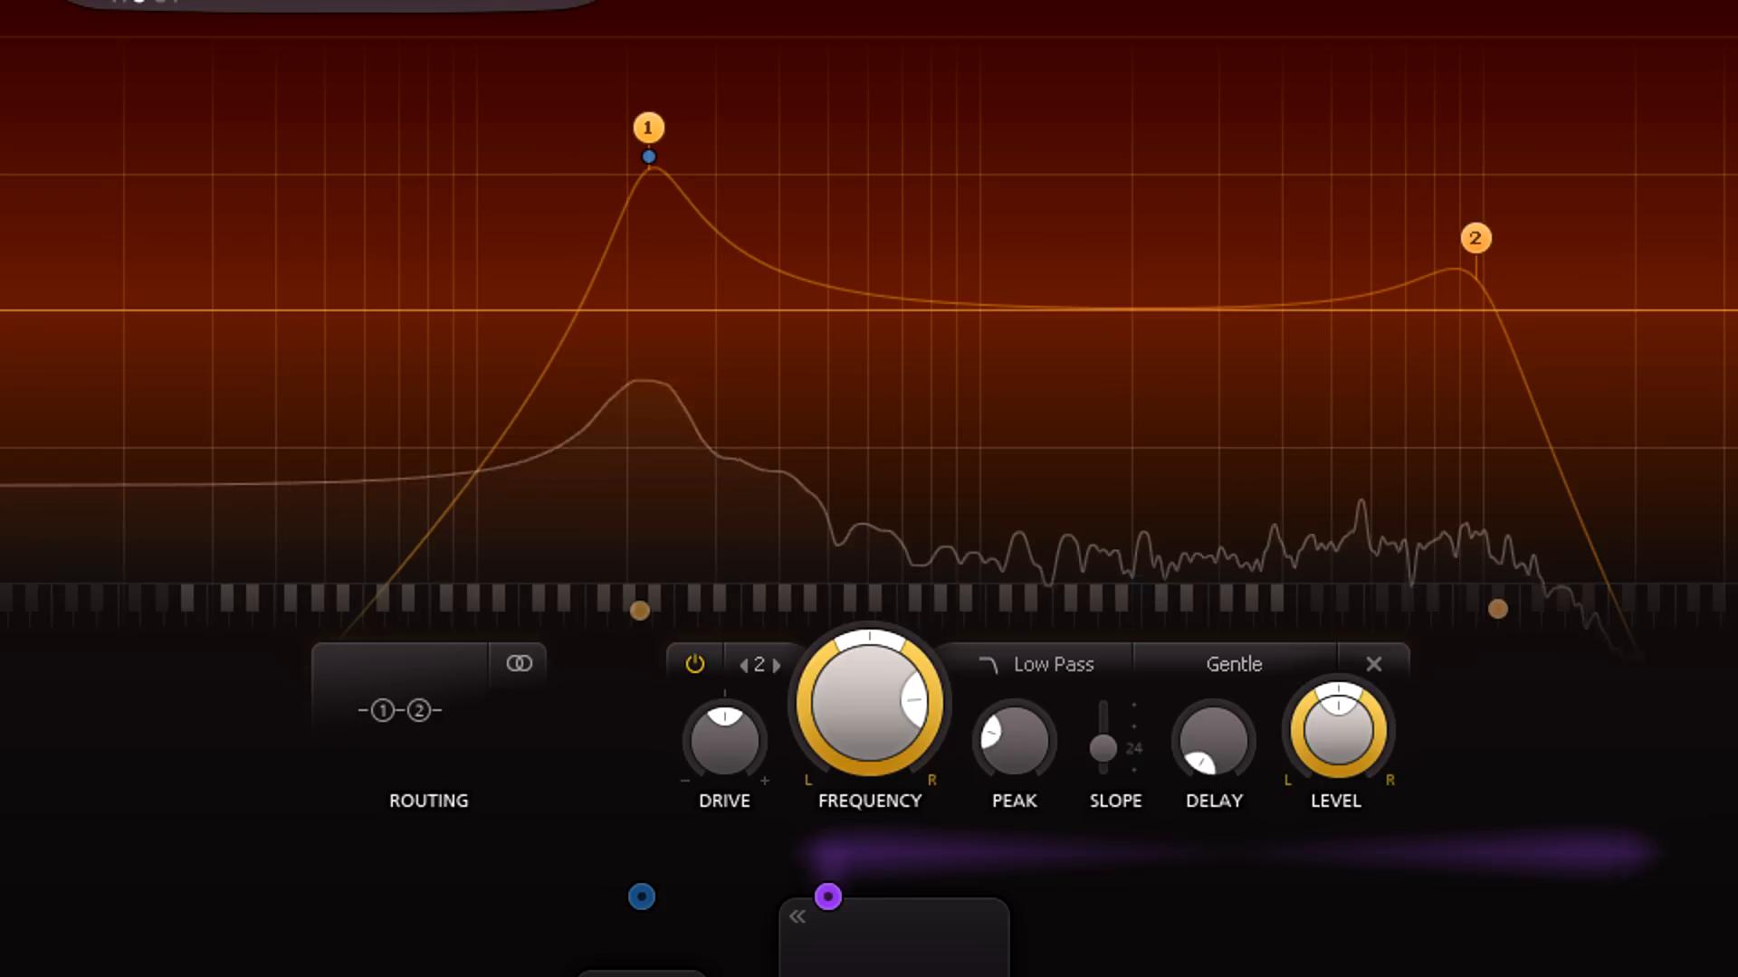
Return to filter 1 and give it the Metal style
click(648, 127)
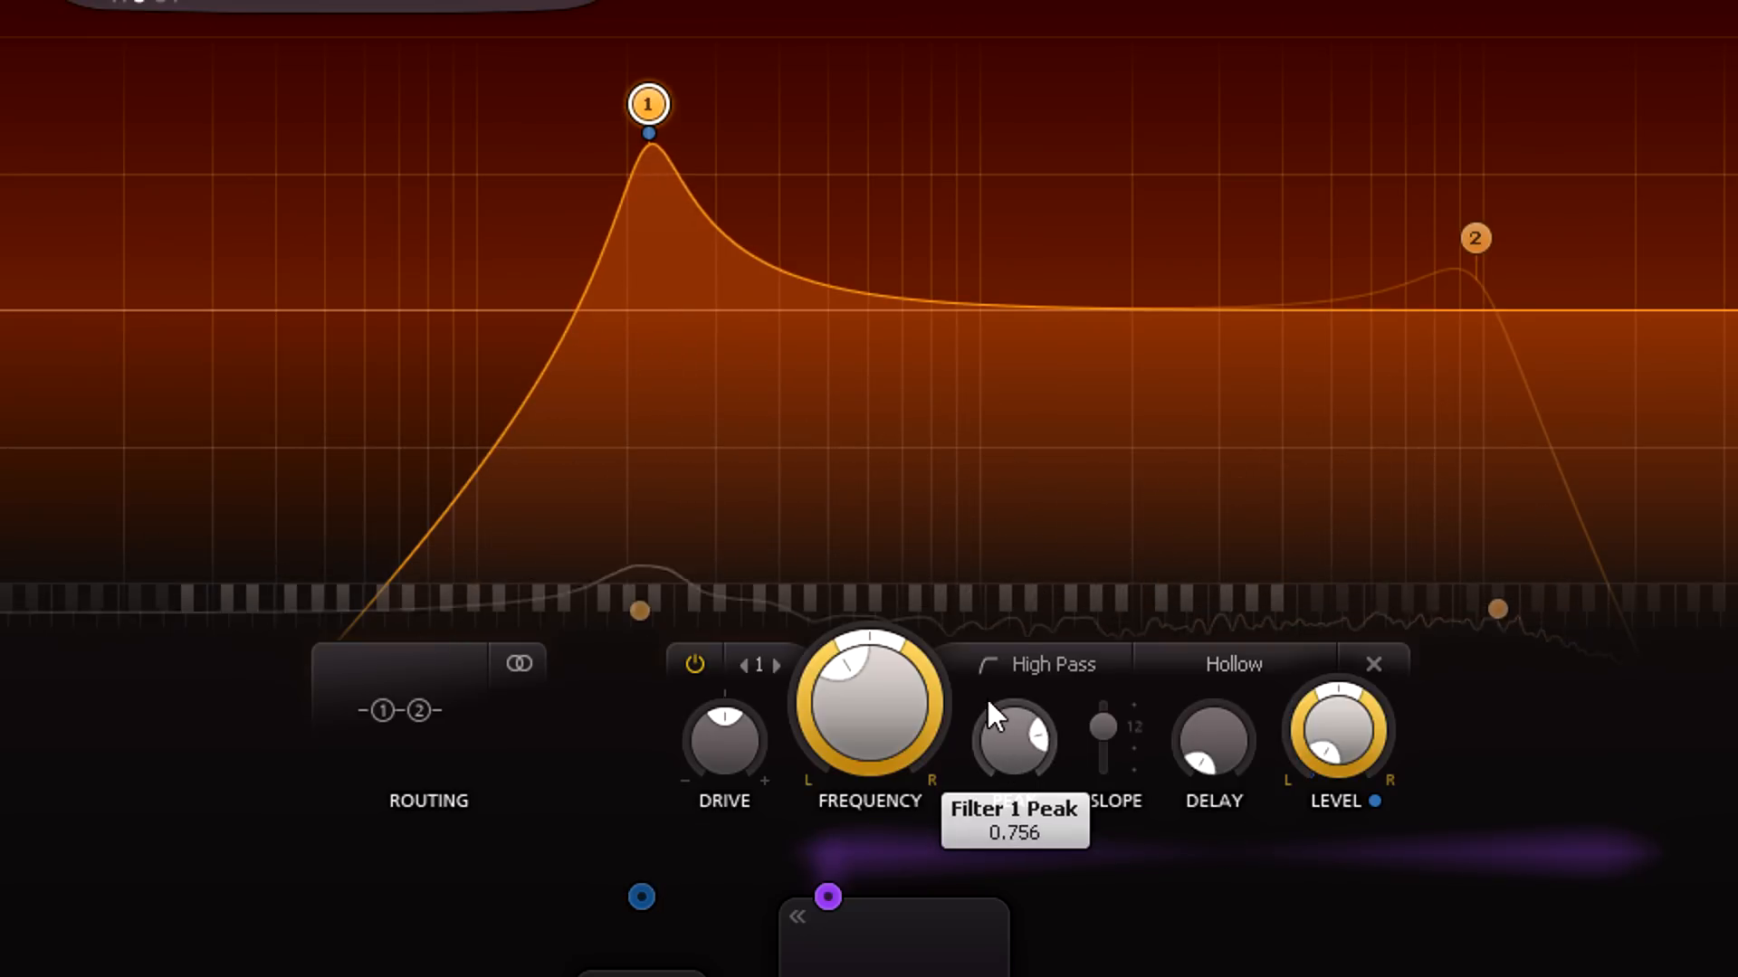
mouse_move(725, 737)
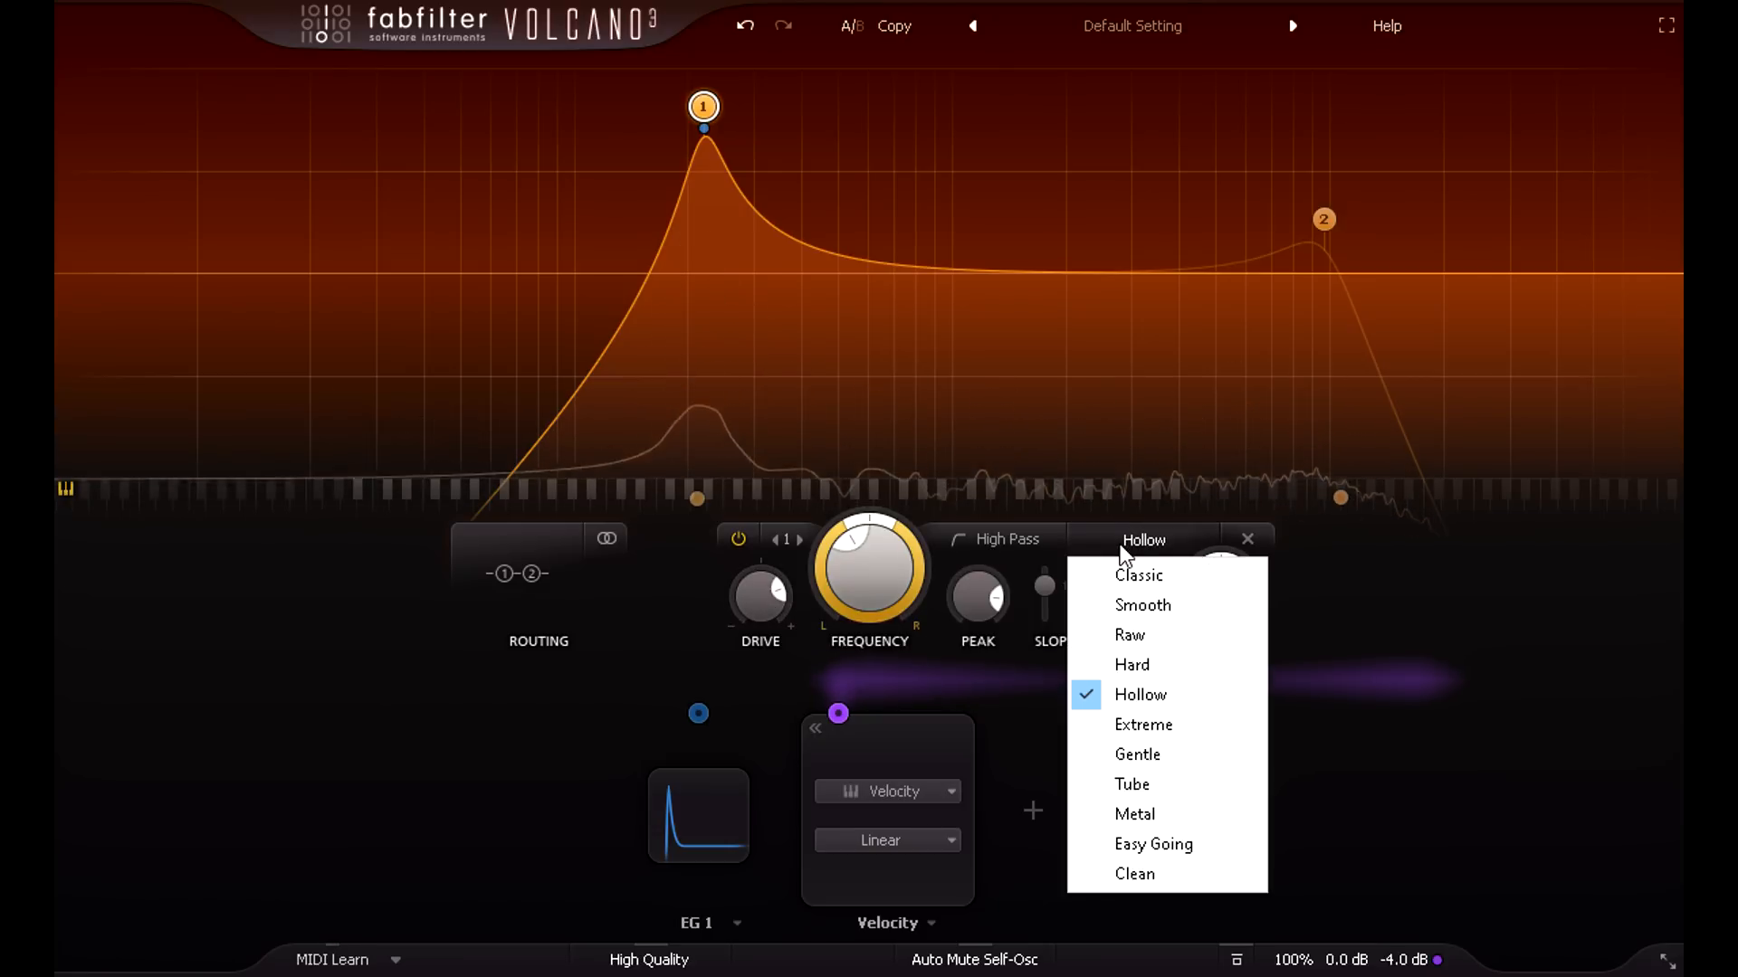
click(1135, 814)
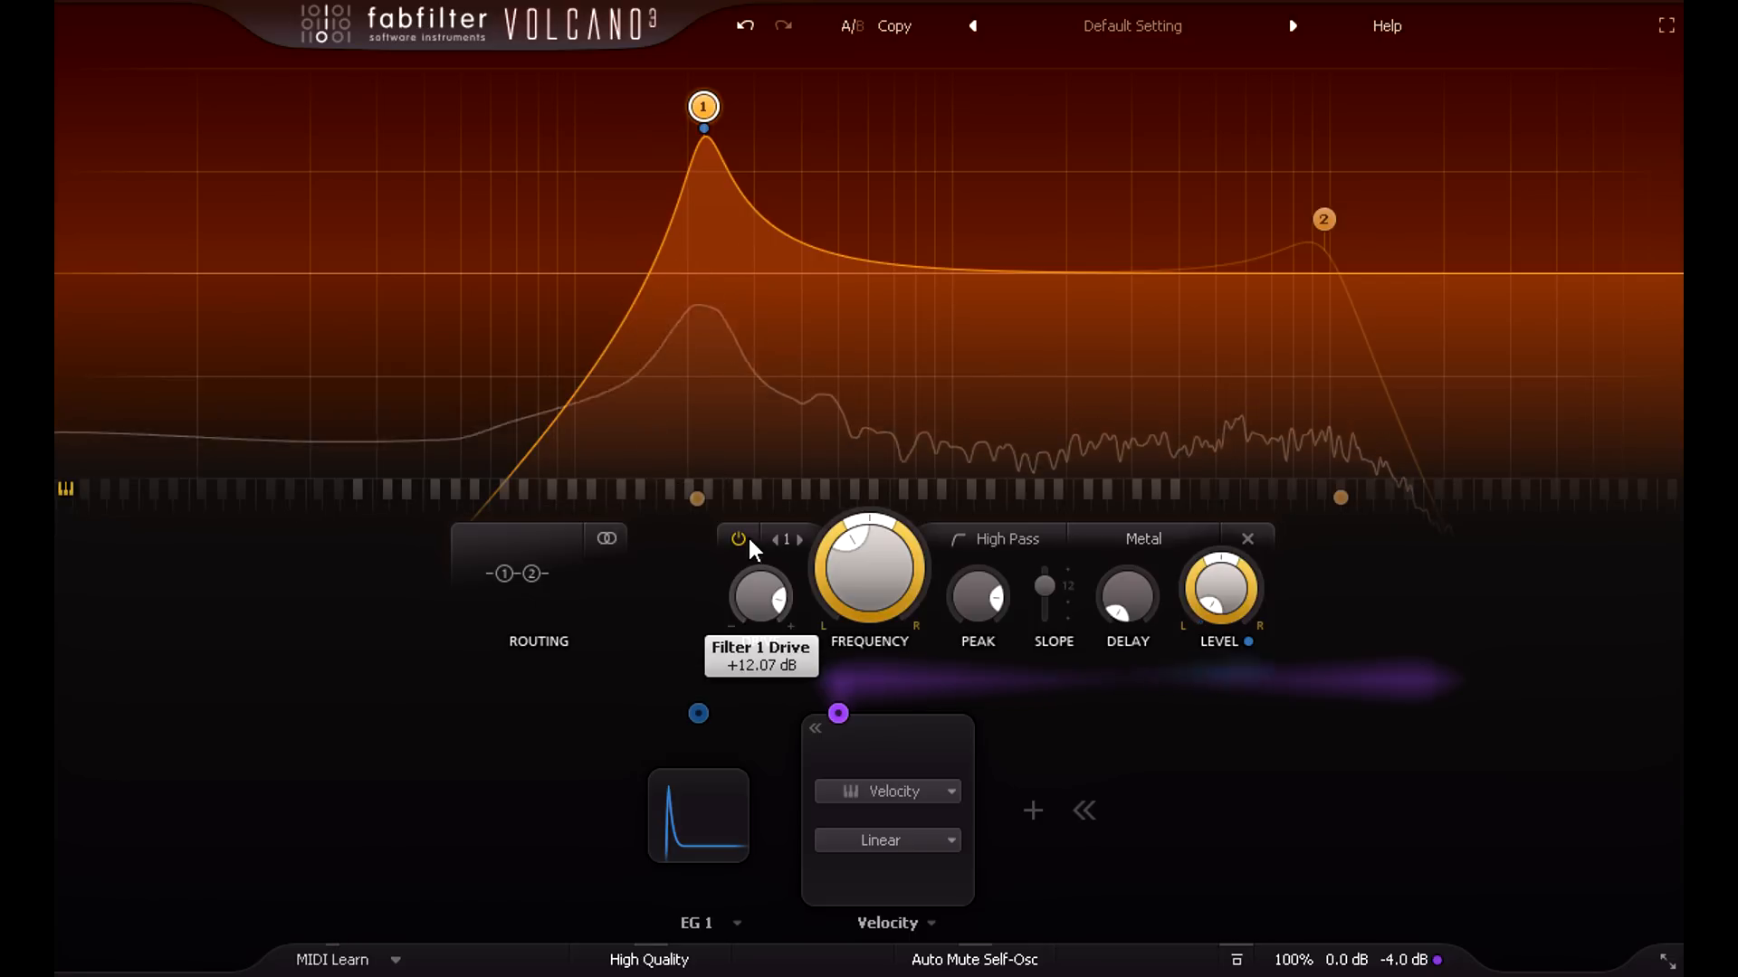
mouse_move(977, 598)
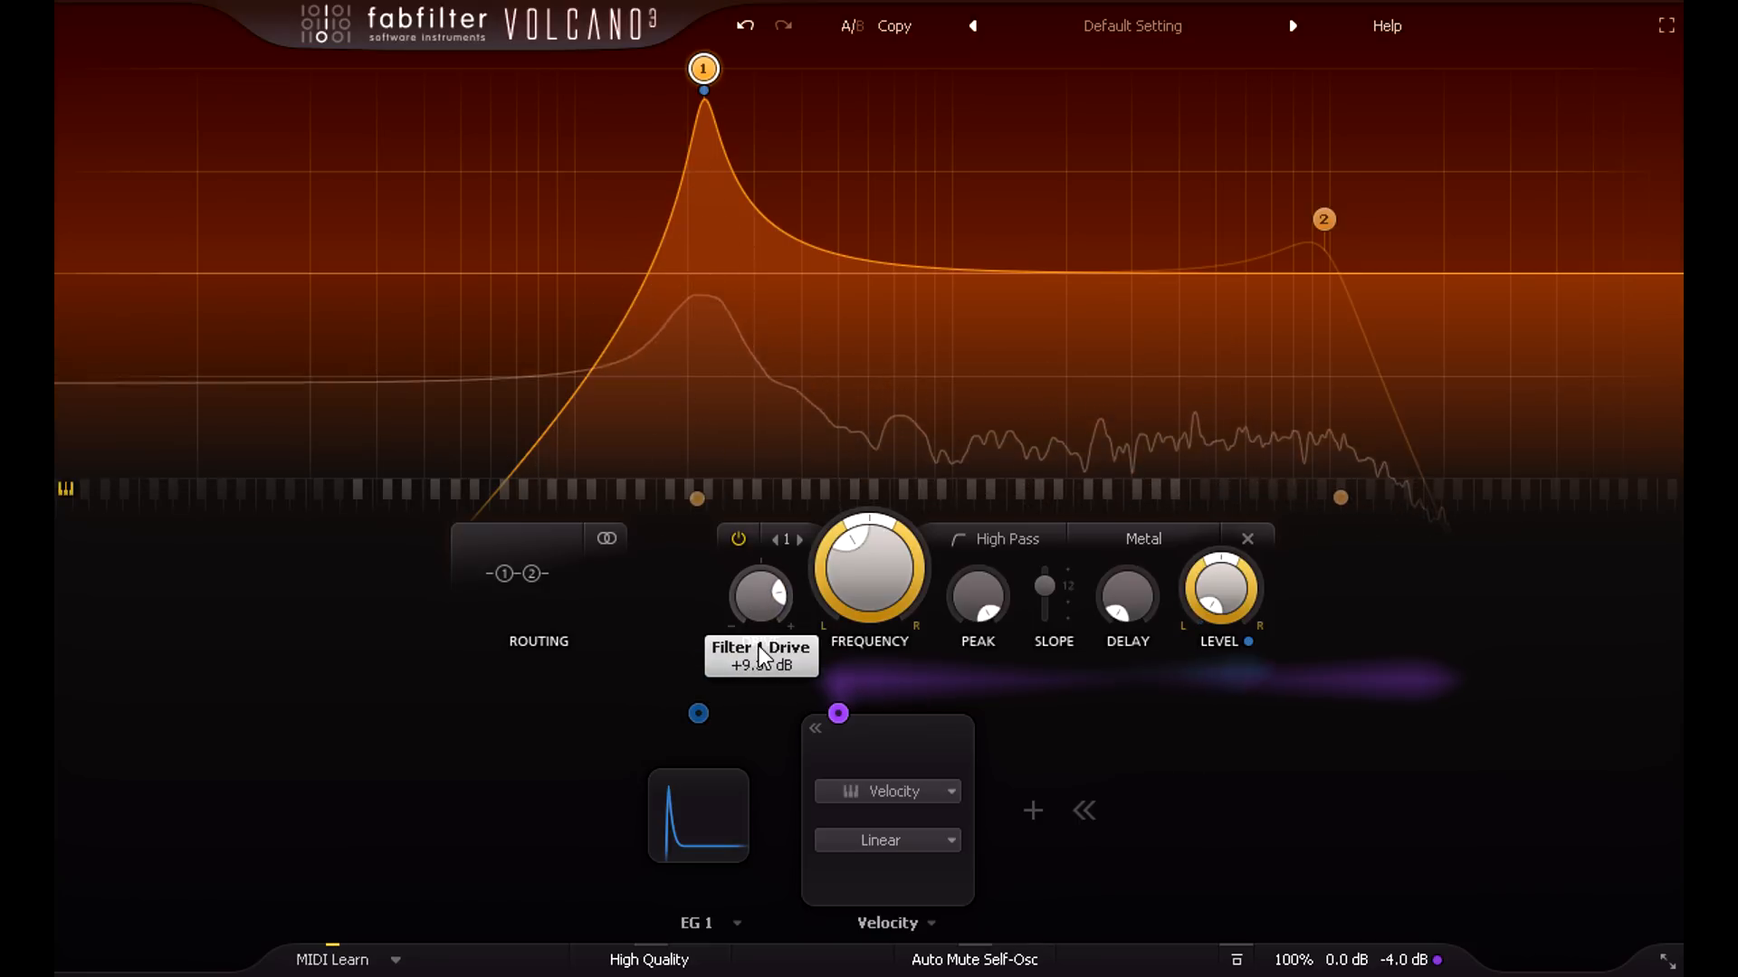
mouse_move(497, 569)
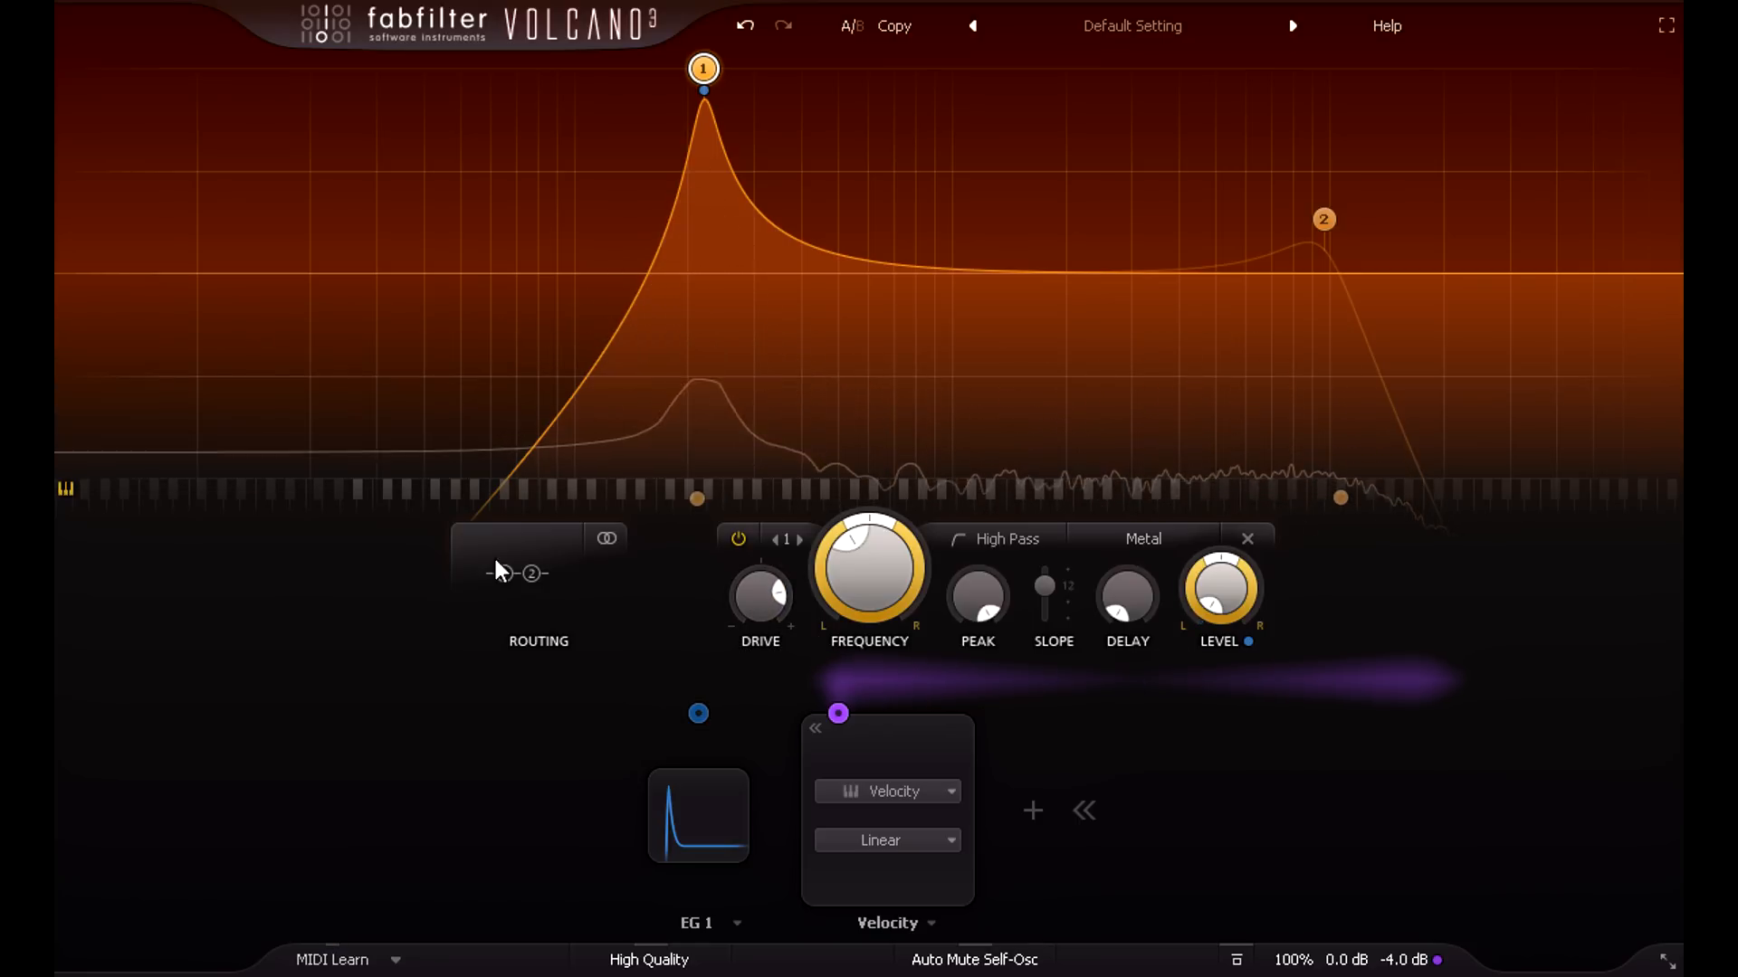
Route the filters in parallel, then bring up filter 2's settings and both envelope shapes
double_click(588, 274)
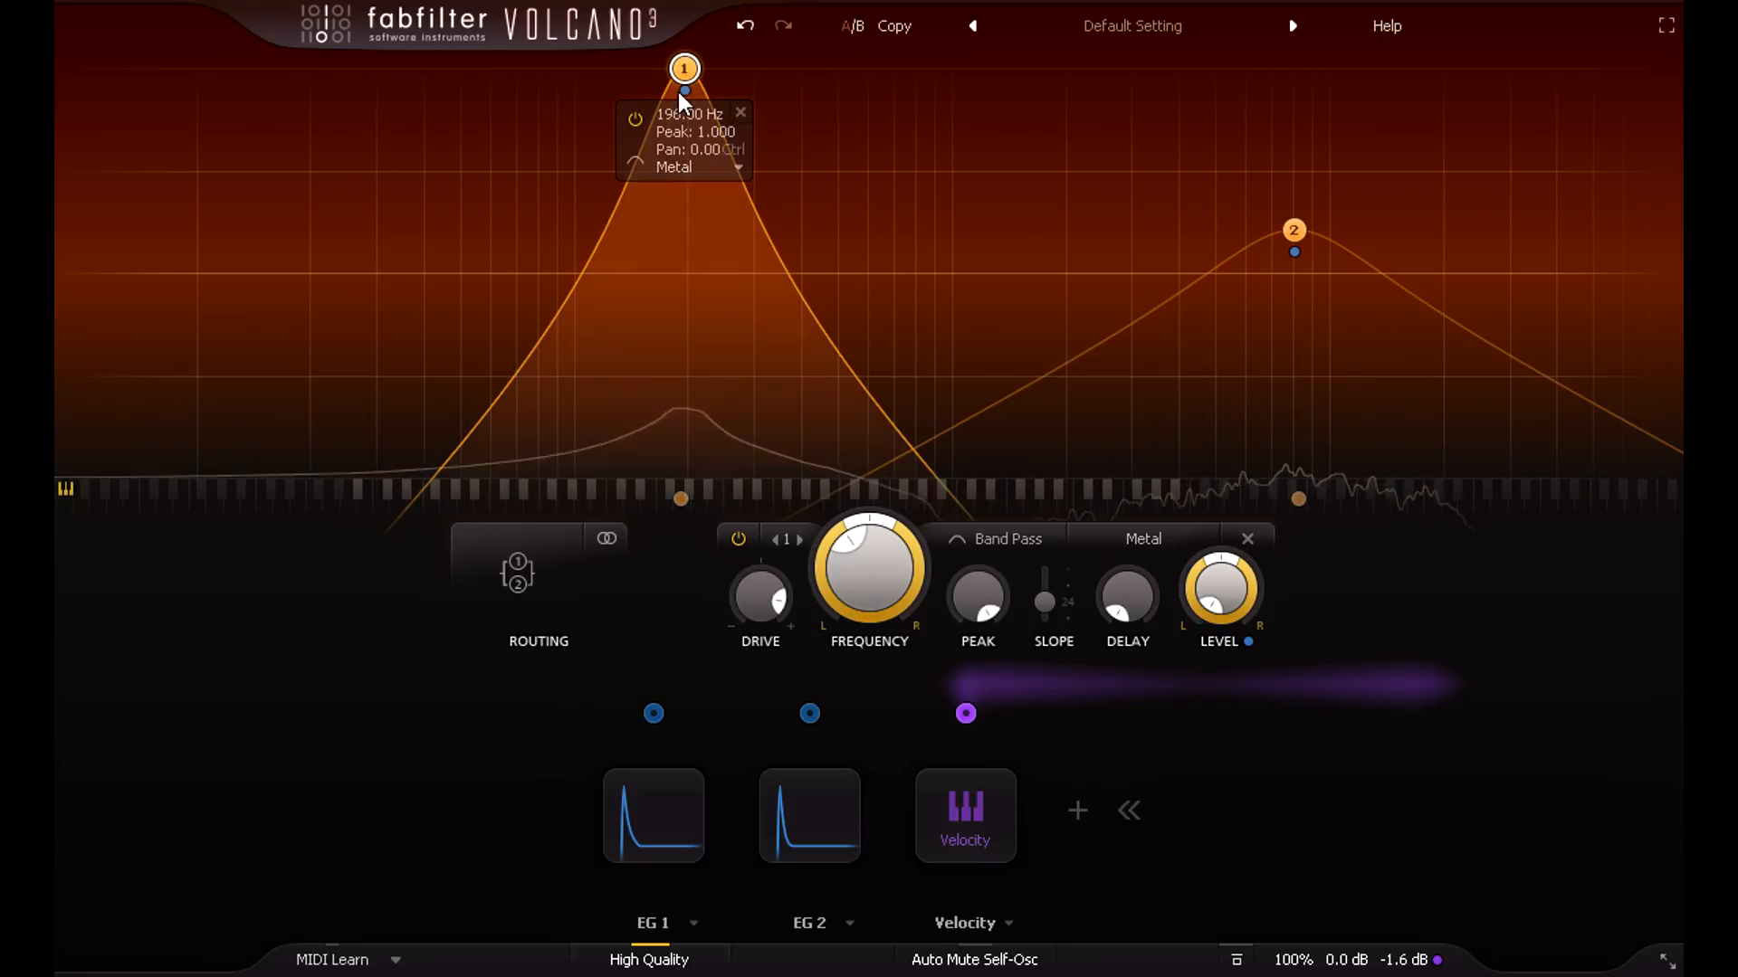
click(1294, 231)
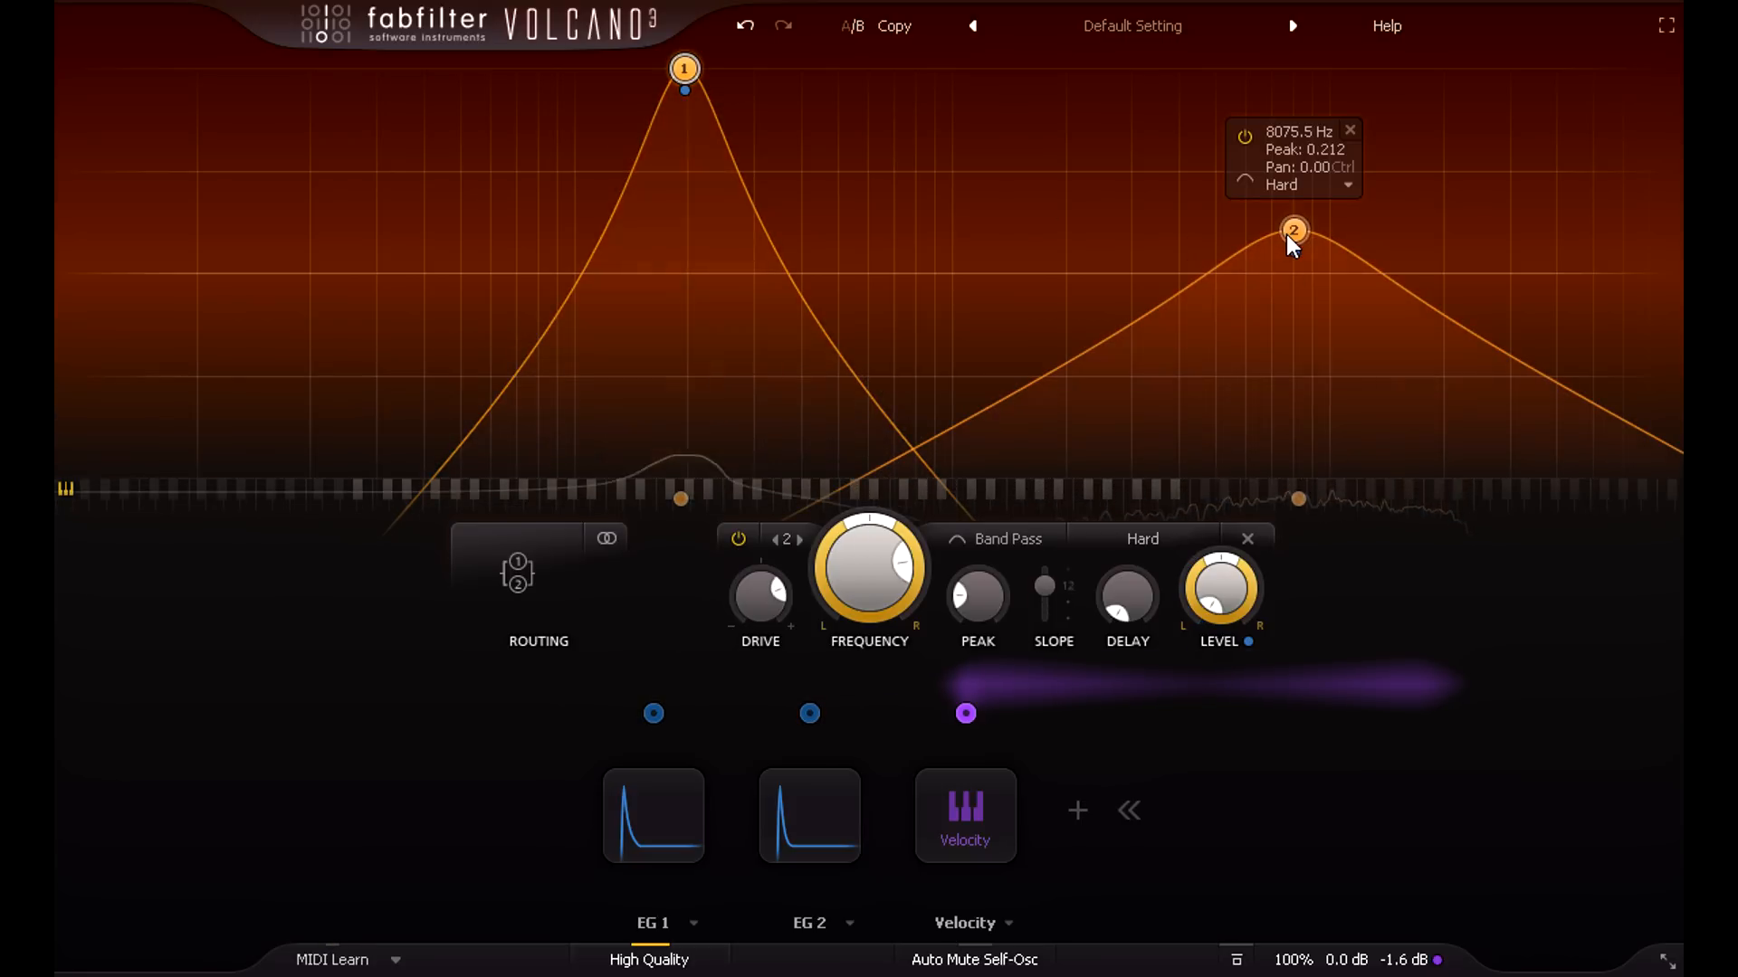
mouse_move(977, 597)
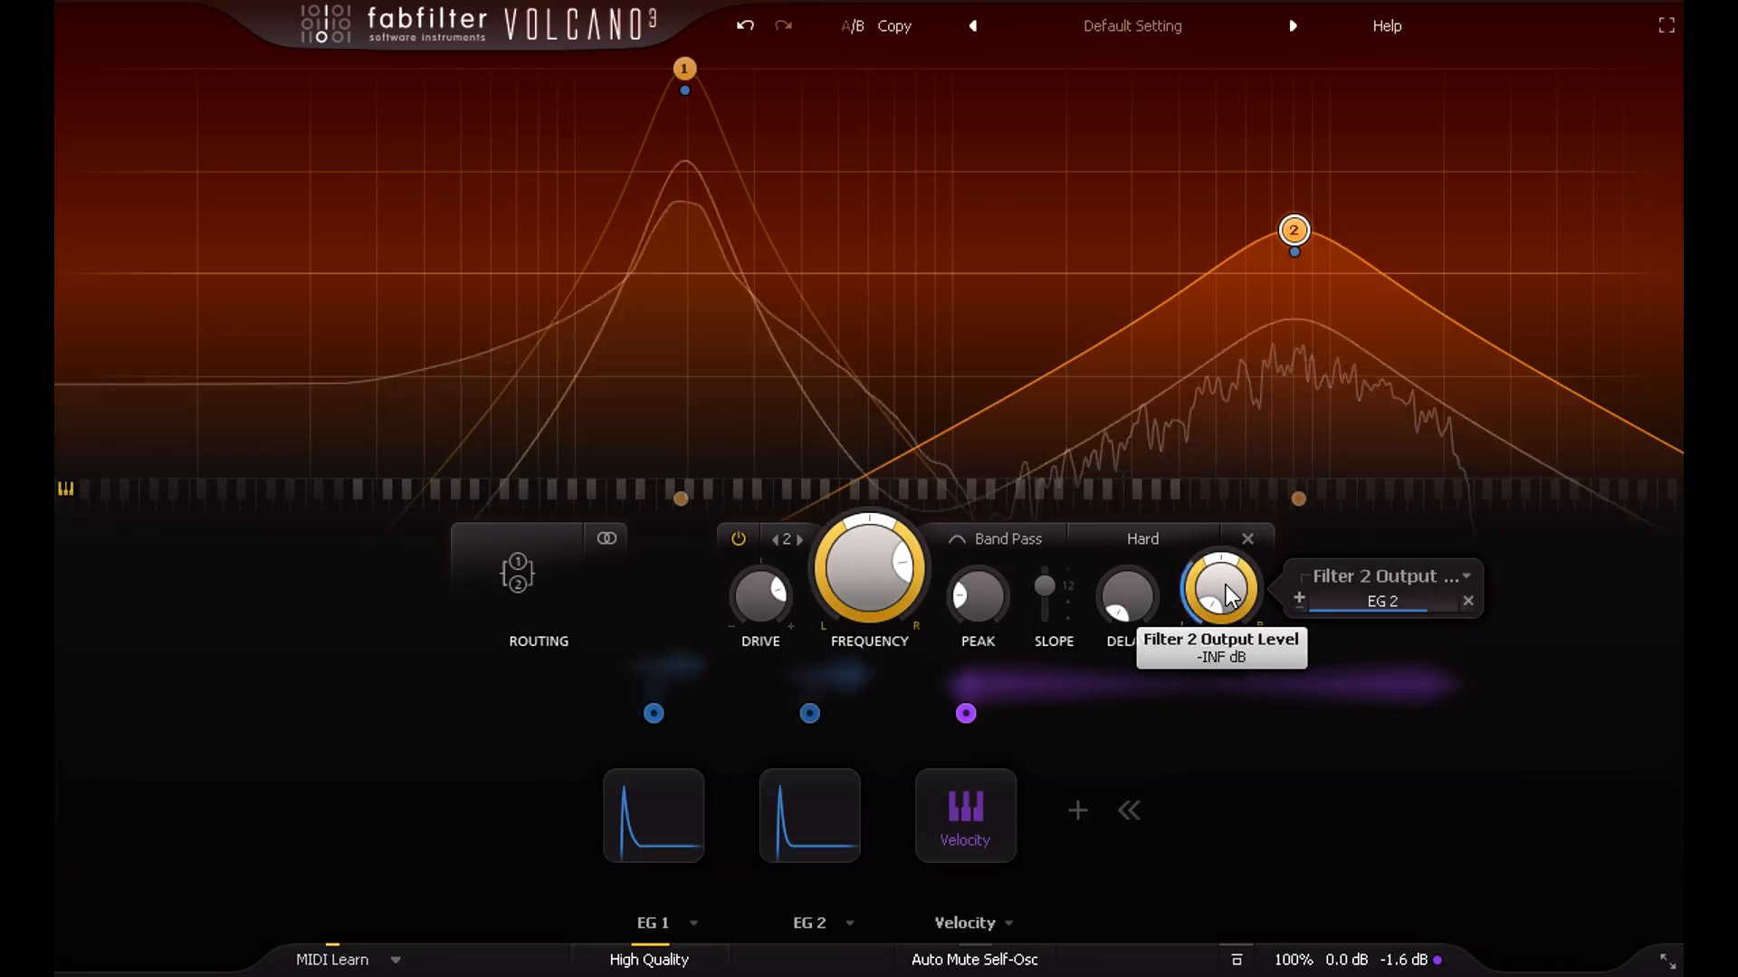
click(653, 815)
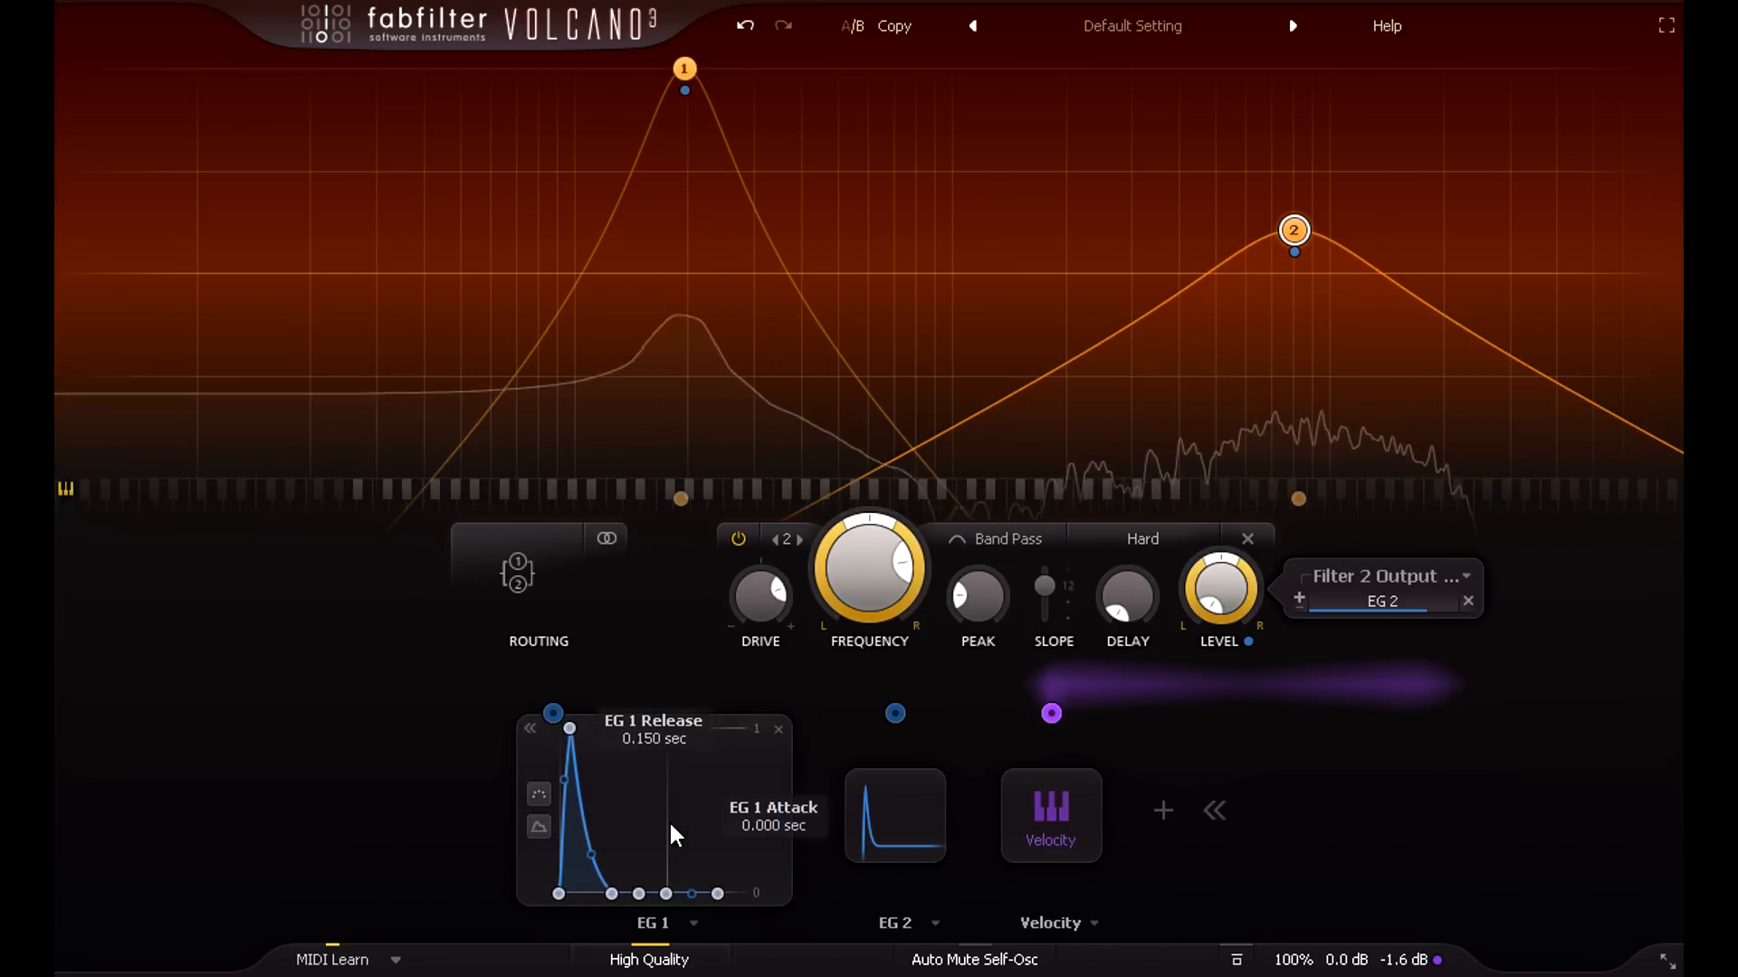
click(894, 923)
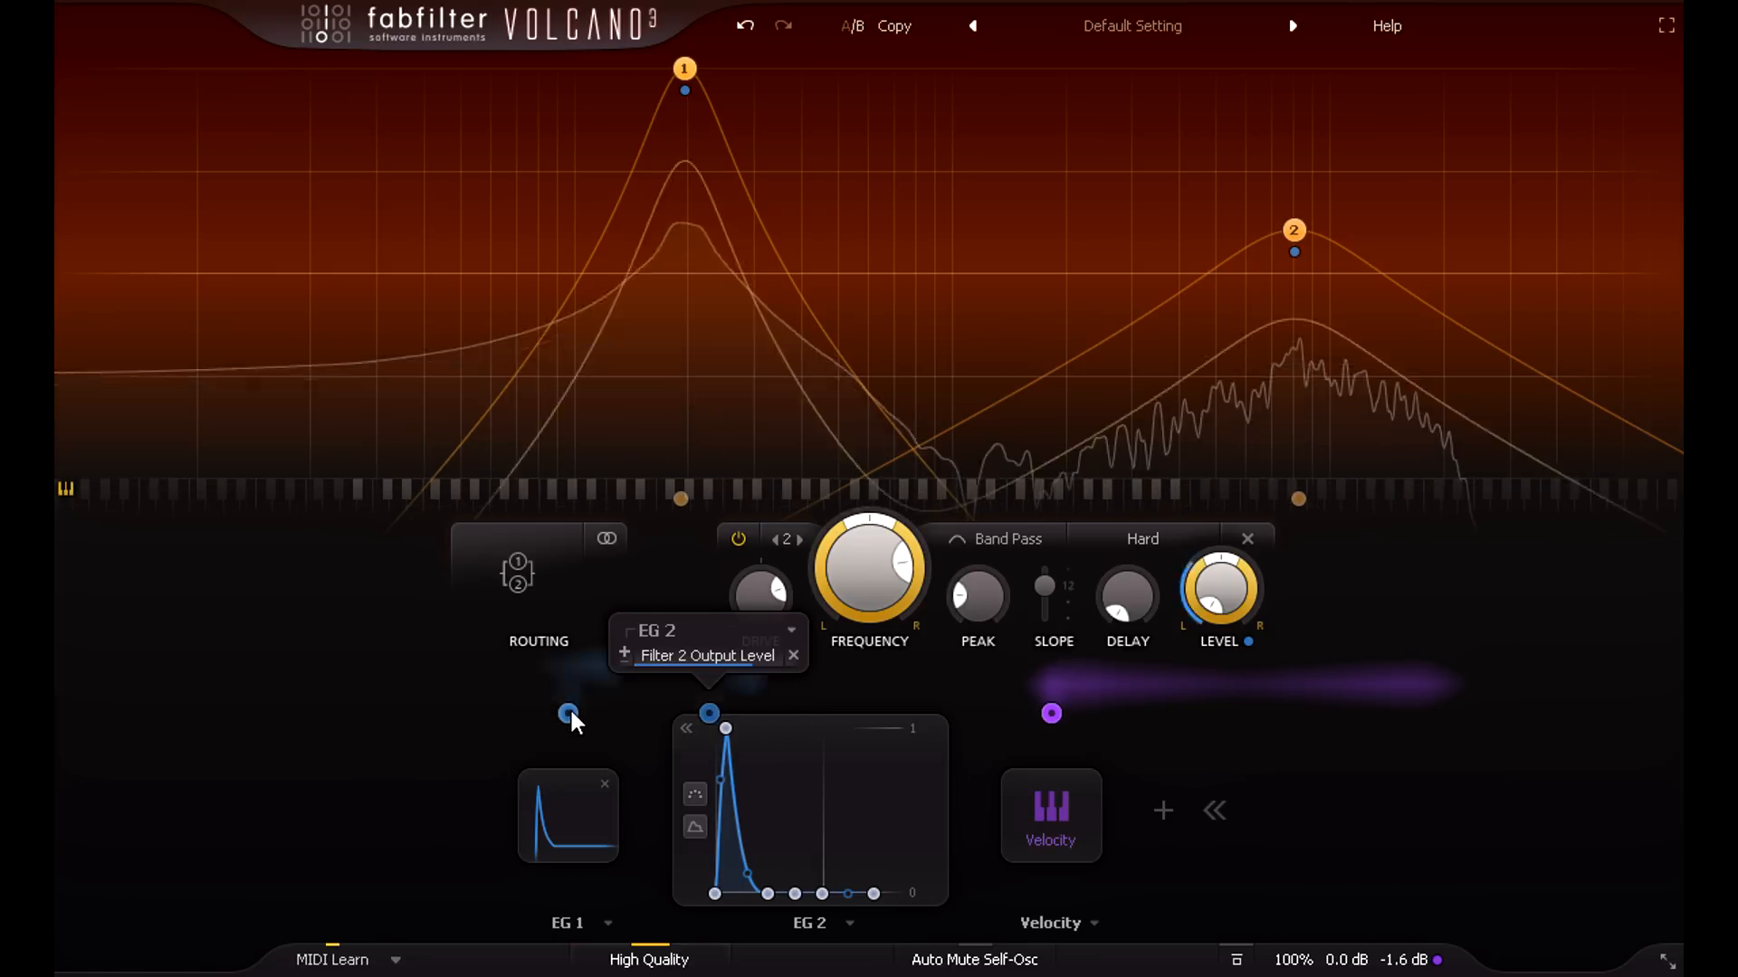
Link the slider to EG 1's modulation, make its range bipolar, and enter slot level 0.08
click(568, 712)
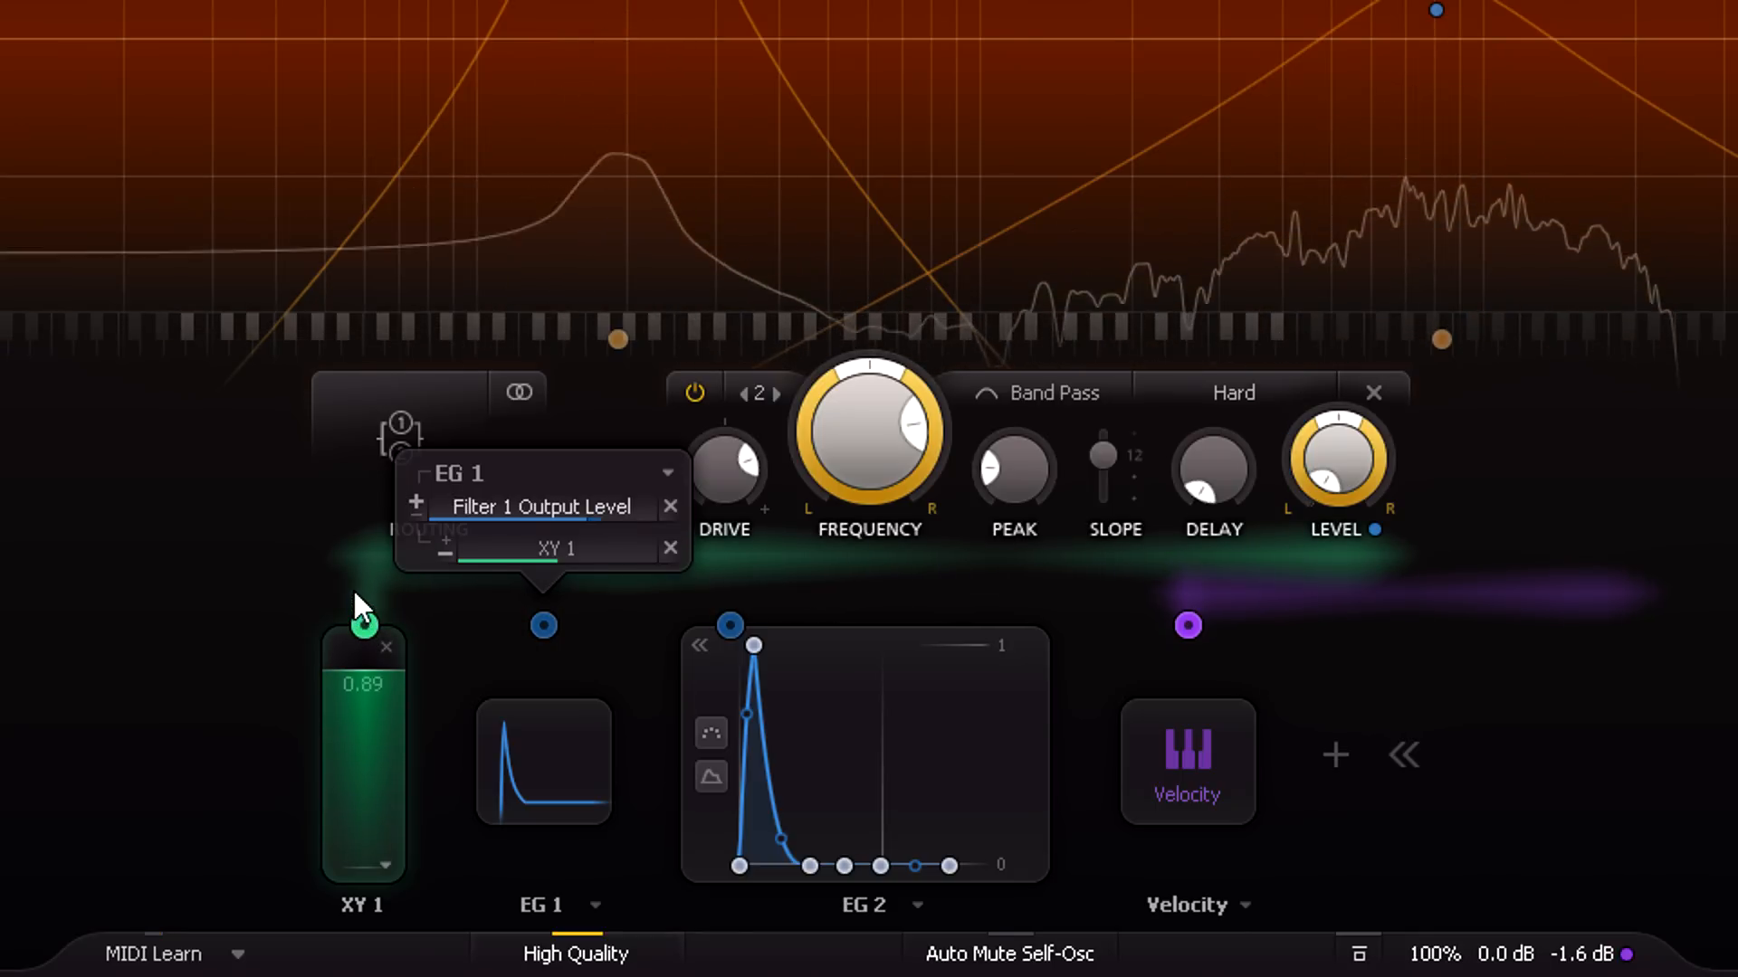
drag(362, 626, 362, 764)
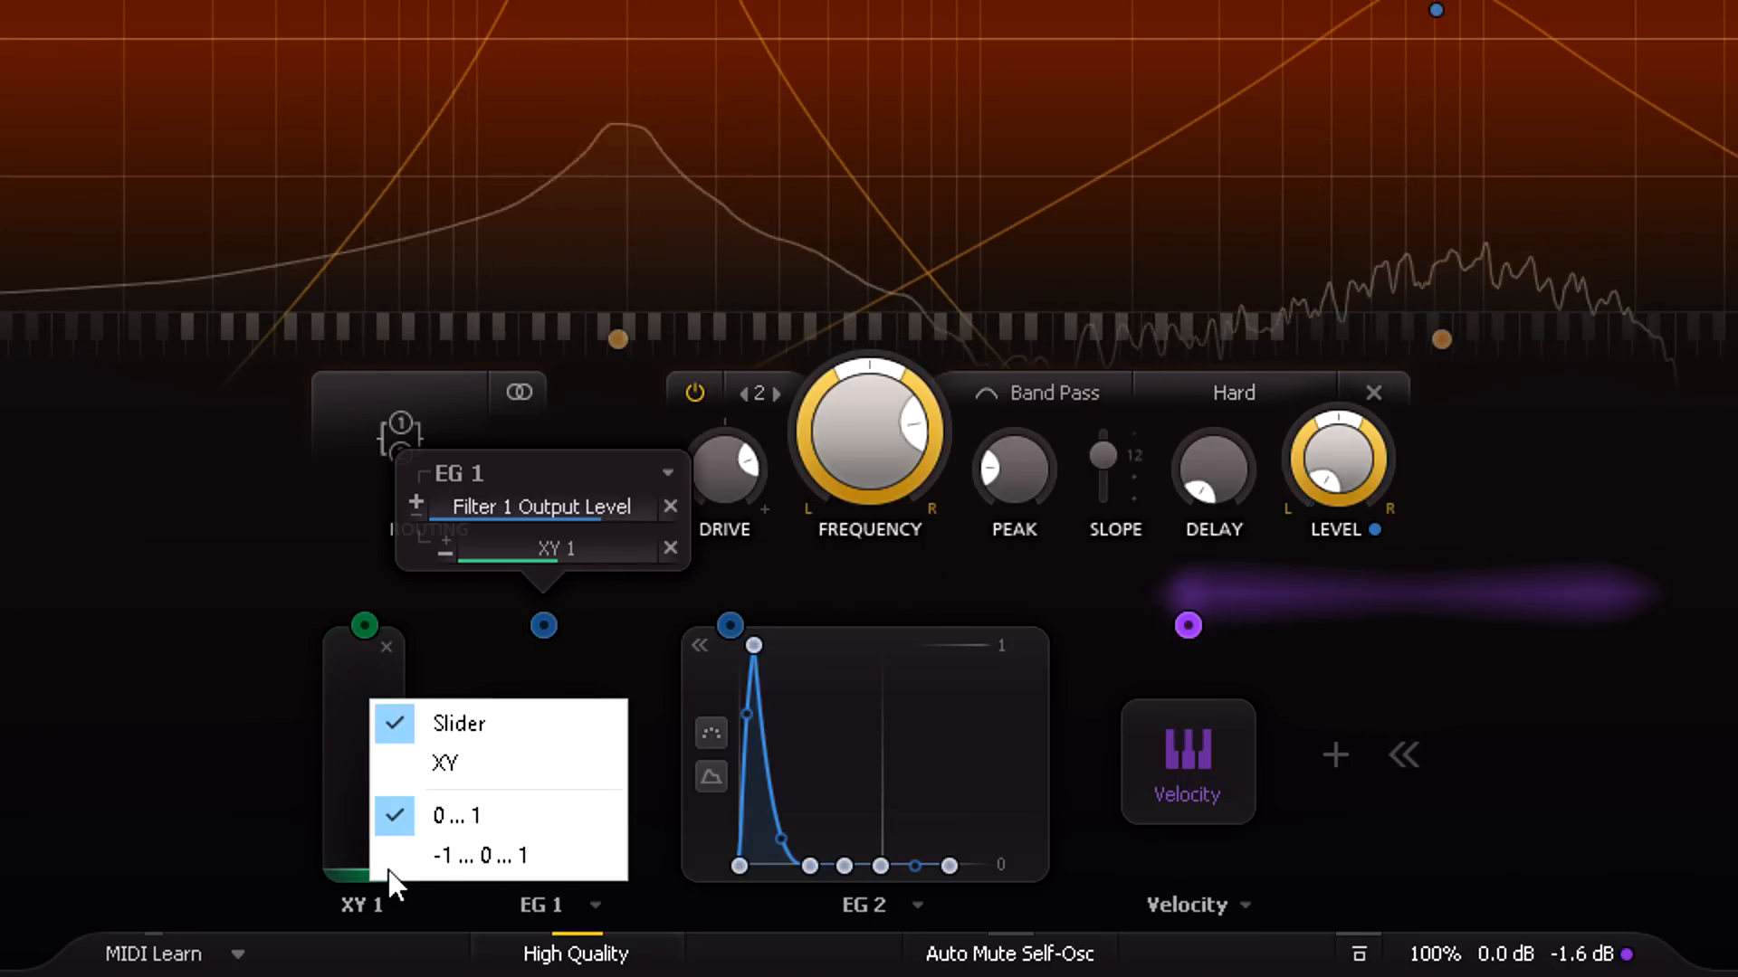
mouse_move(498, 857)
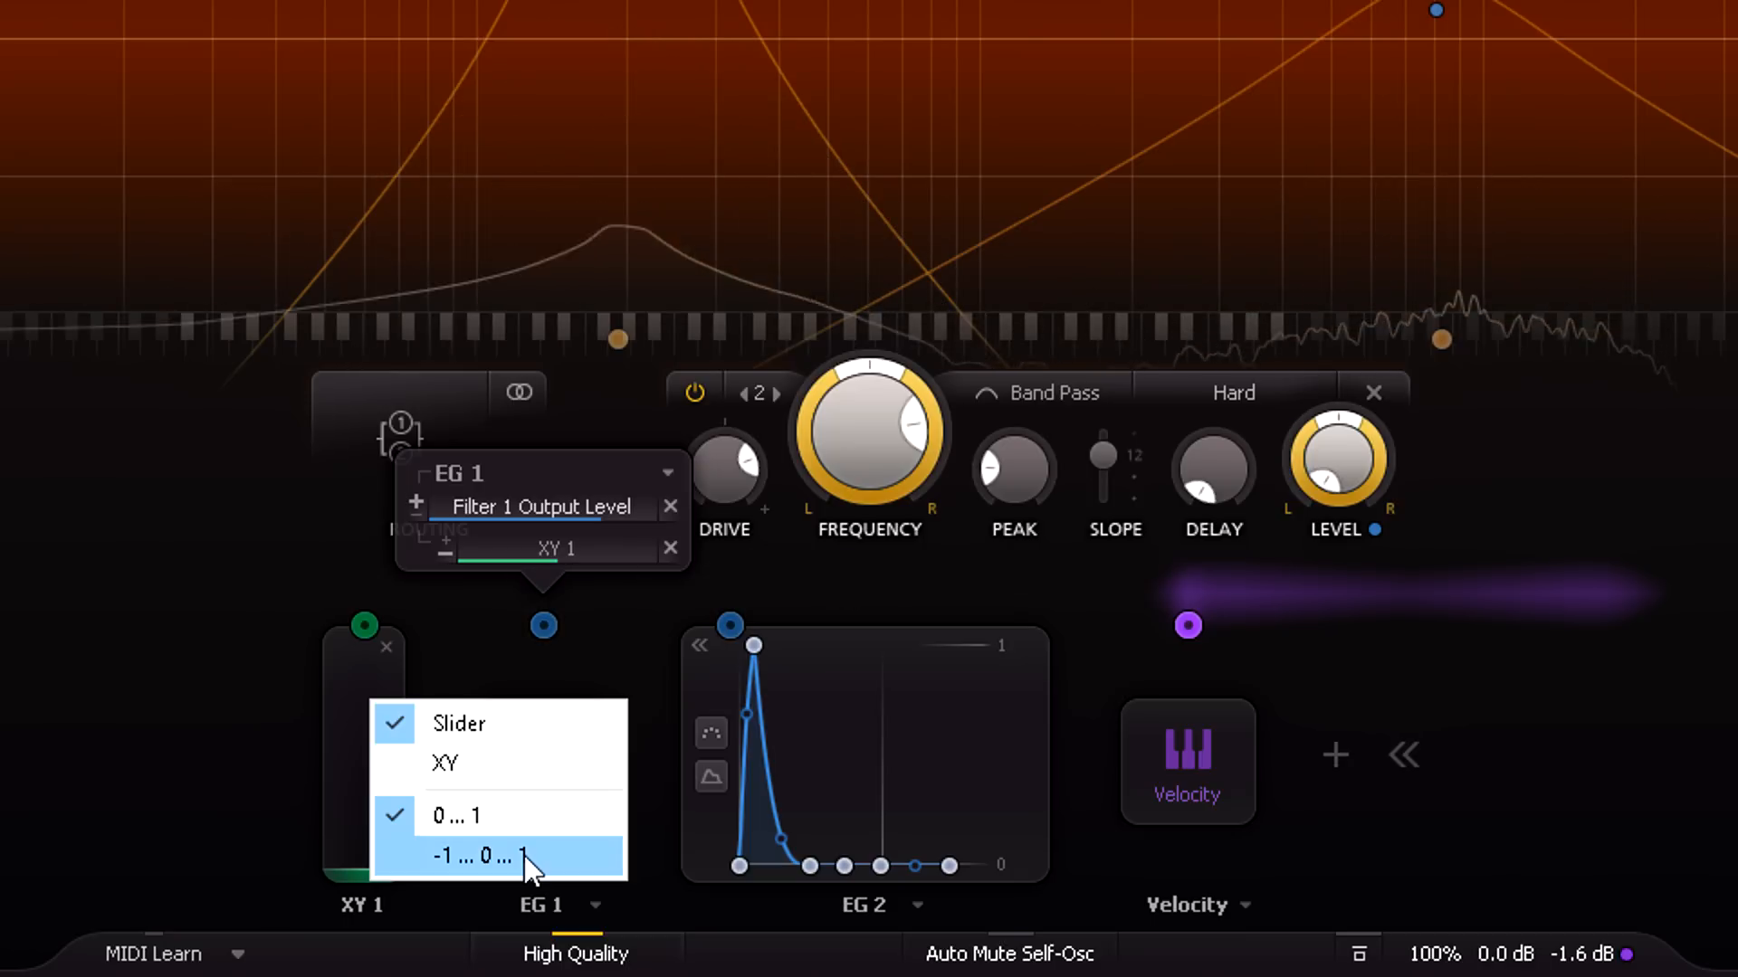
click(476, 857)
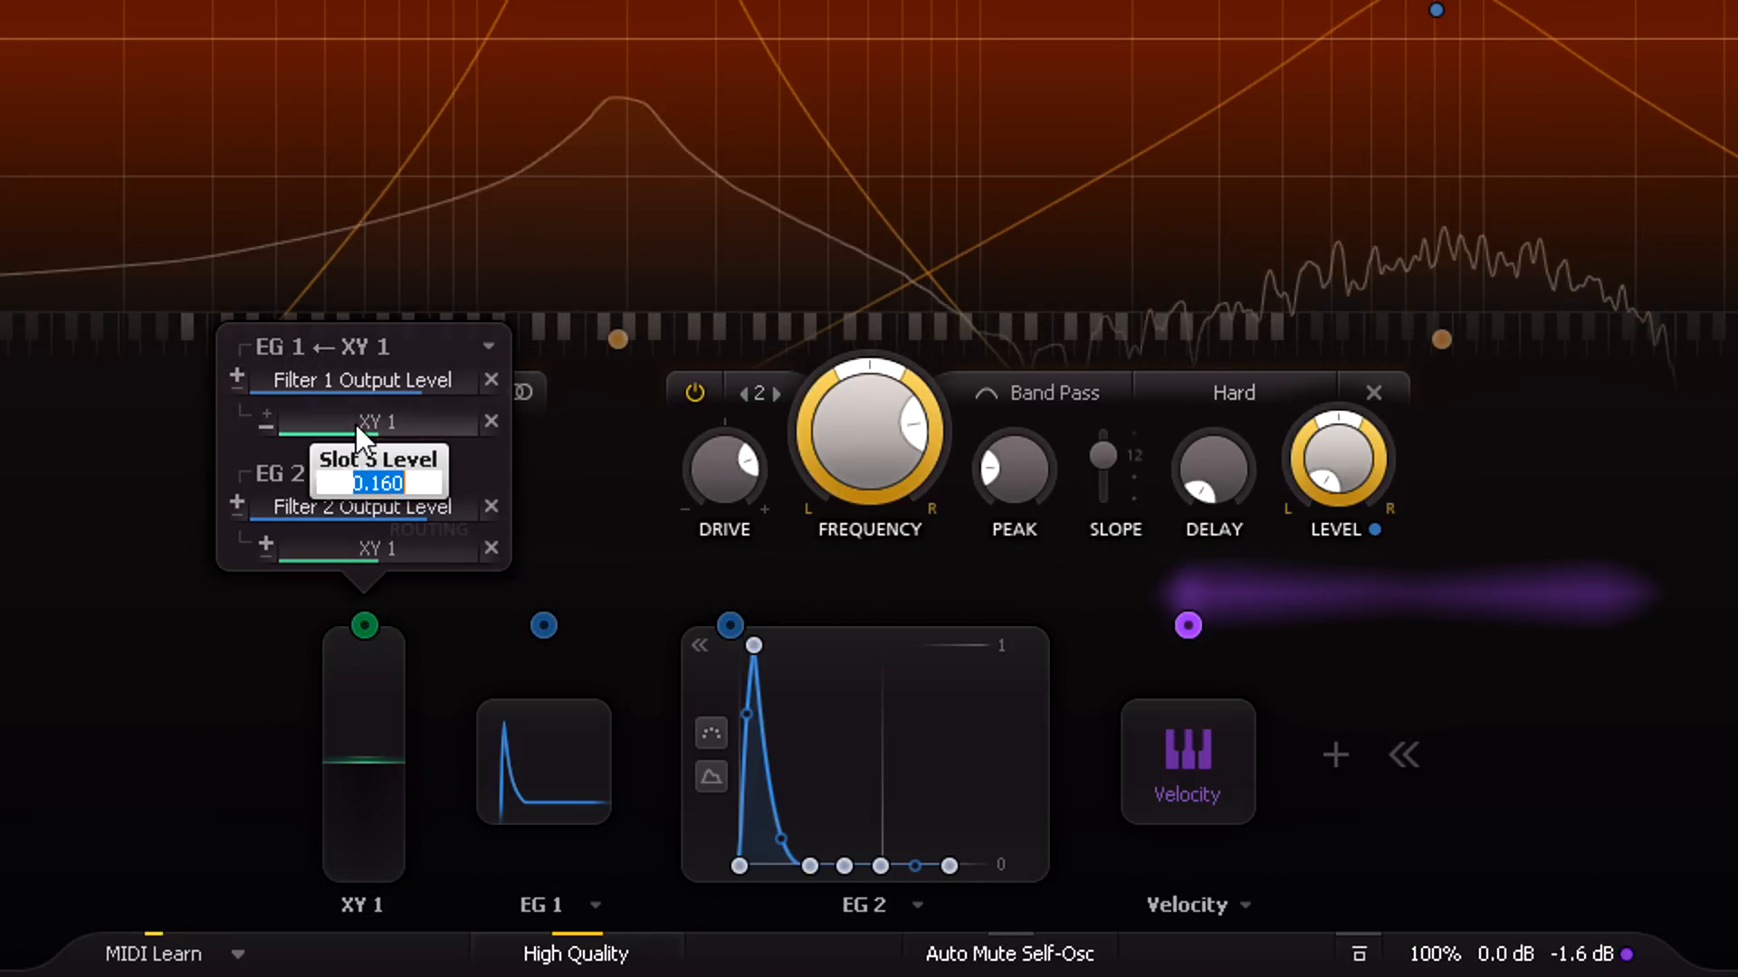
text(0.080)
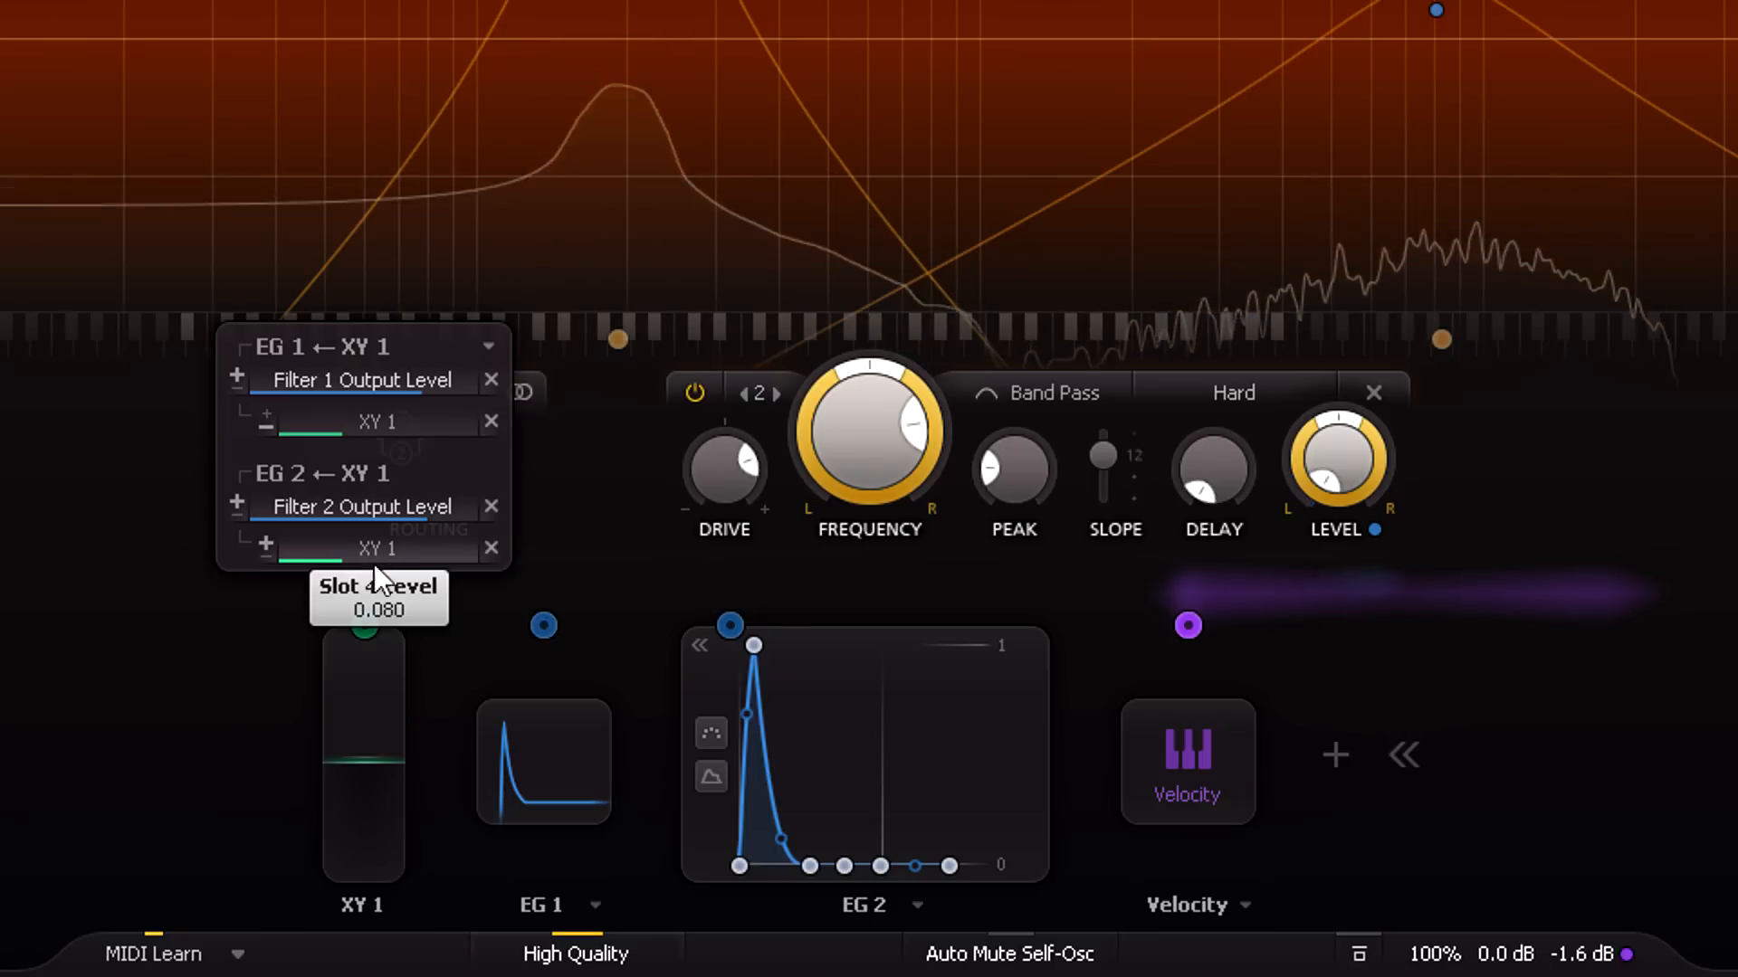
double_click(362, 904)
text(Tone)
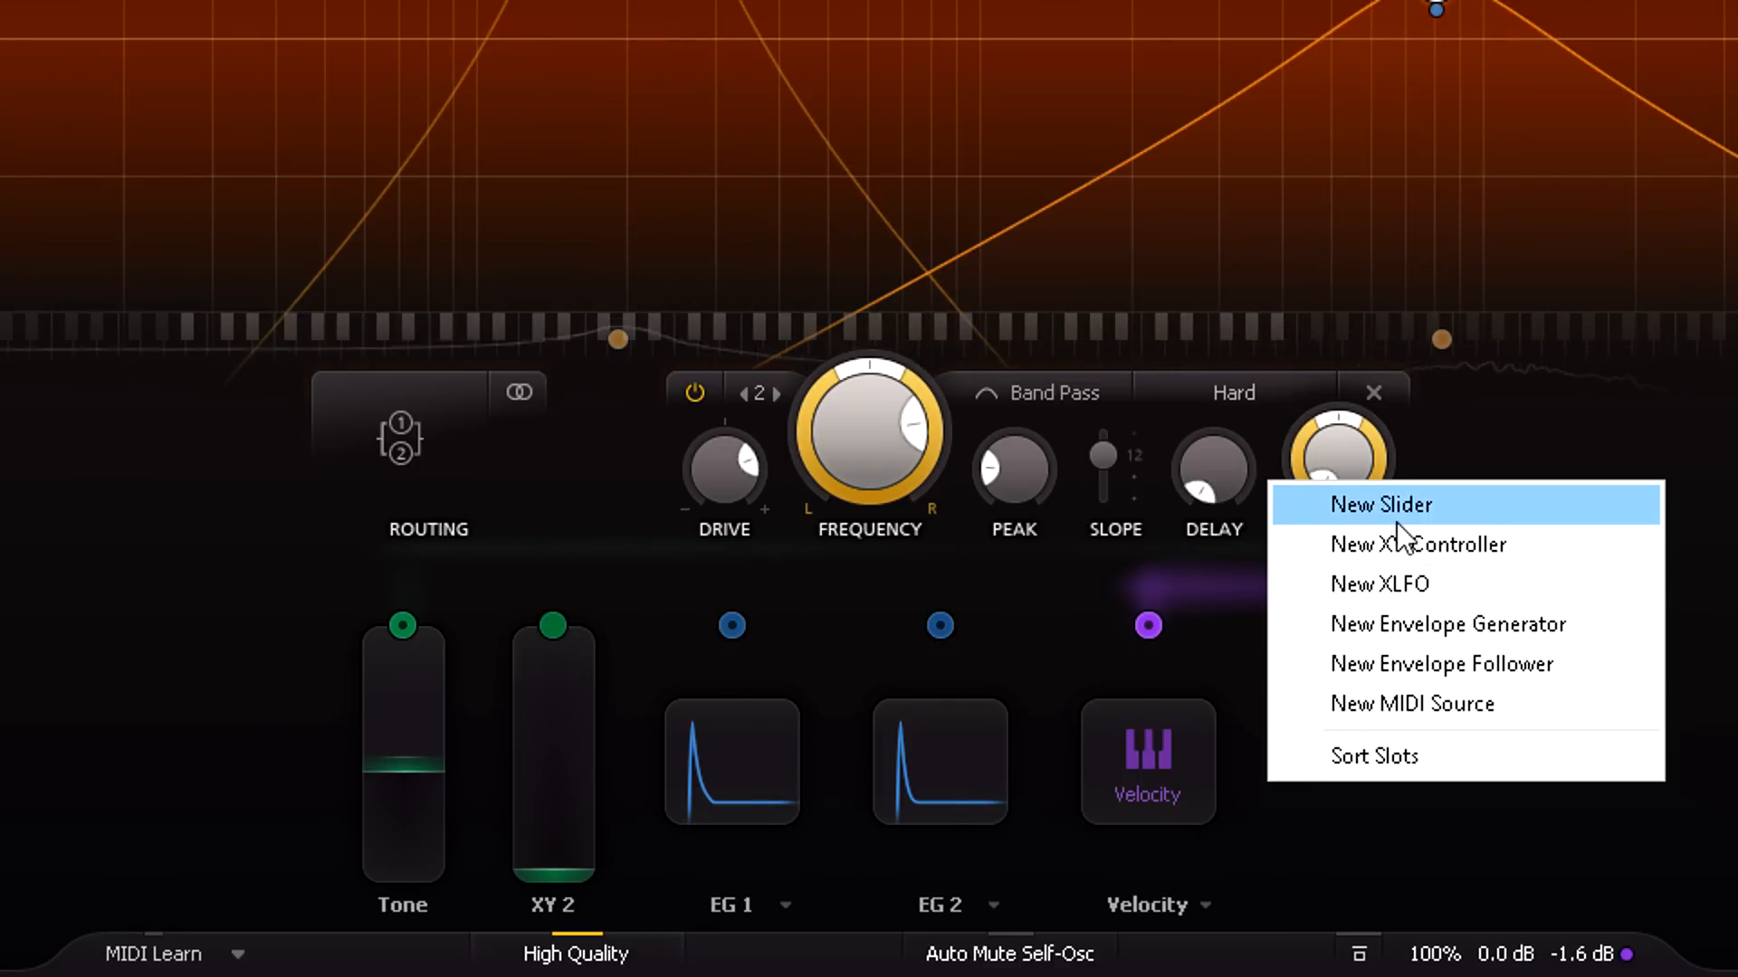
Add another slider, link it to EG 2's decay, and set the EG 1 and EG 2 release depths
click(1382, 504)
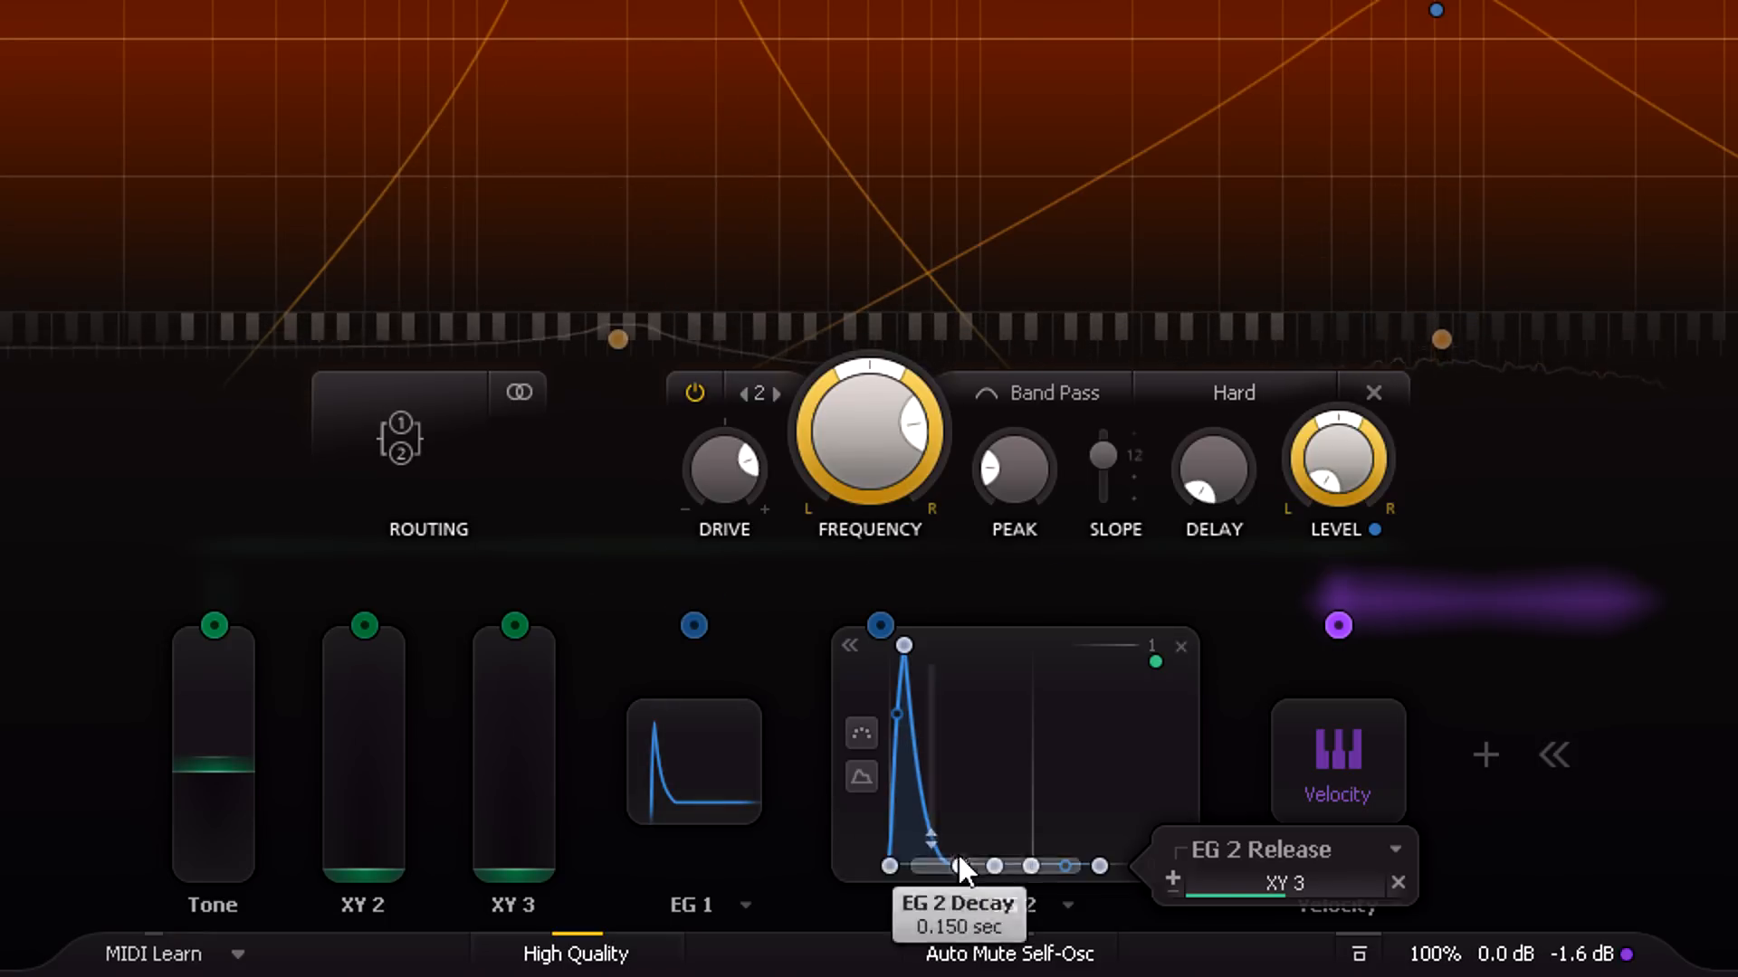
drag(361, 775, 362, 676)
text(0.)
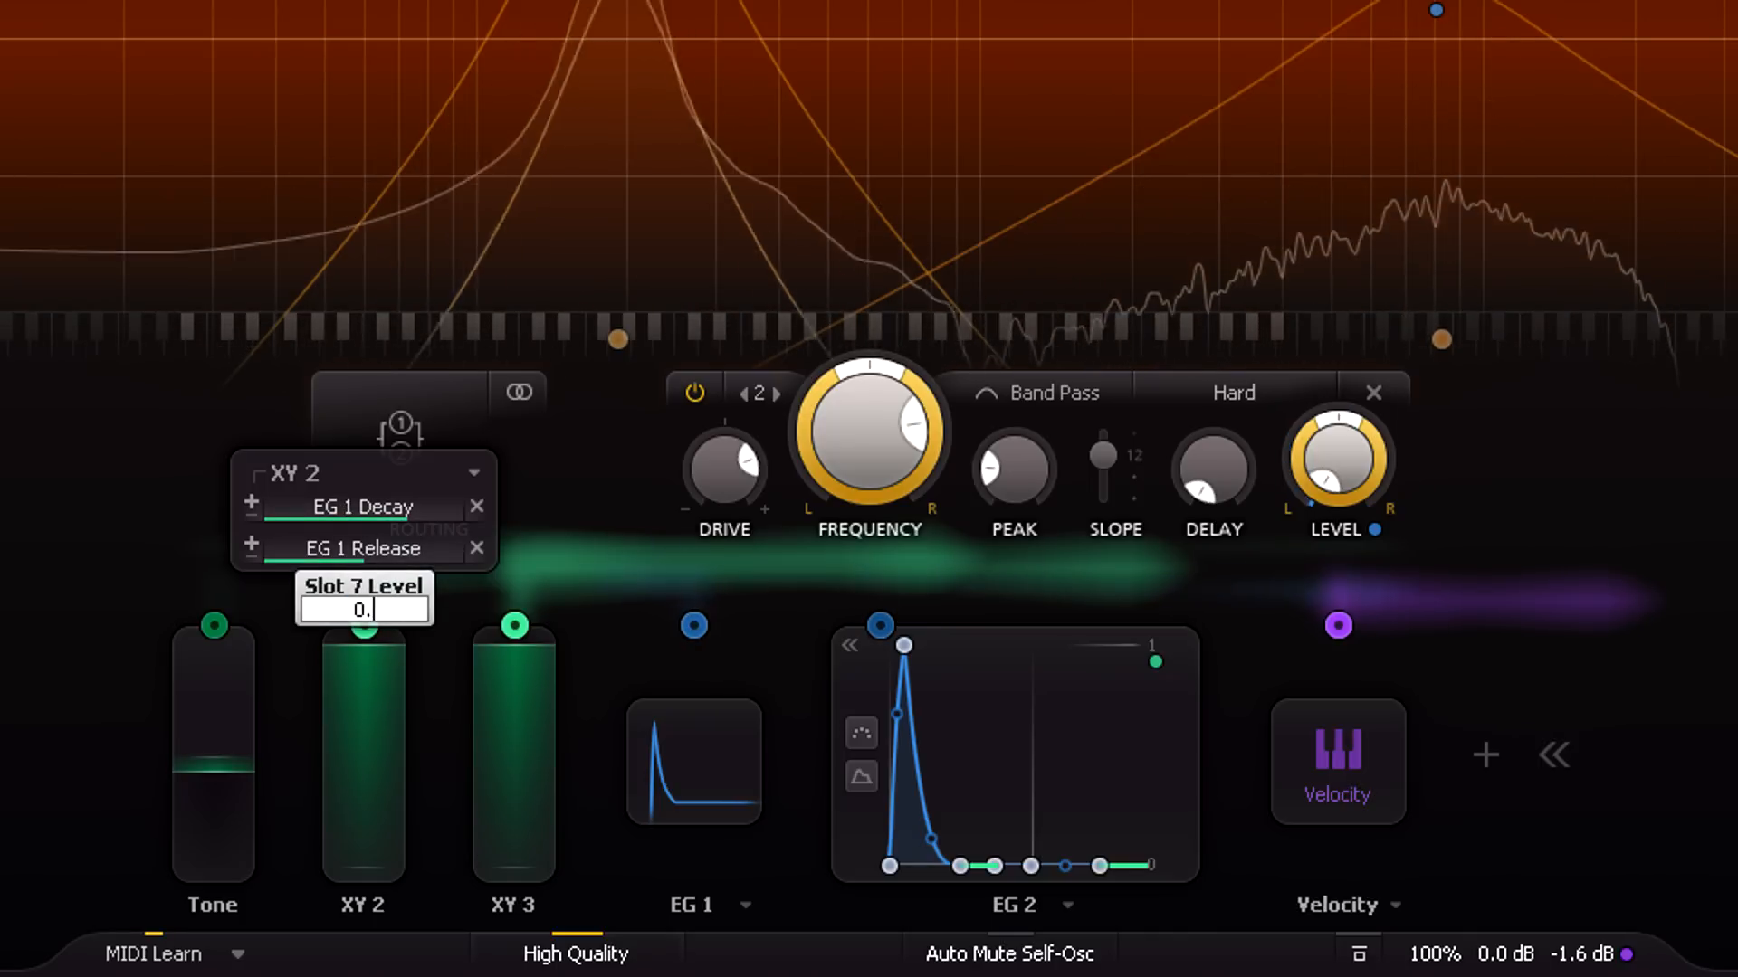
click(513, 626)
text(0.)
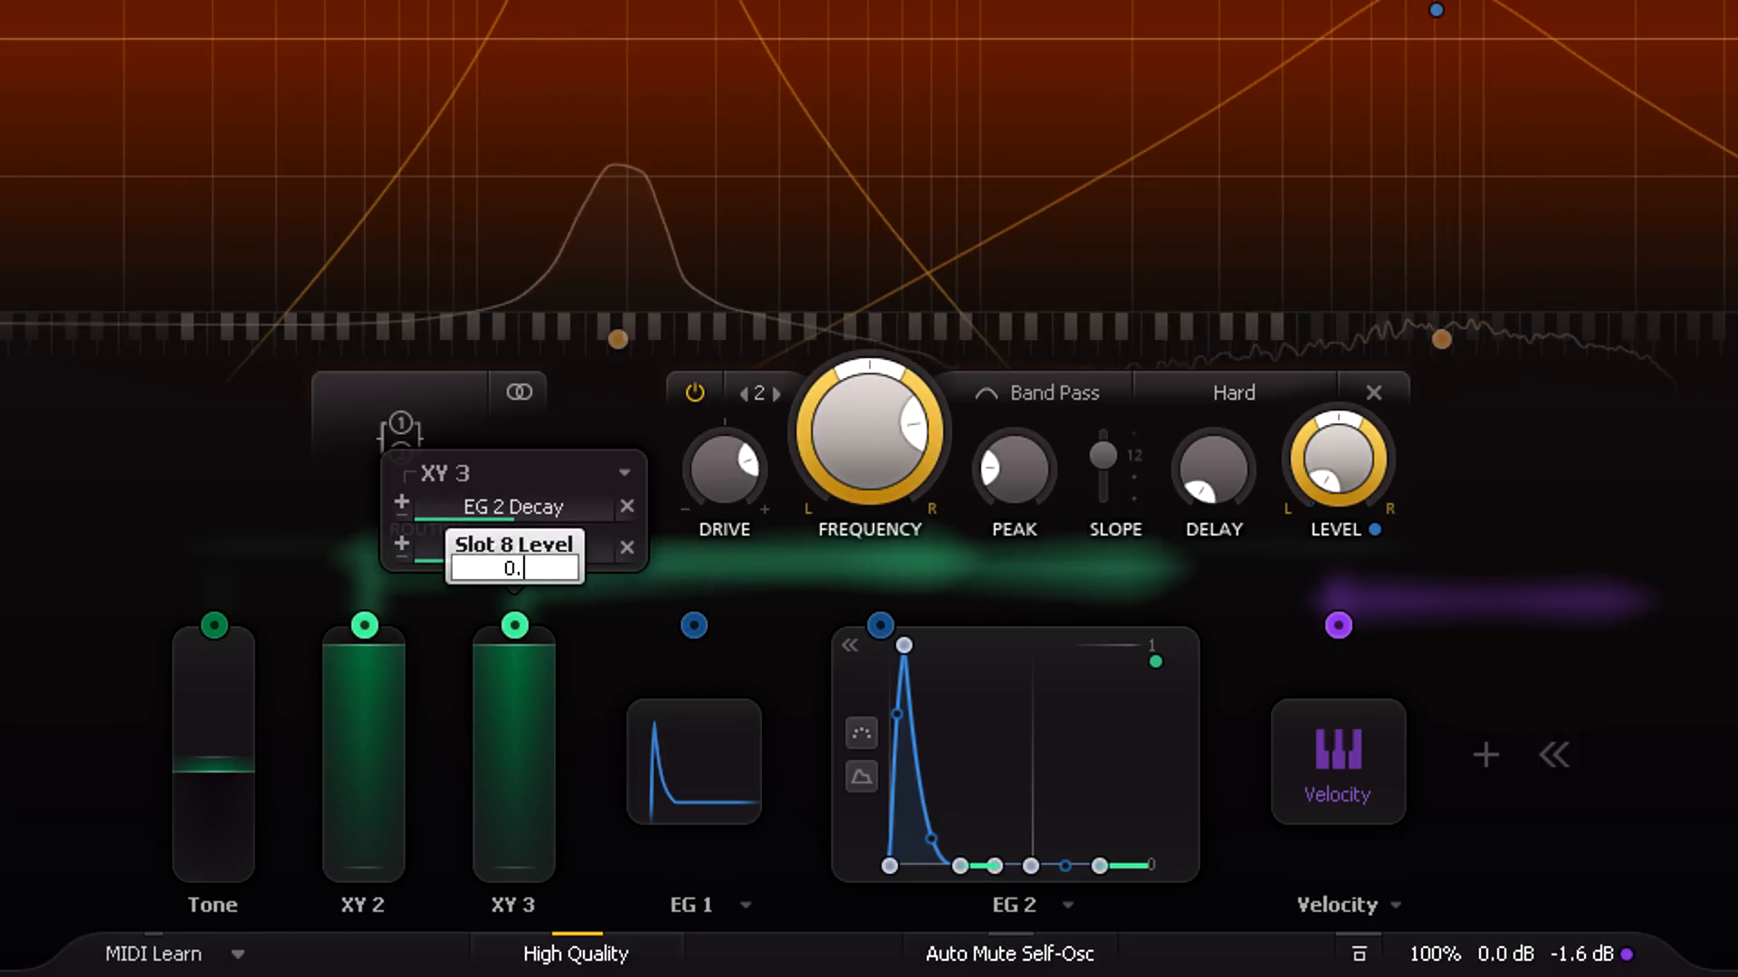
click(399, 546)
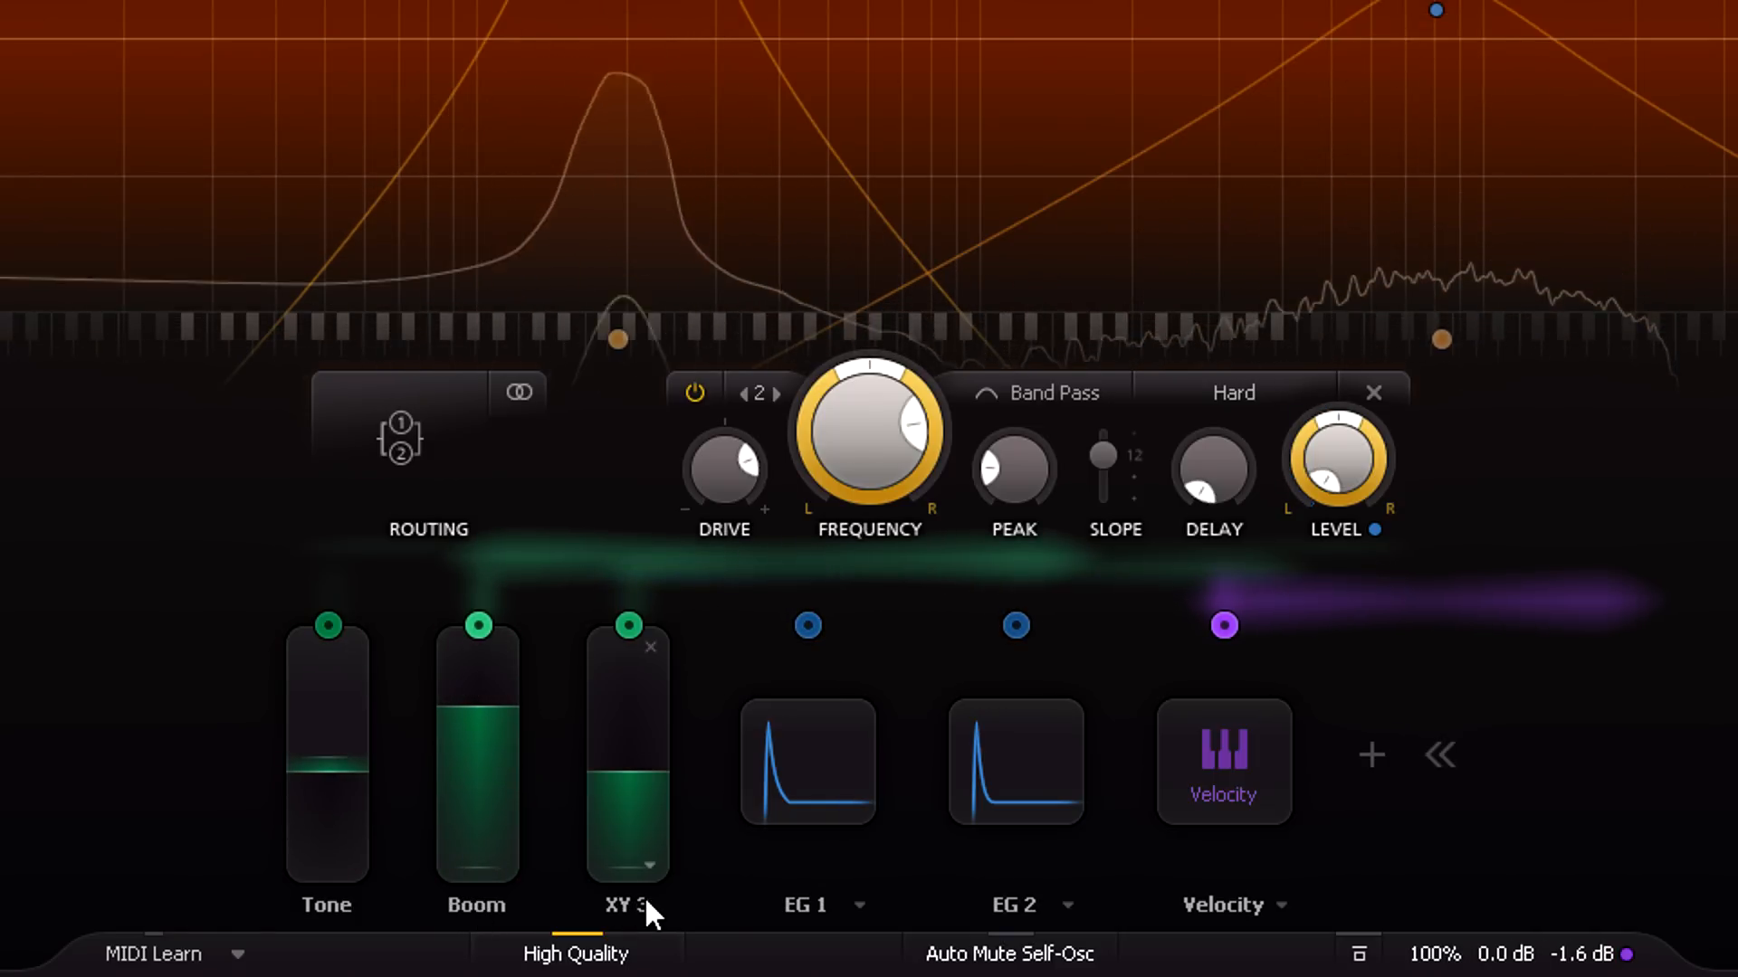
Rename the third slider to Crack and adjust the Tone slider to about 0.1
double_click(627, 904)
text(Crack)
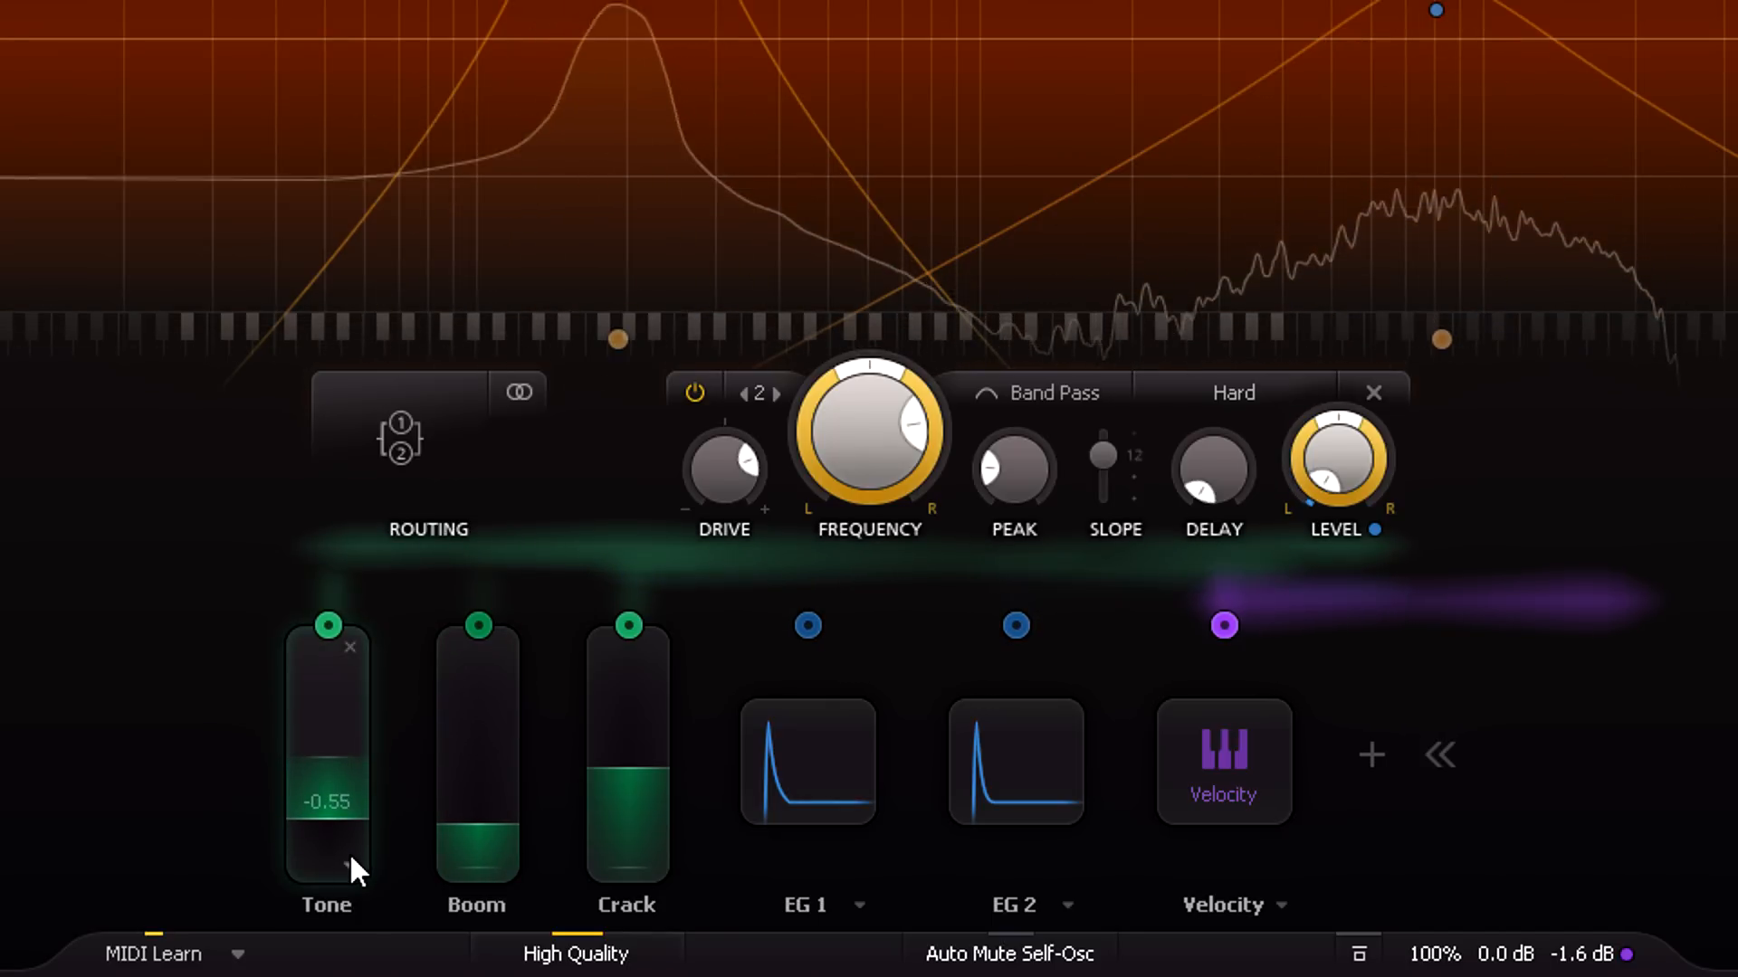
drag(326, 802, 326, 796)
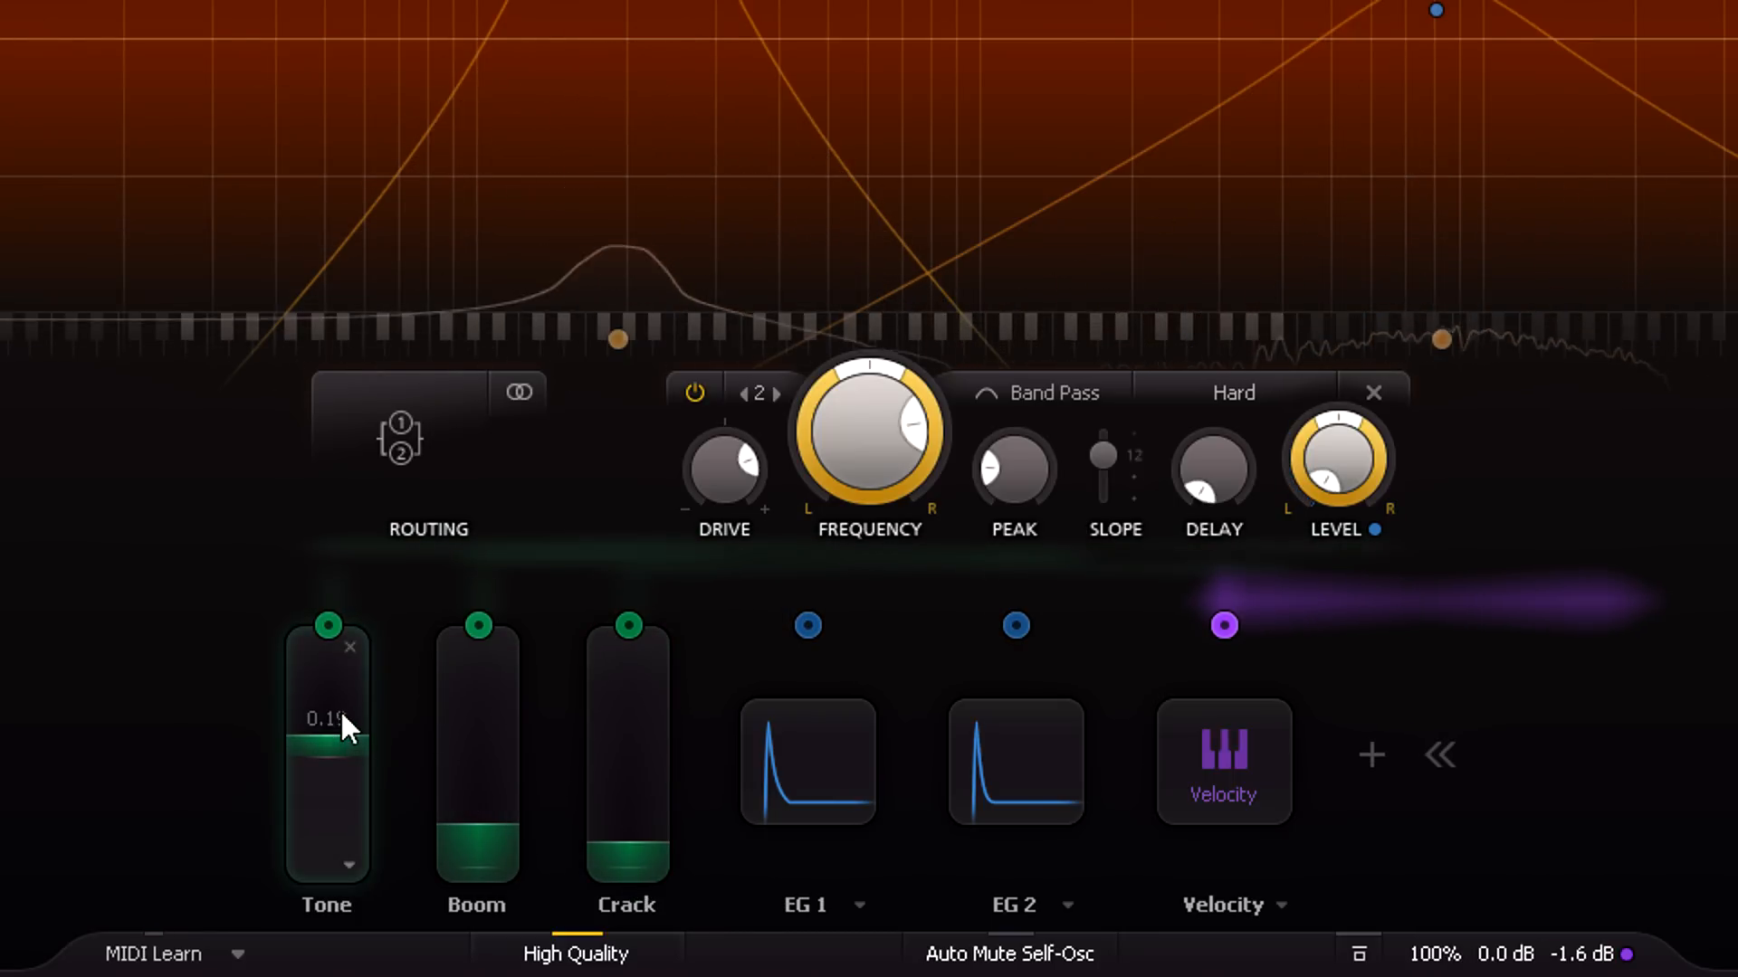
mouse_move(616, 820)
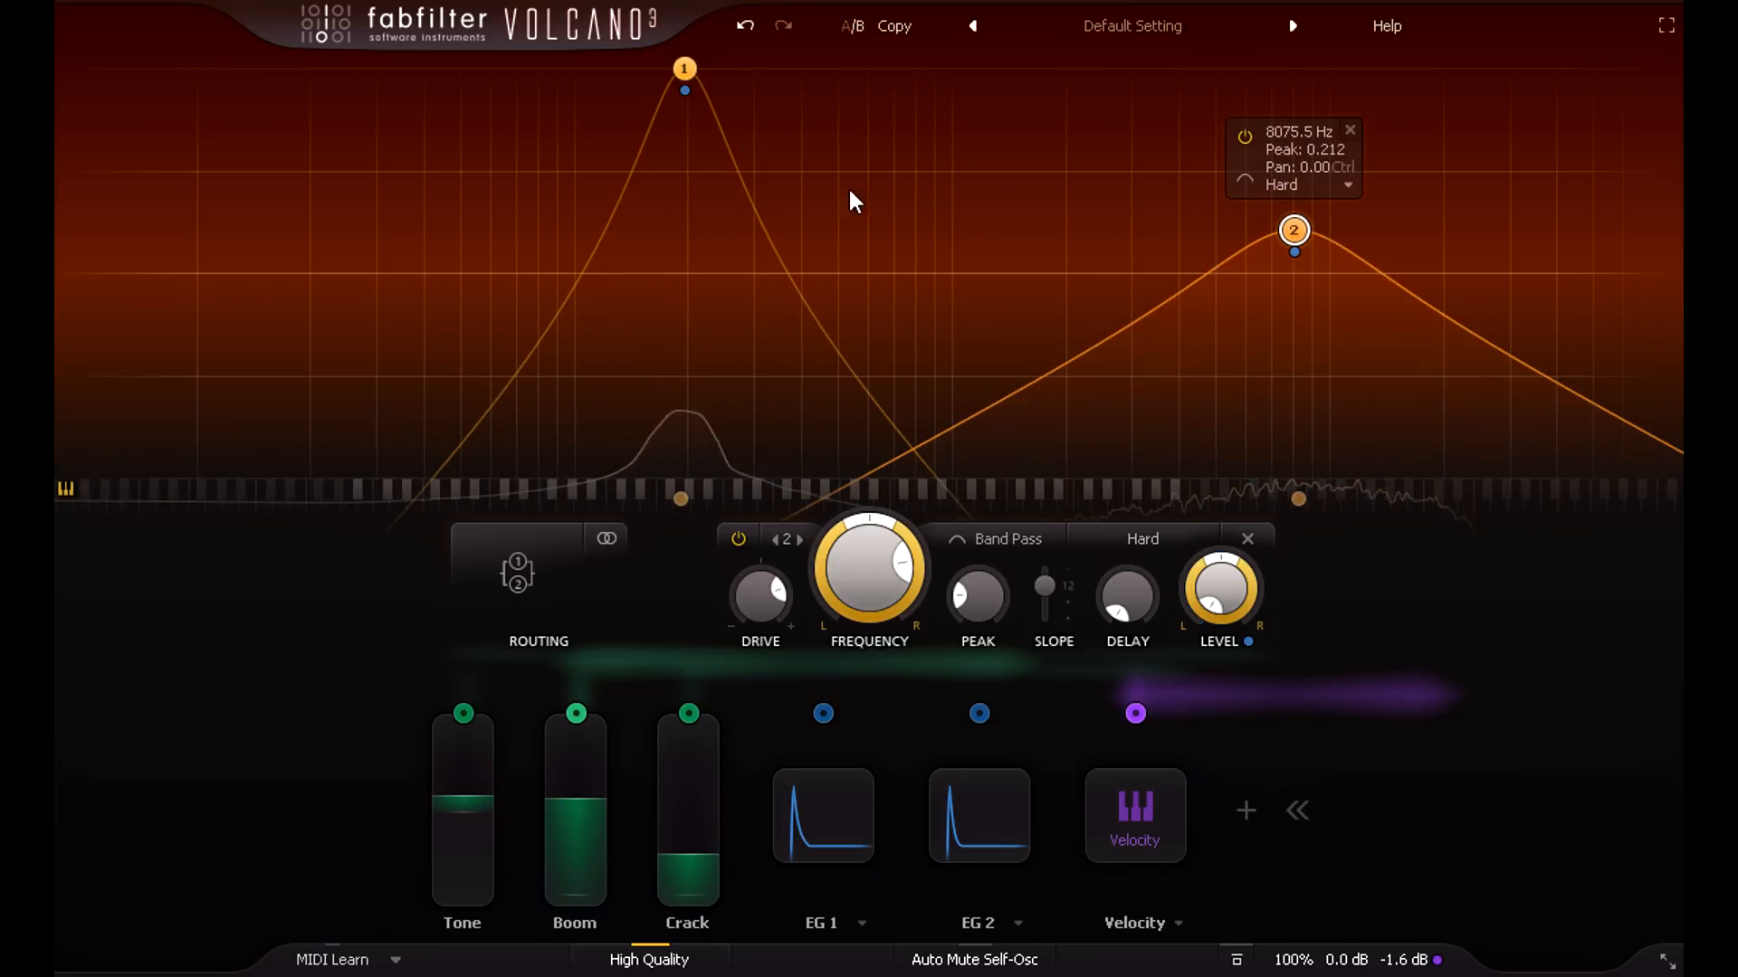
mouse_move(1164, 277)
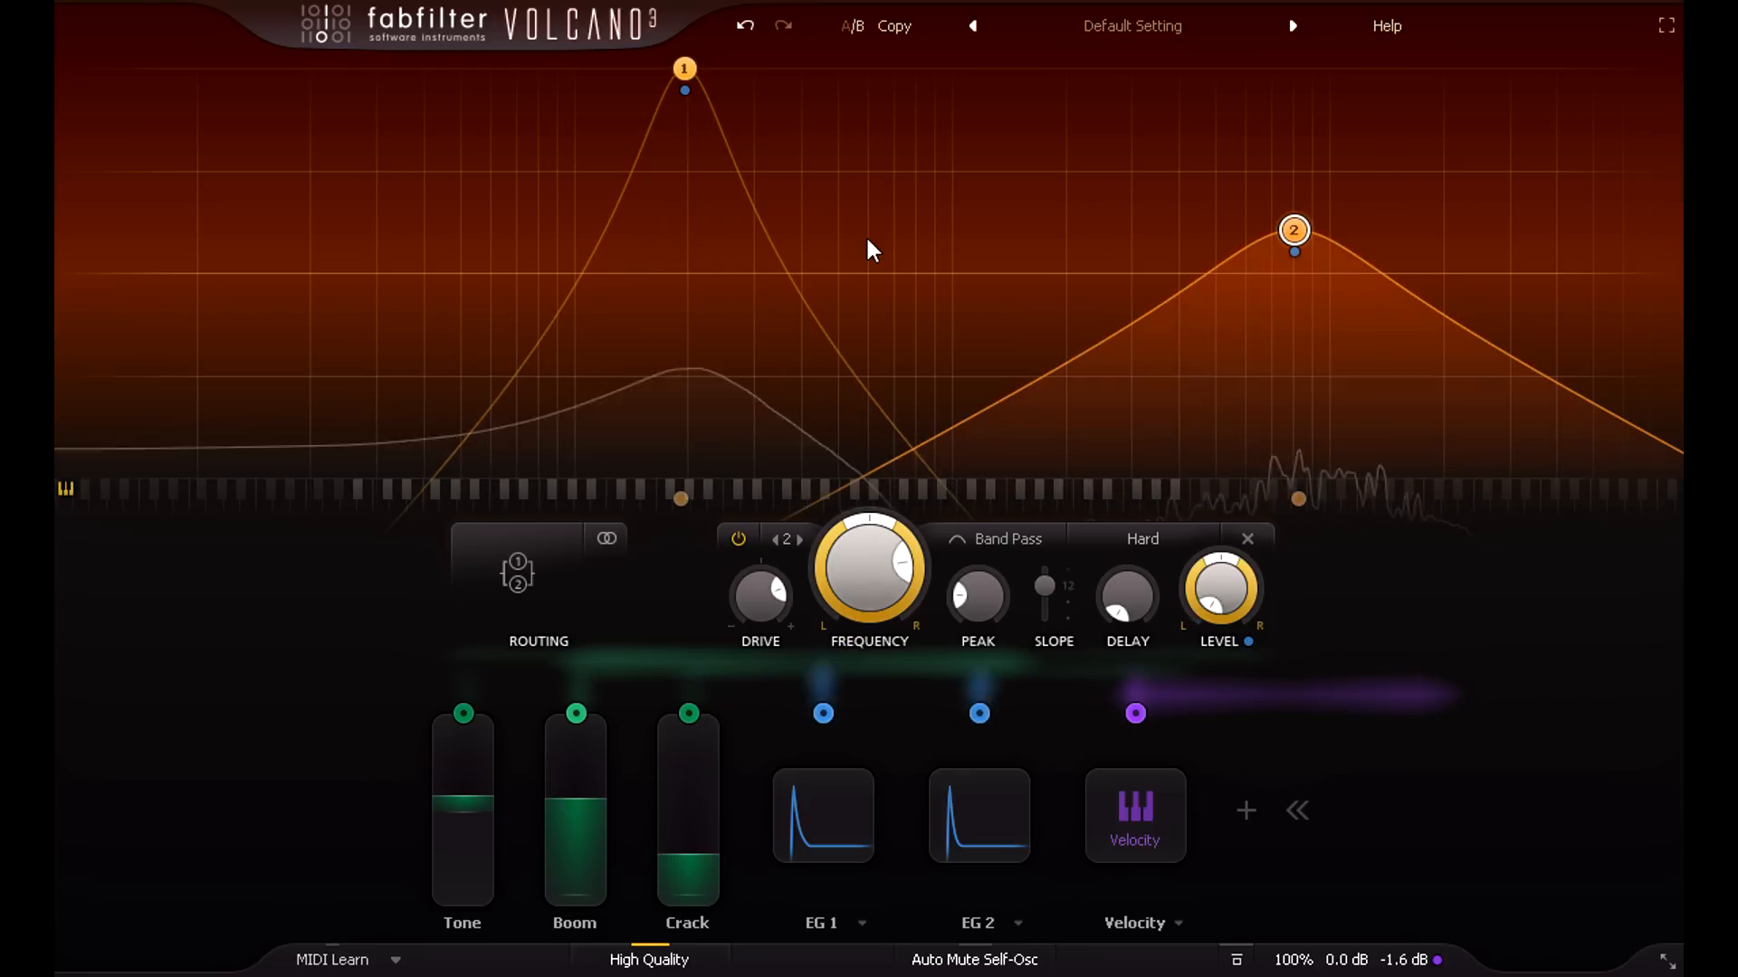
click(685, 69)
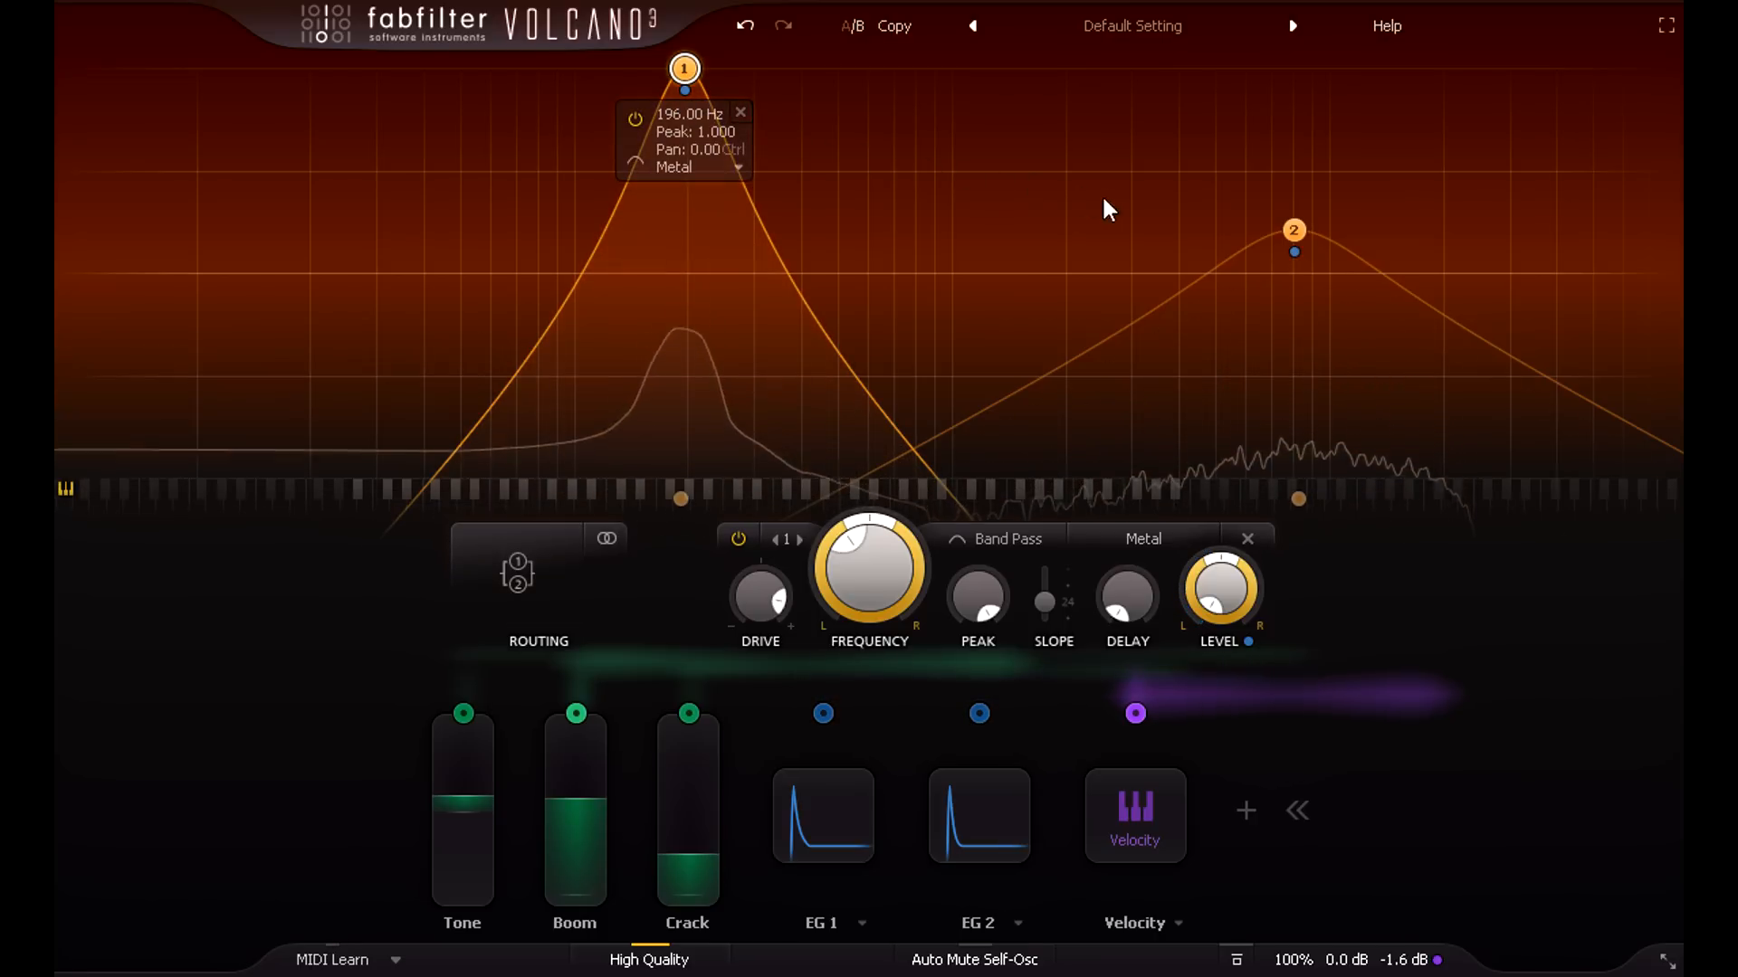
mouse_move(684, 69)
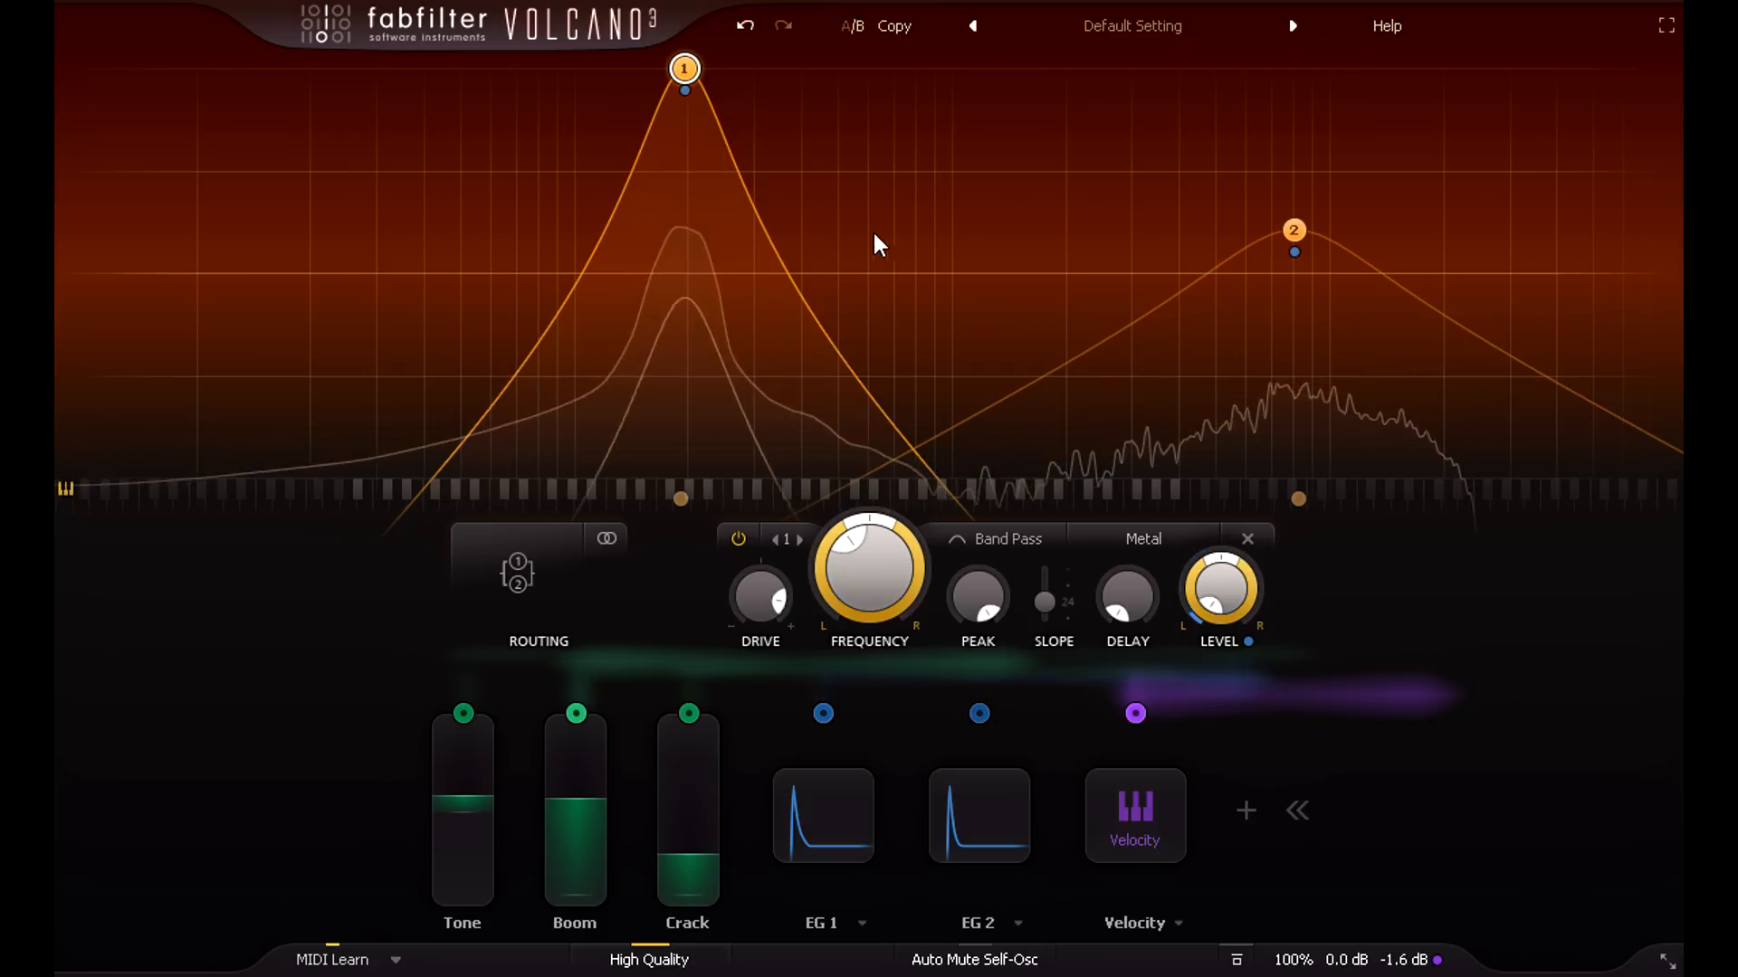
Add a third filter set to All Pass near 2 kHz, toggling it off and on
click(515, 573)
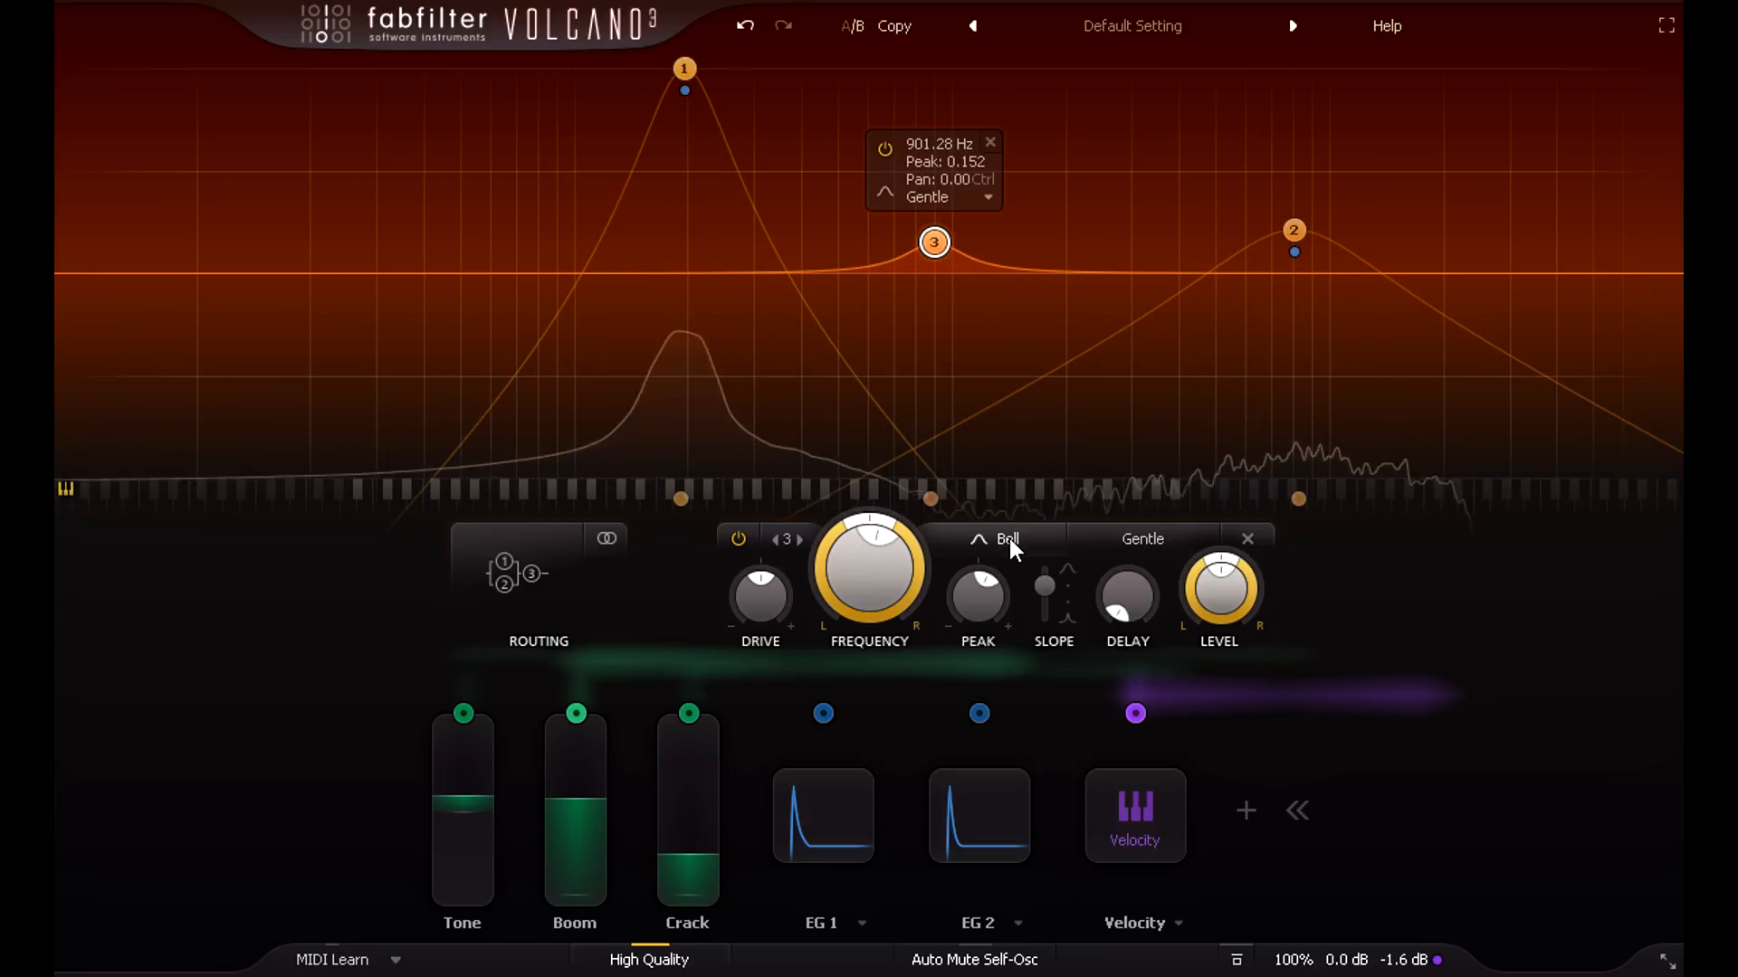
click(1006, 539)
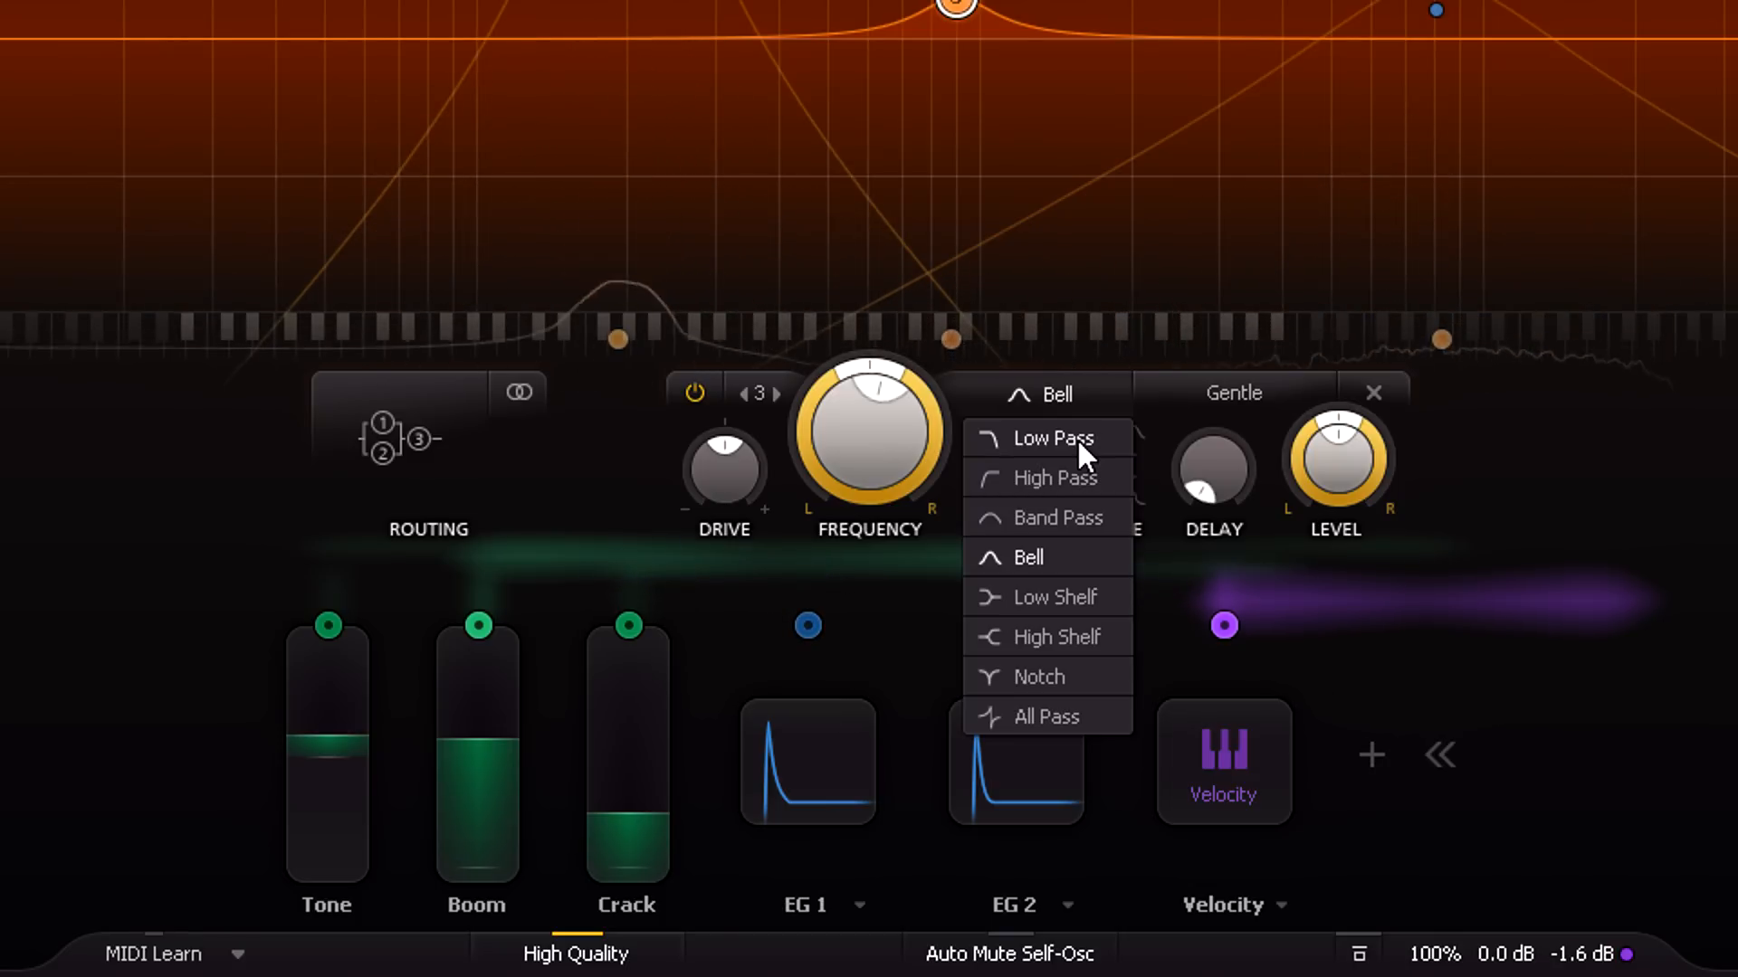
mouse_move(1056, 478)
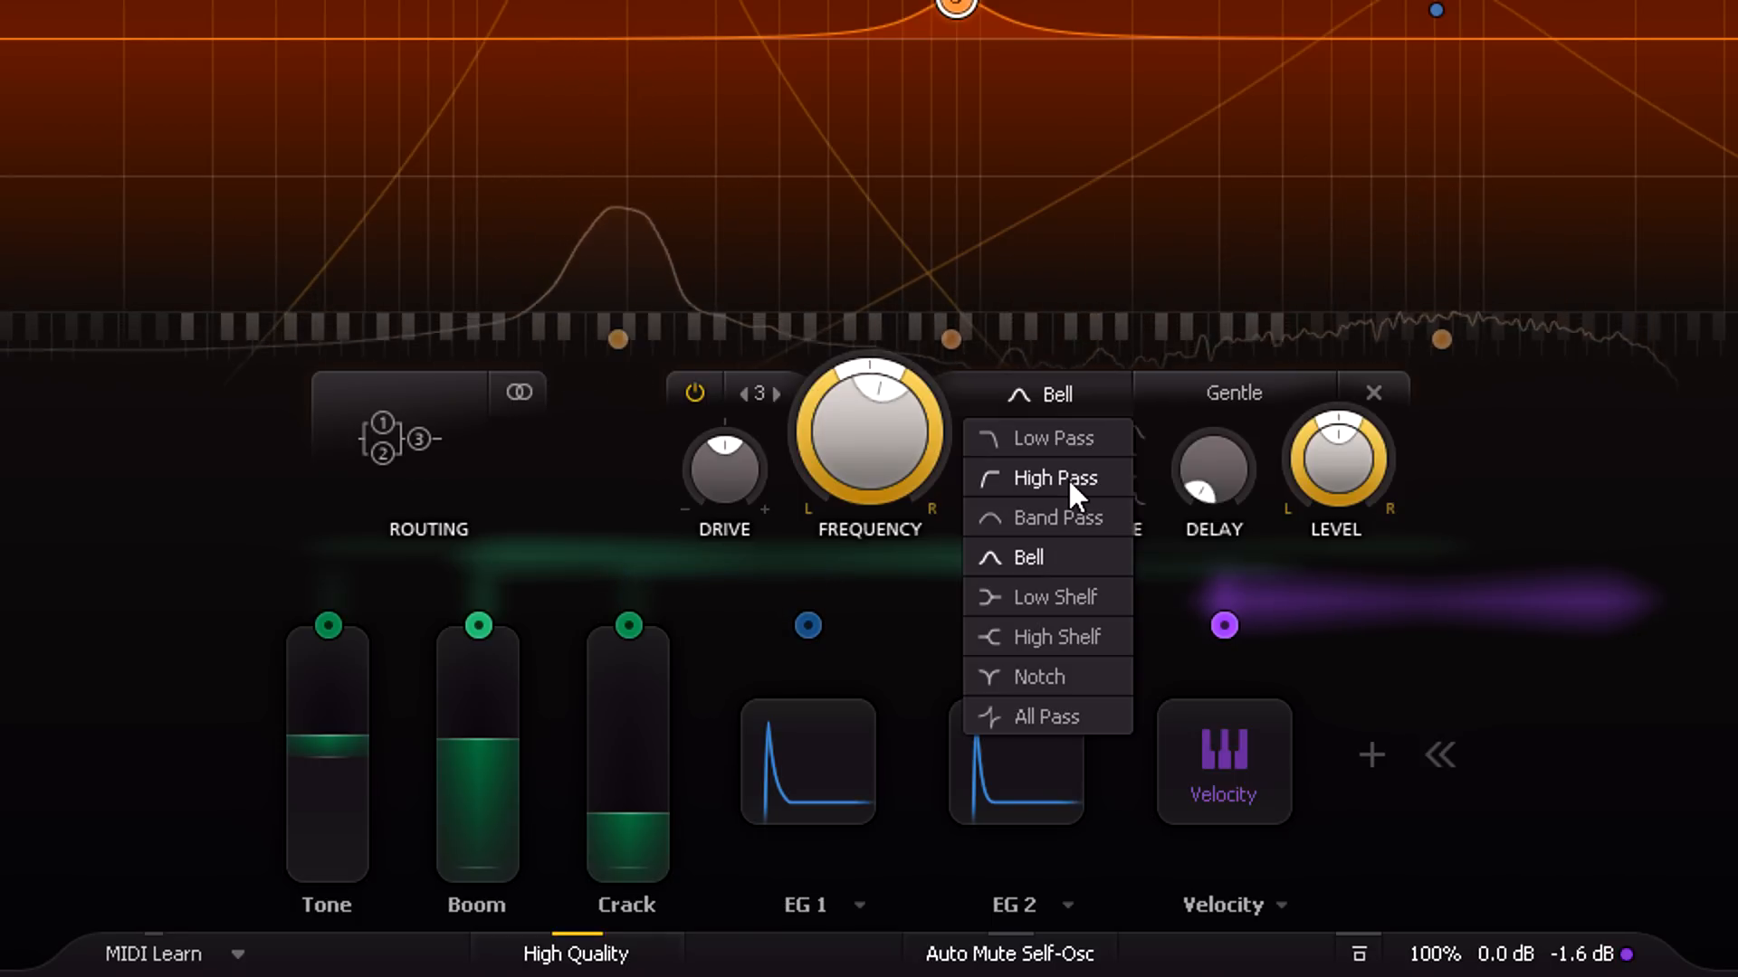
mouse_move(1075, 731)
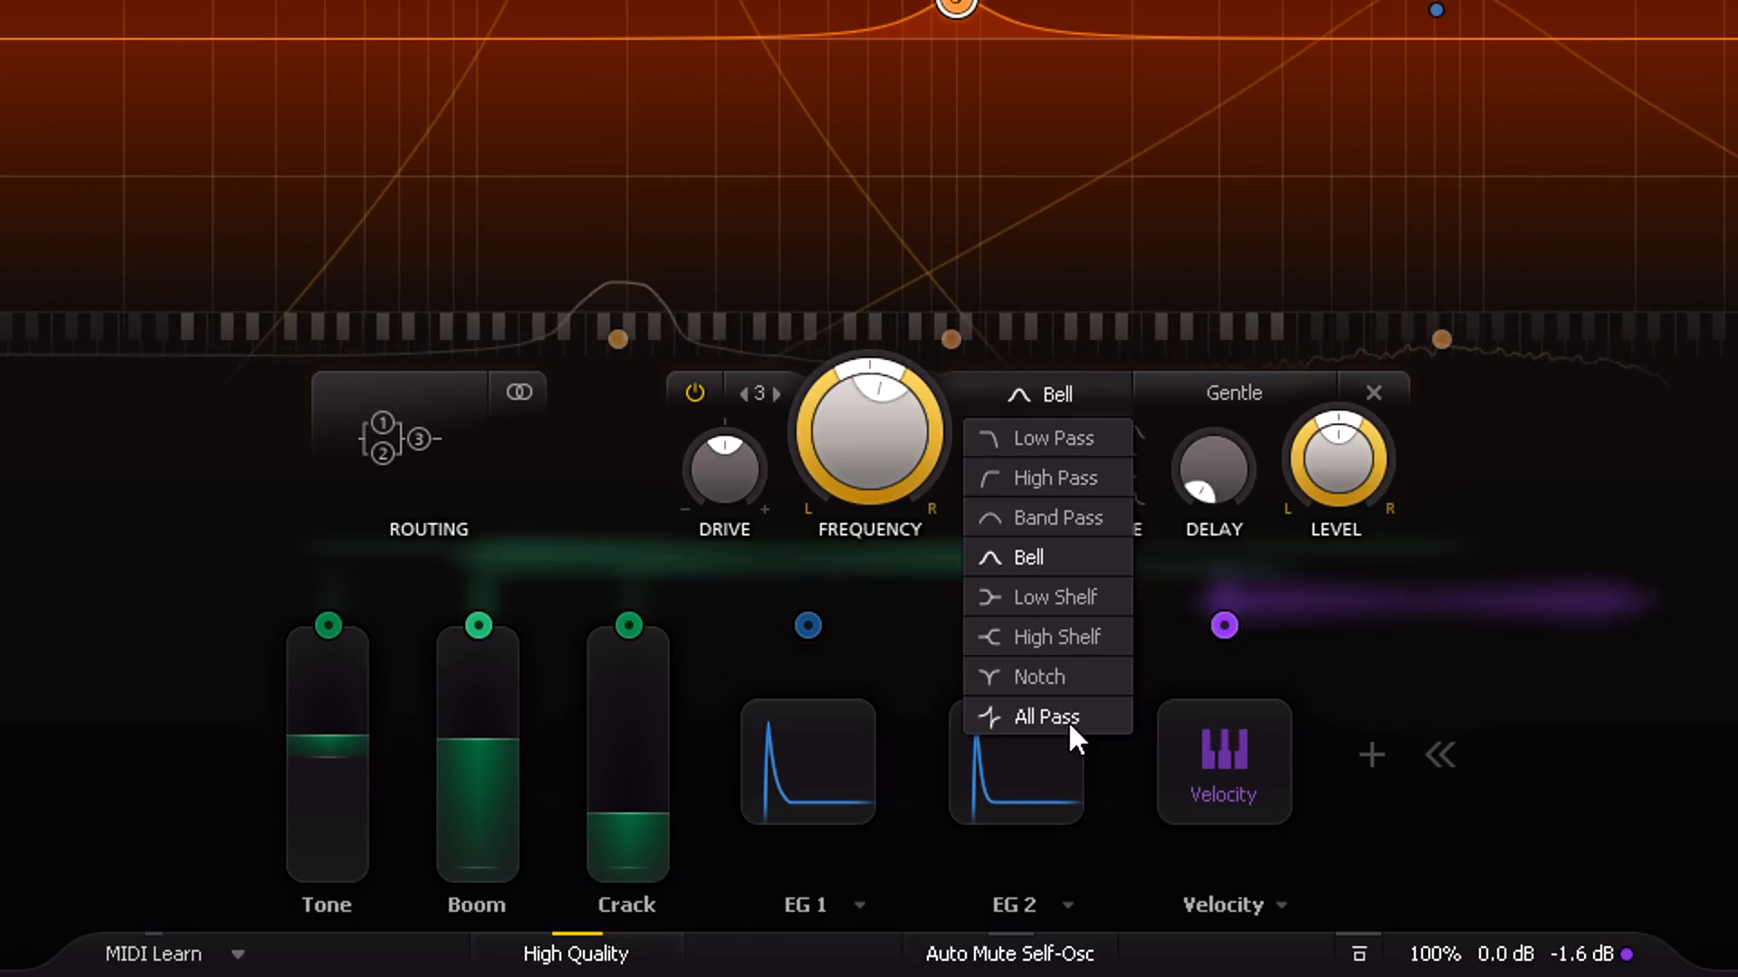
click(1043, 717)
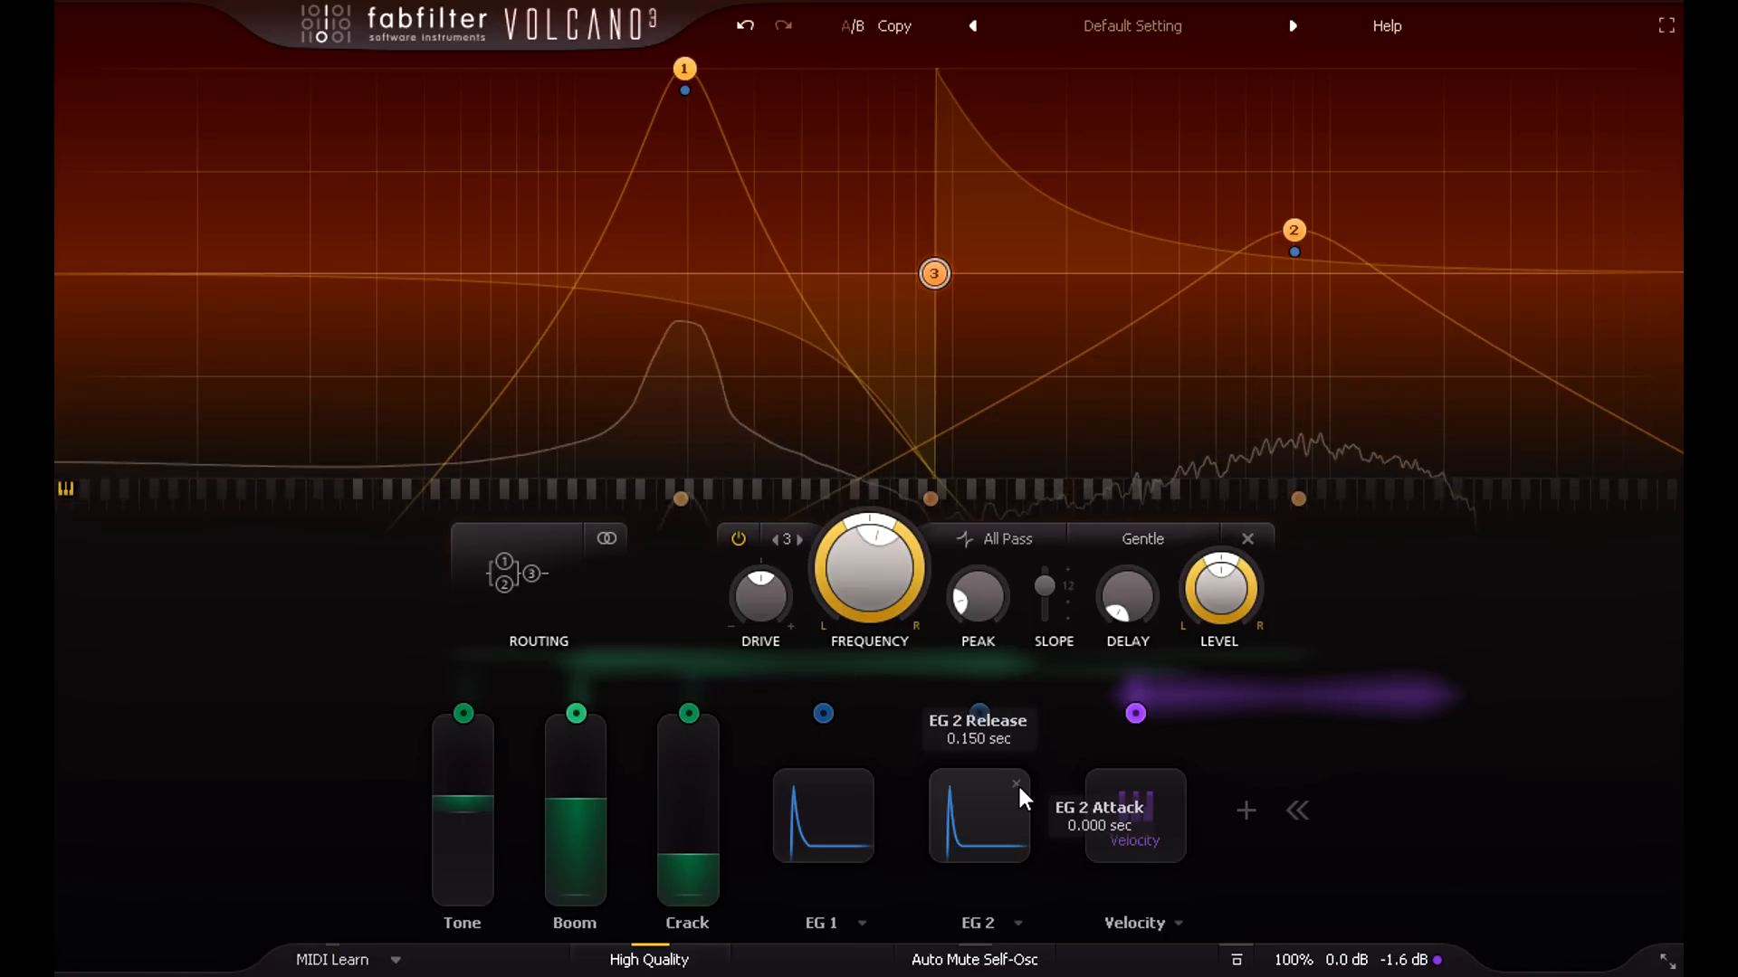
mouse_move(978, 144)
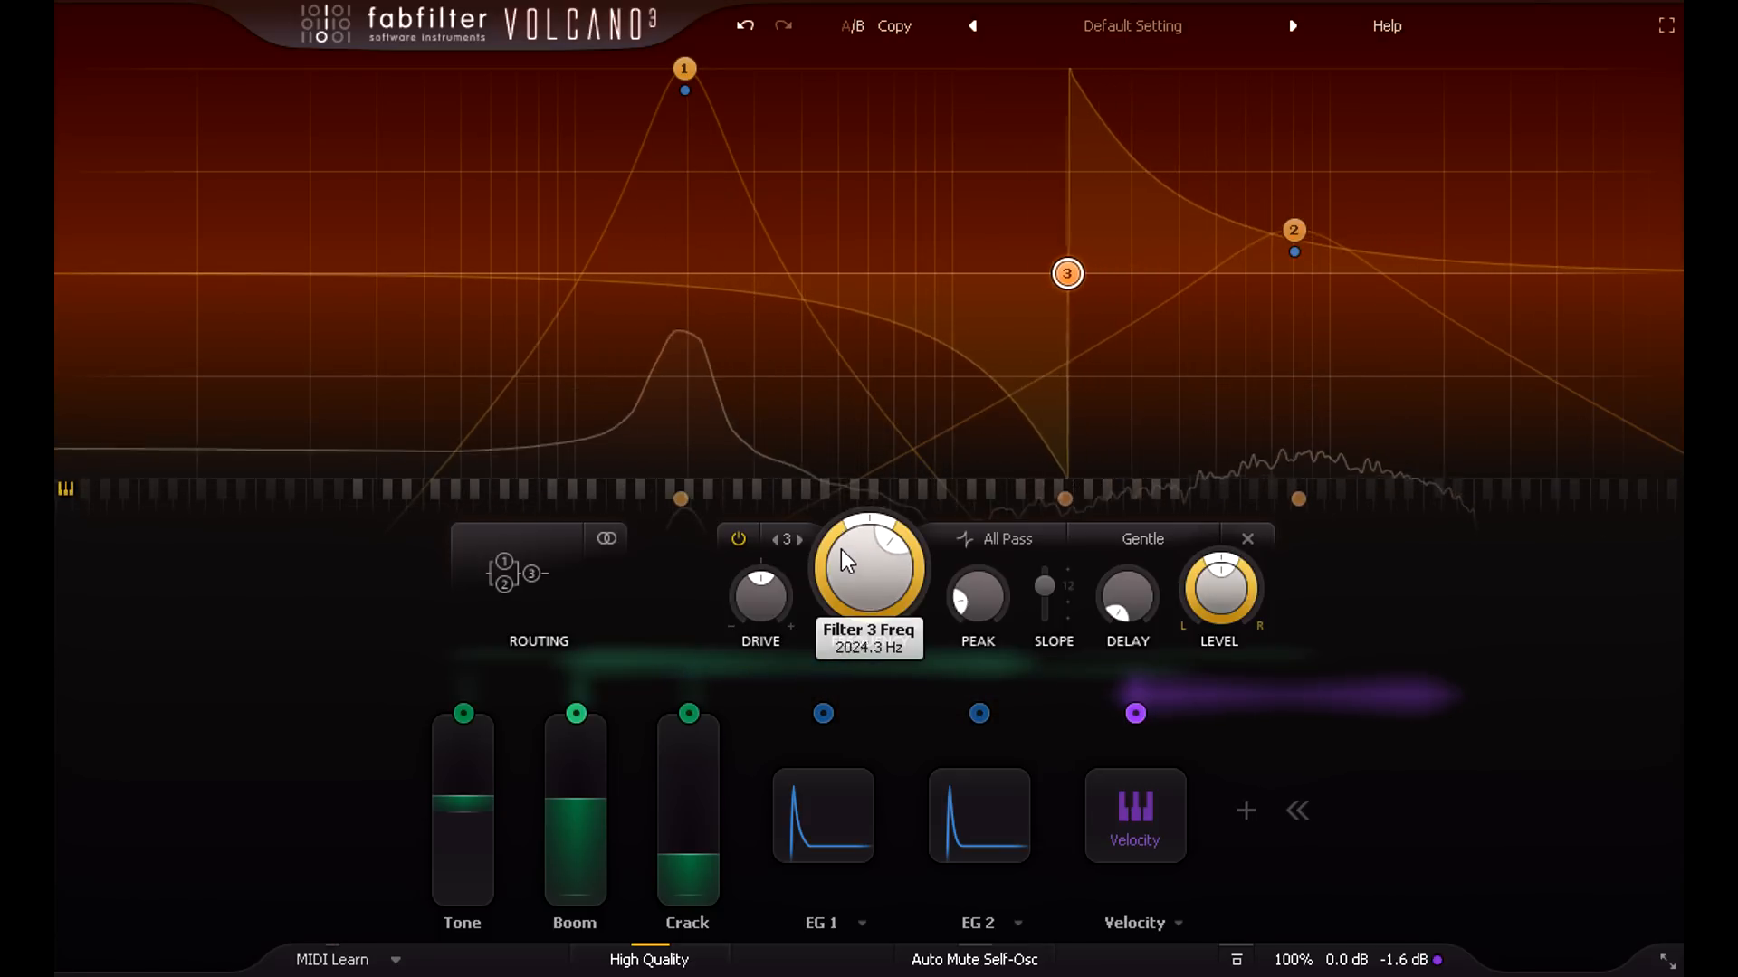
mouse_move(760, 597)
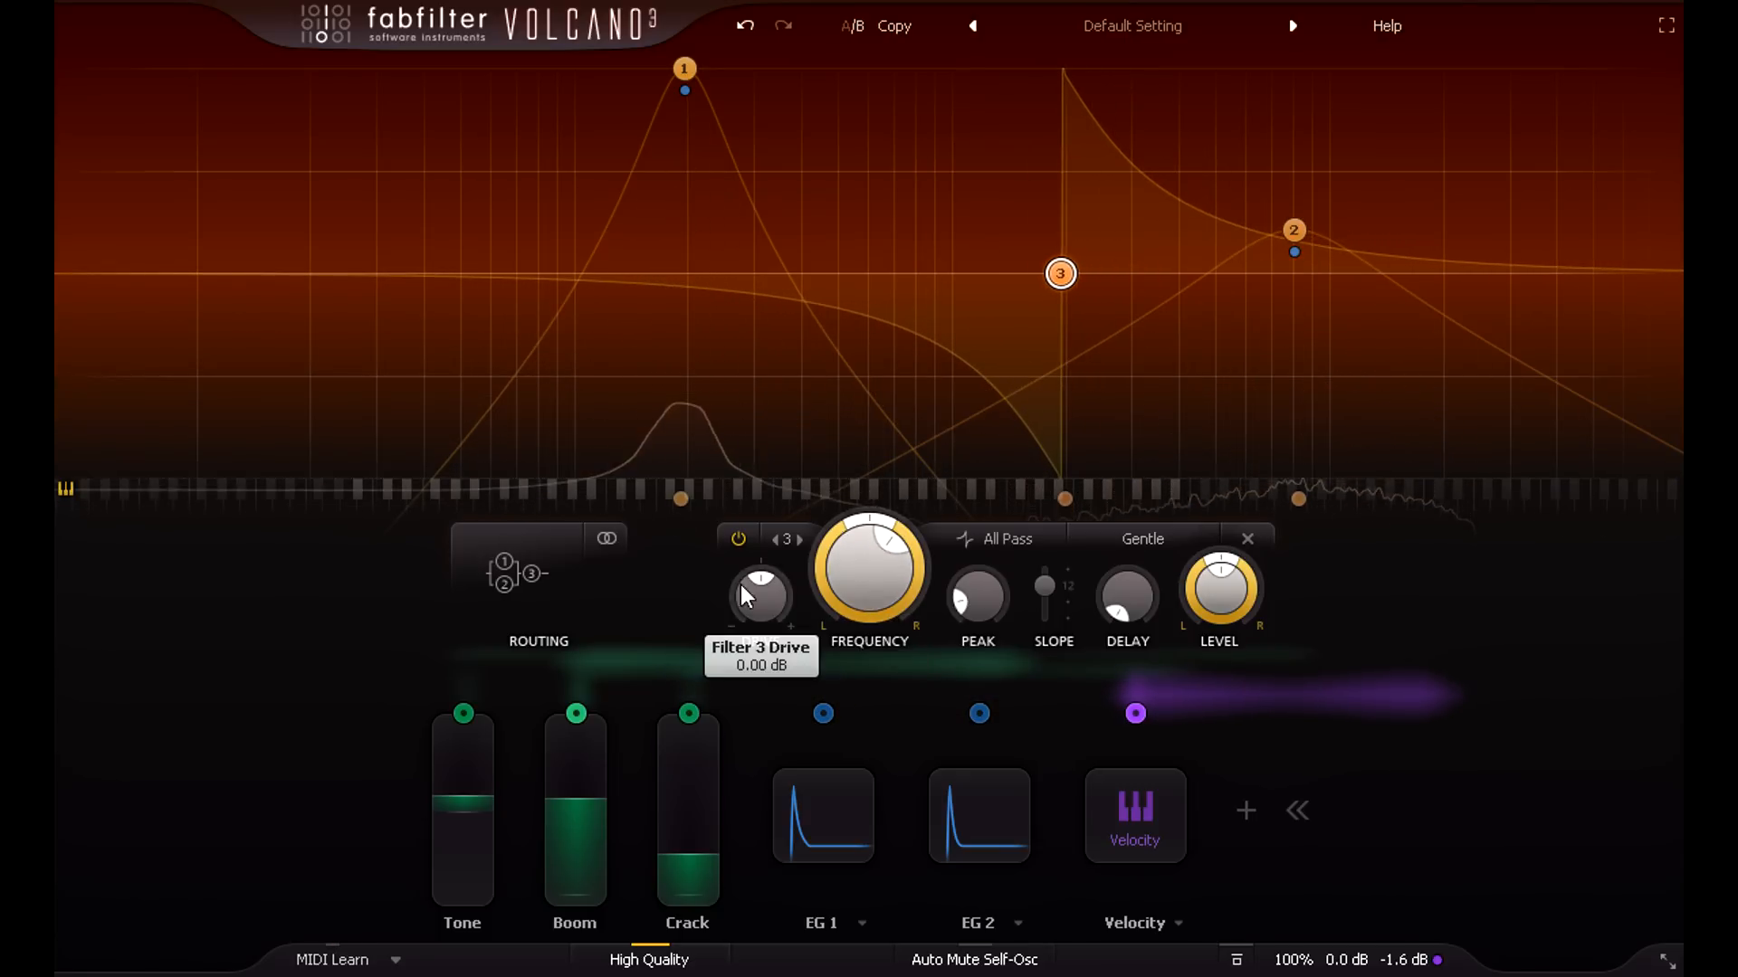
click(736, 540)
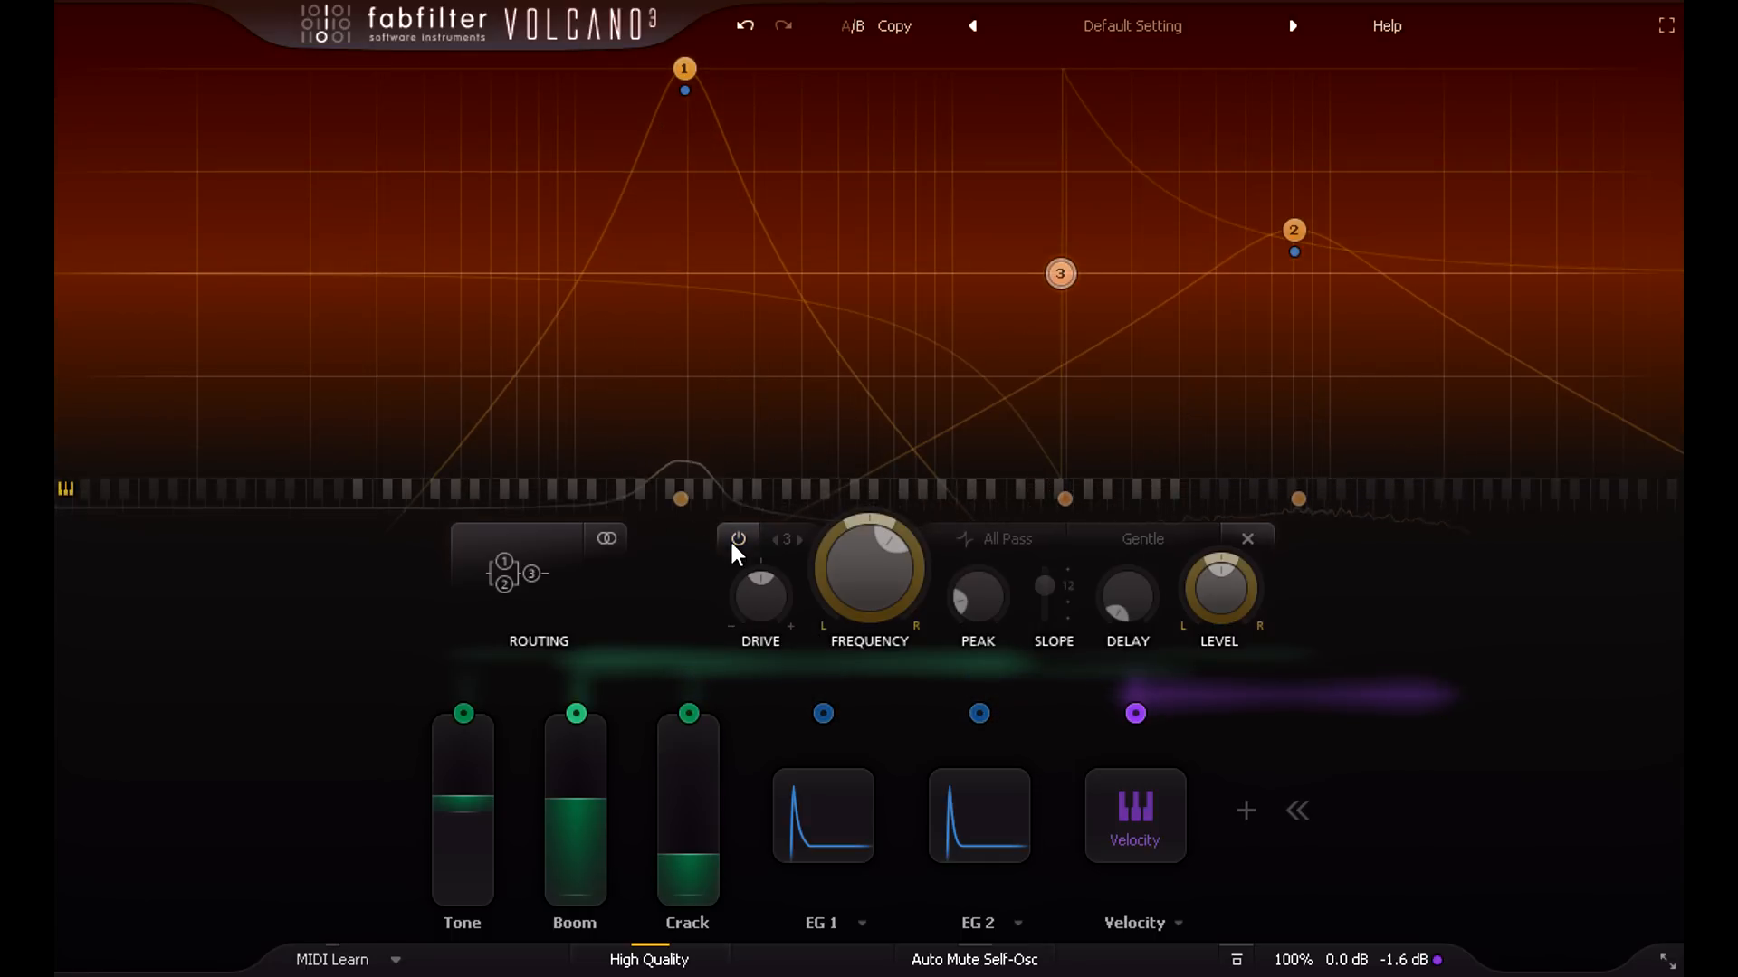
click(736, 539)
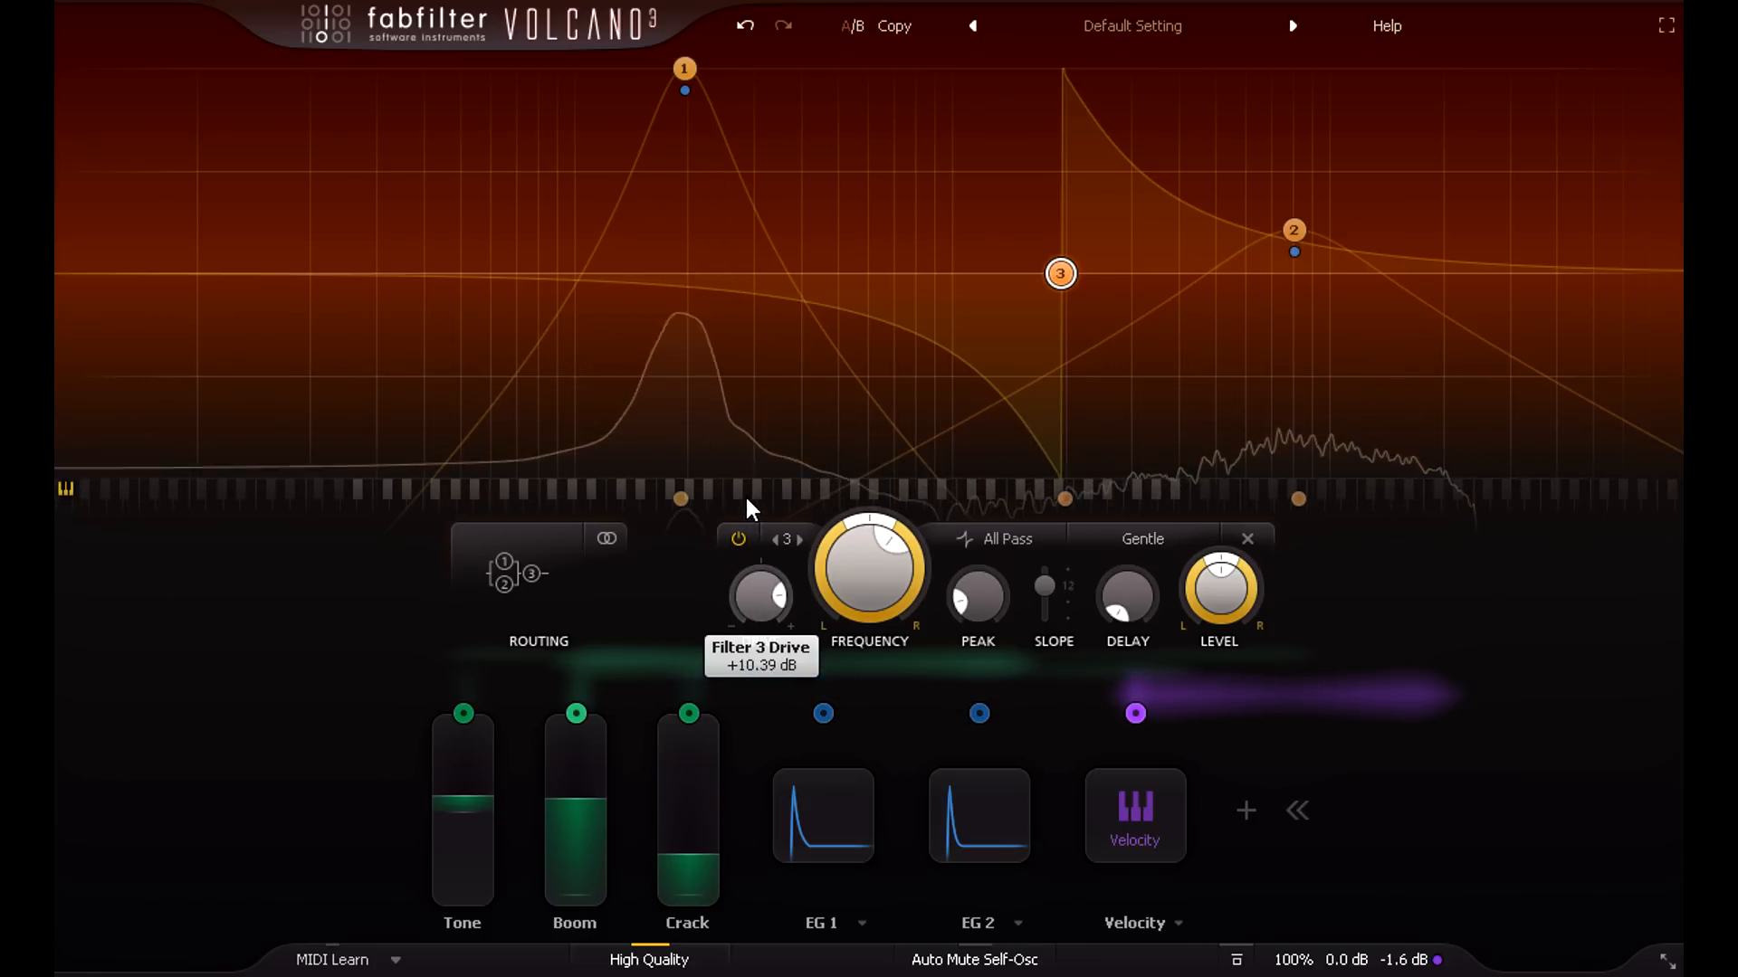
mouse_move(1073, 566)
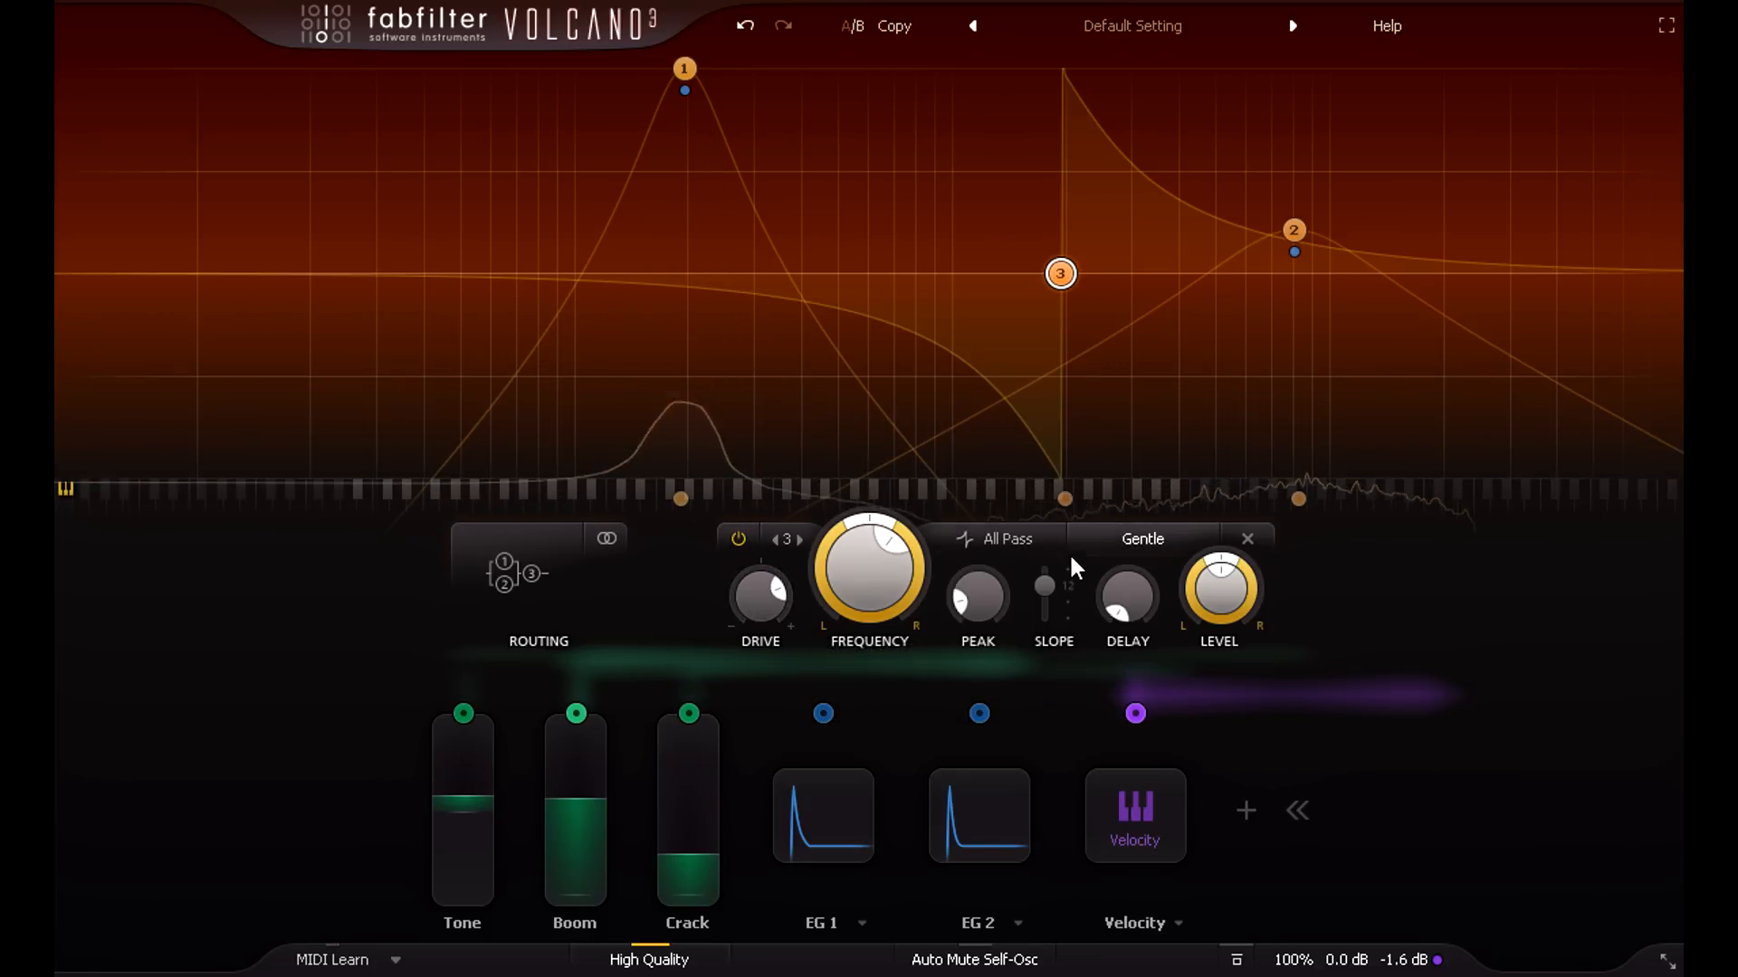
Try the Hard style on filter 3, then settle on Clean with a higher peak
click(1142, 539)
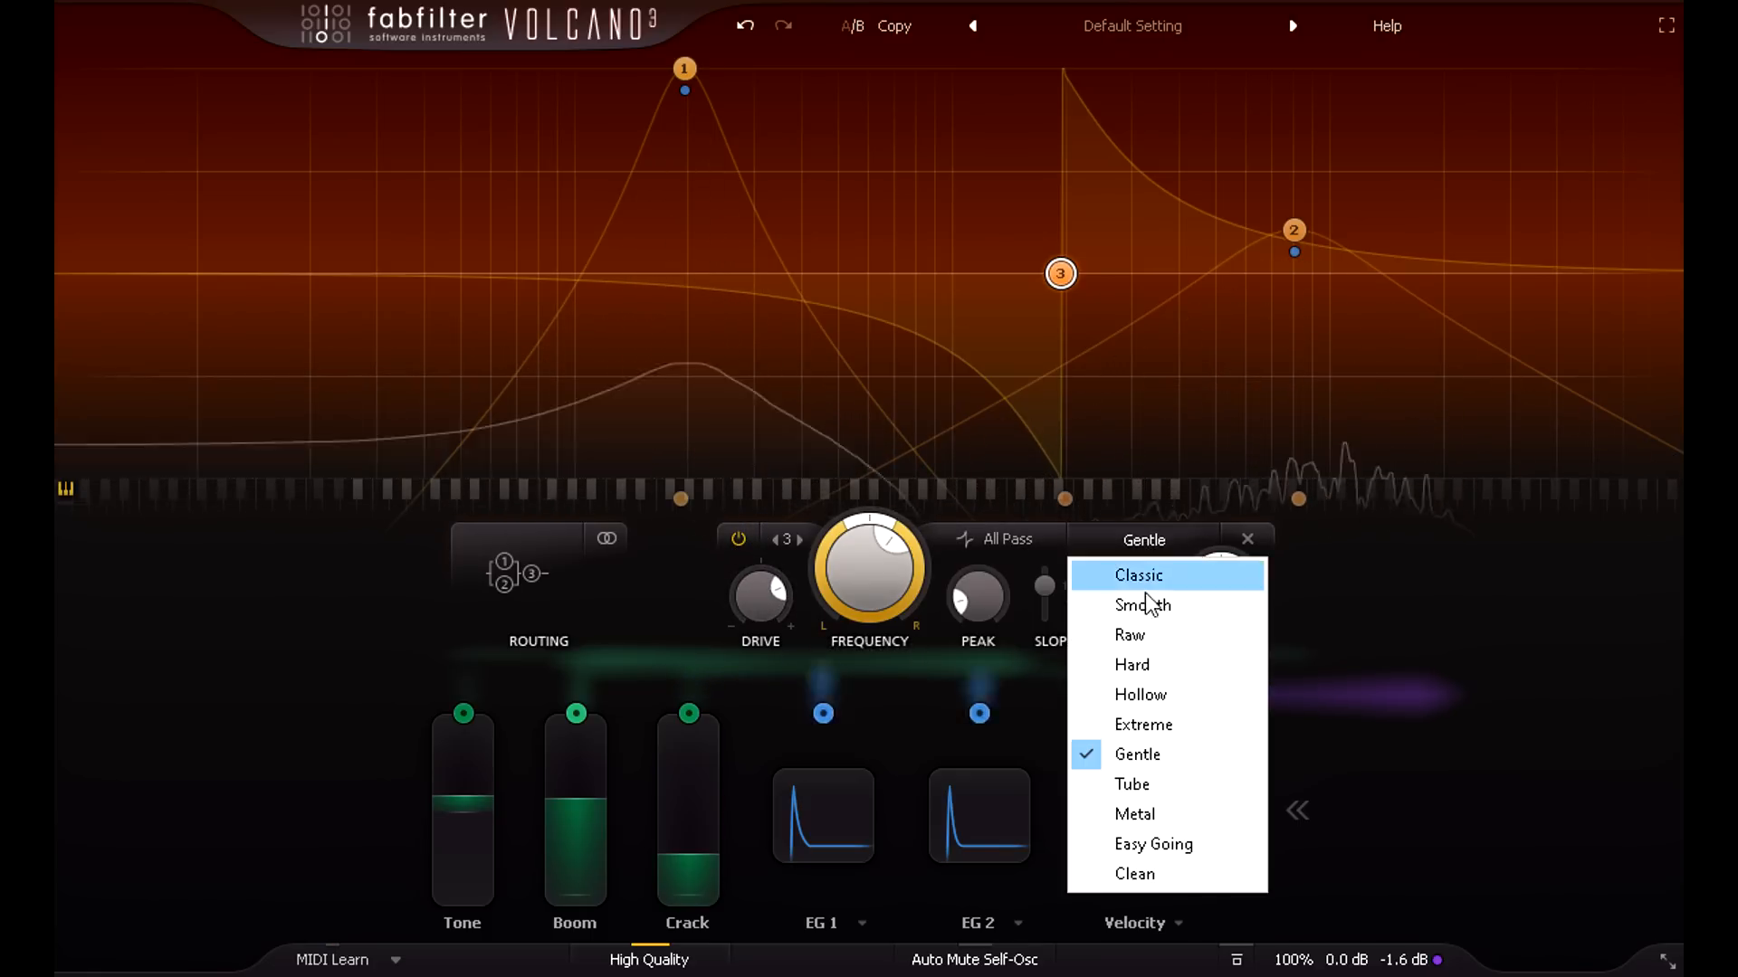
click(1131, 665)
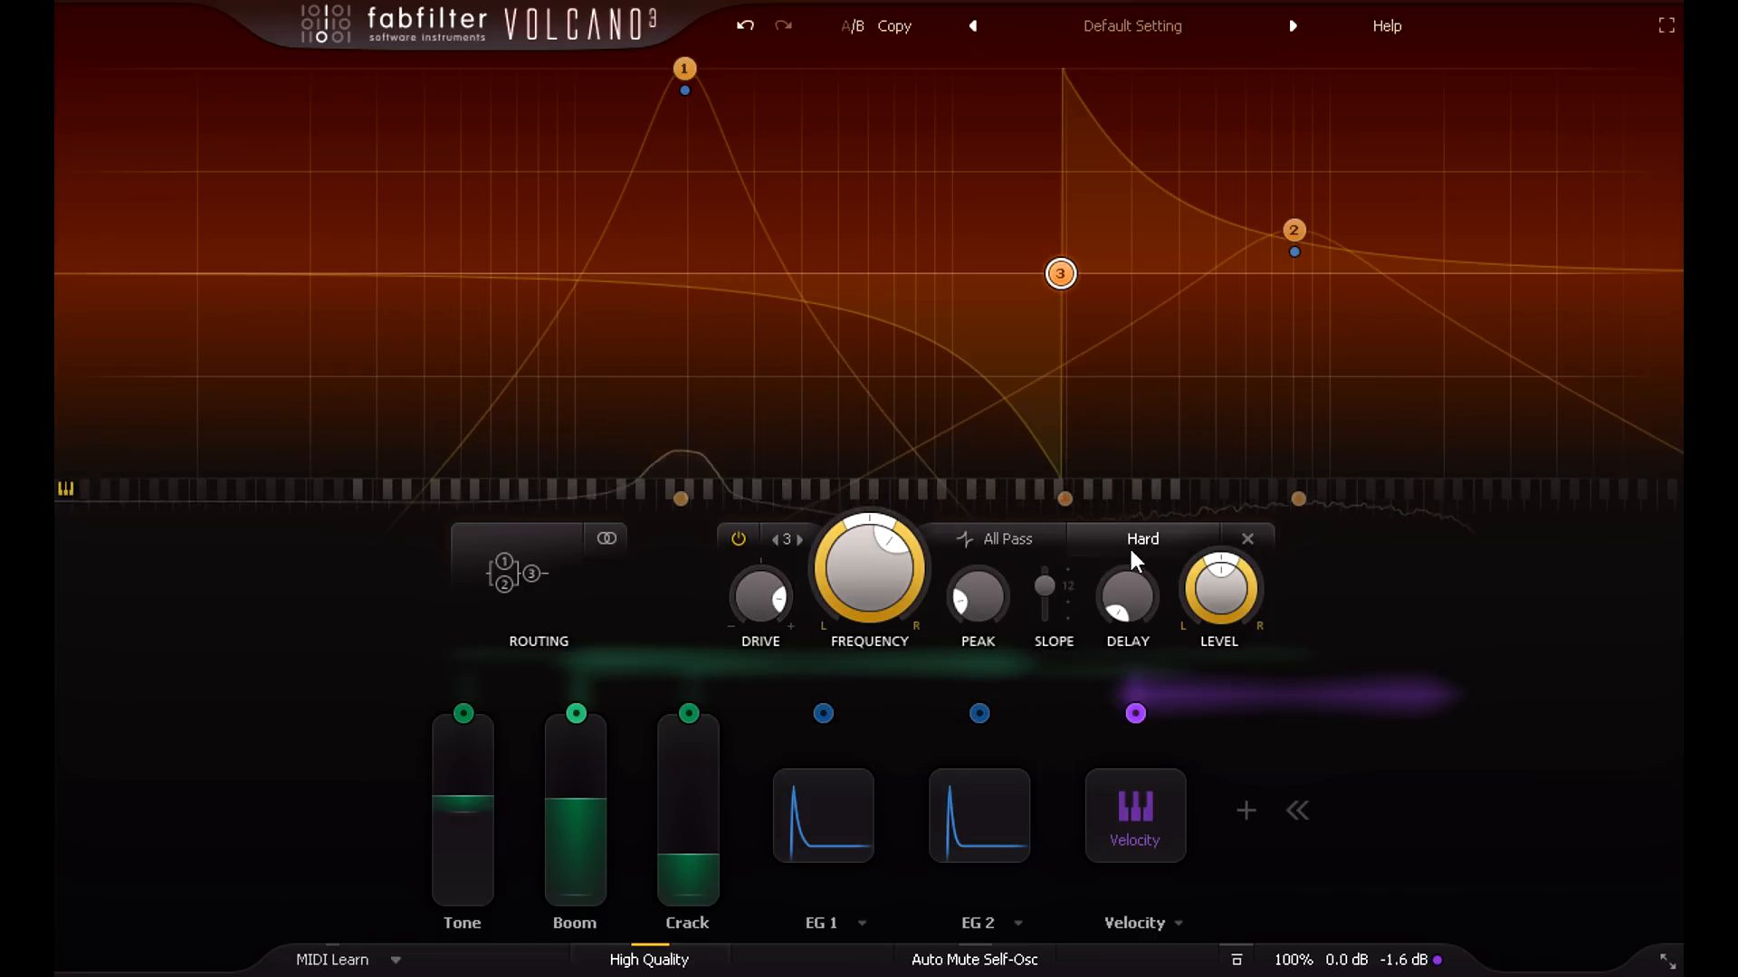
click(1142, 539)
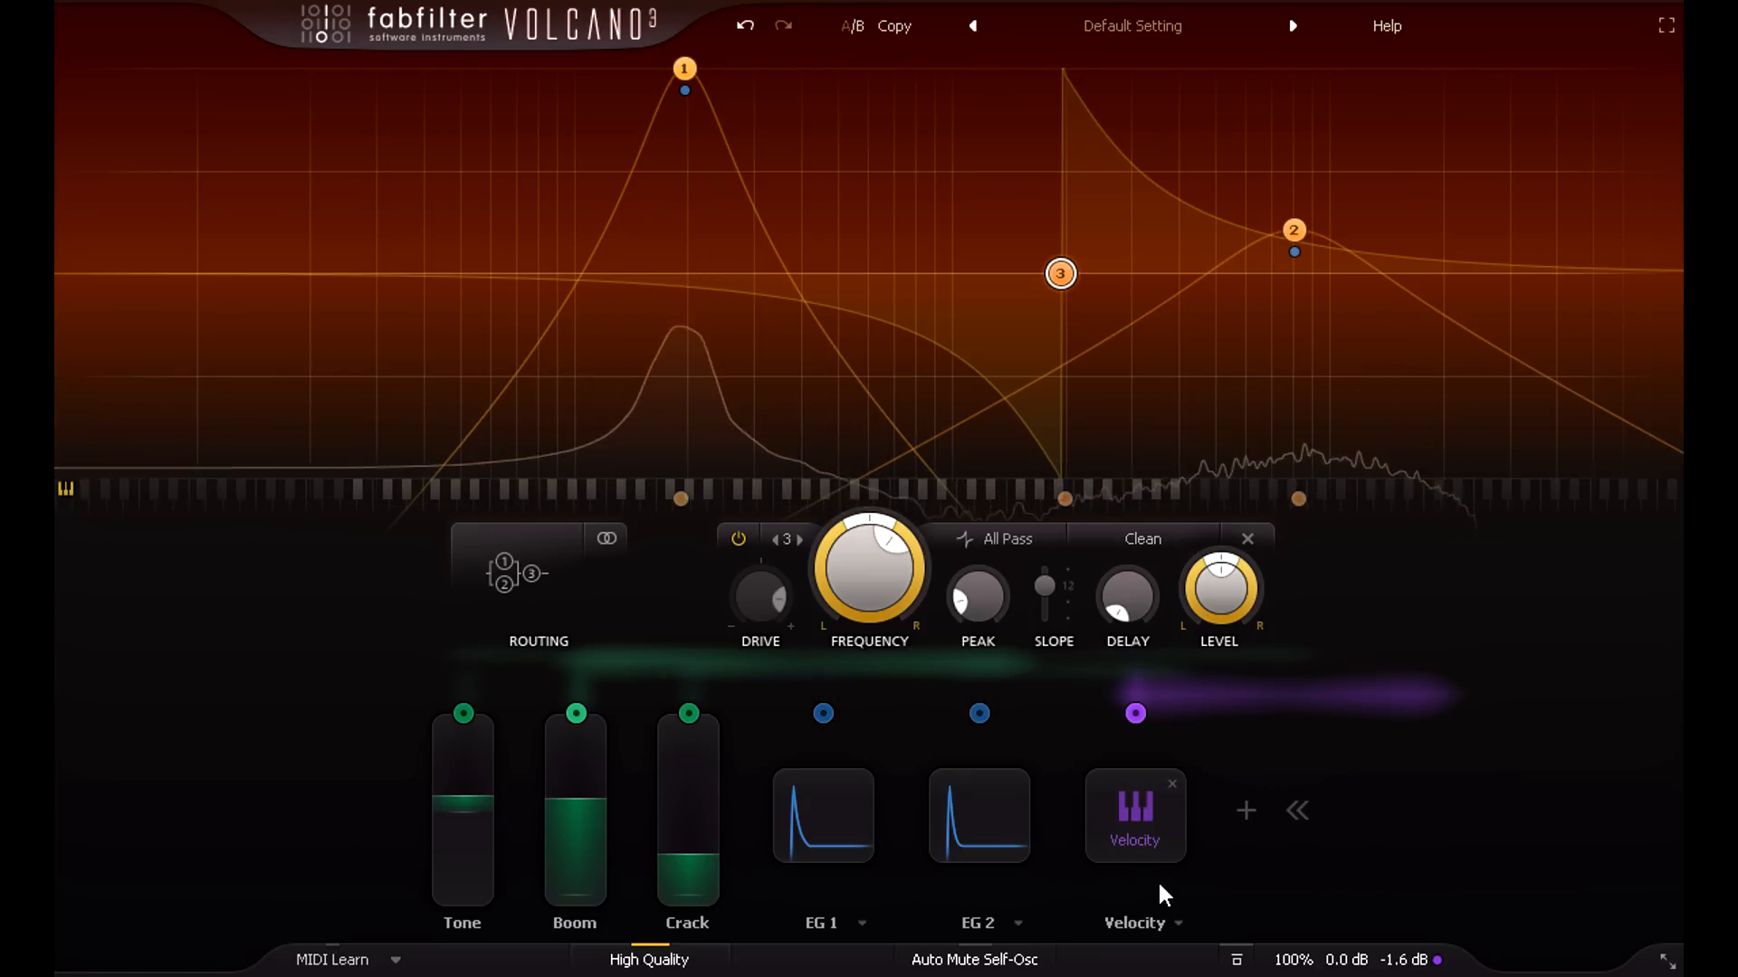
click(1060, 273)
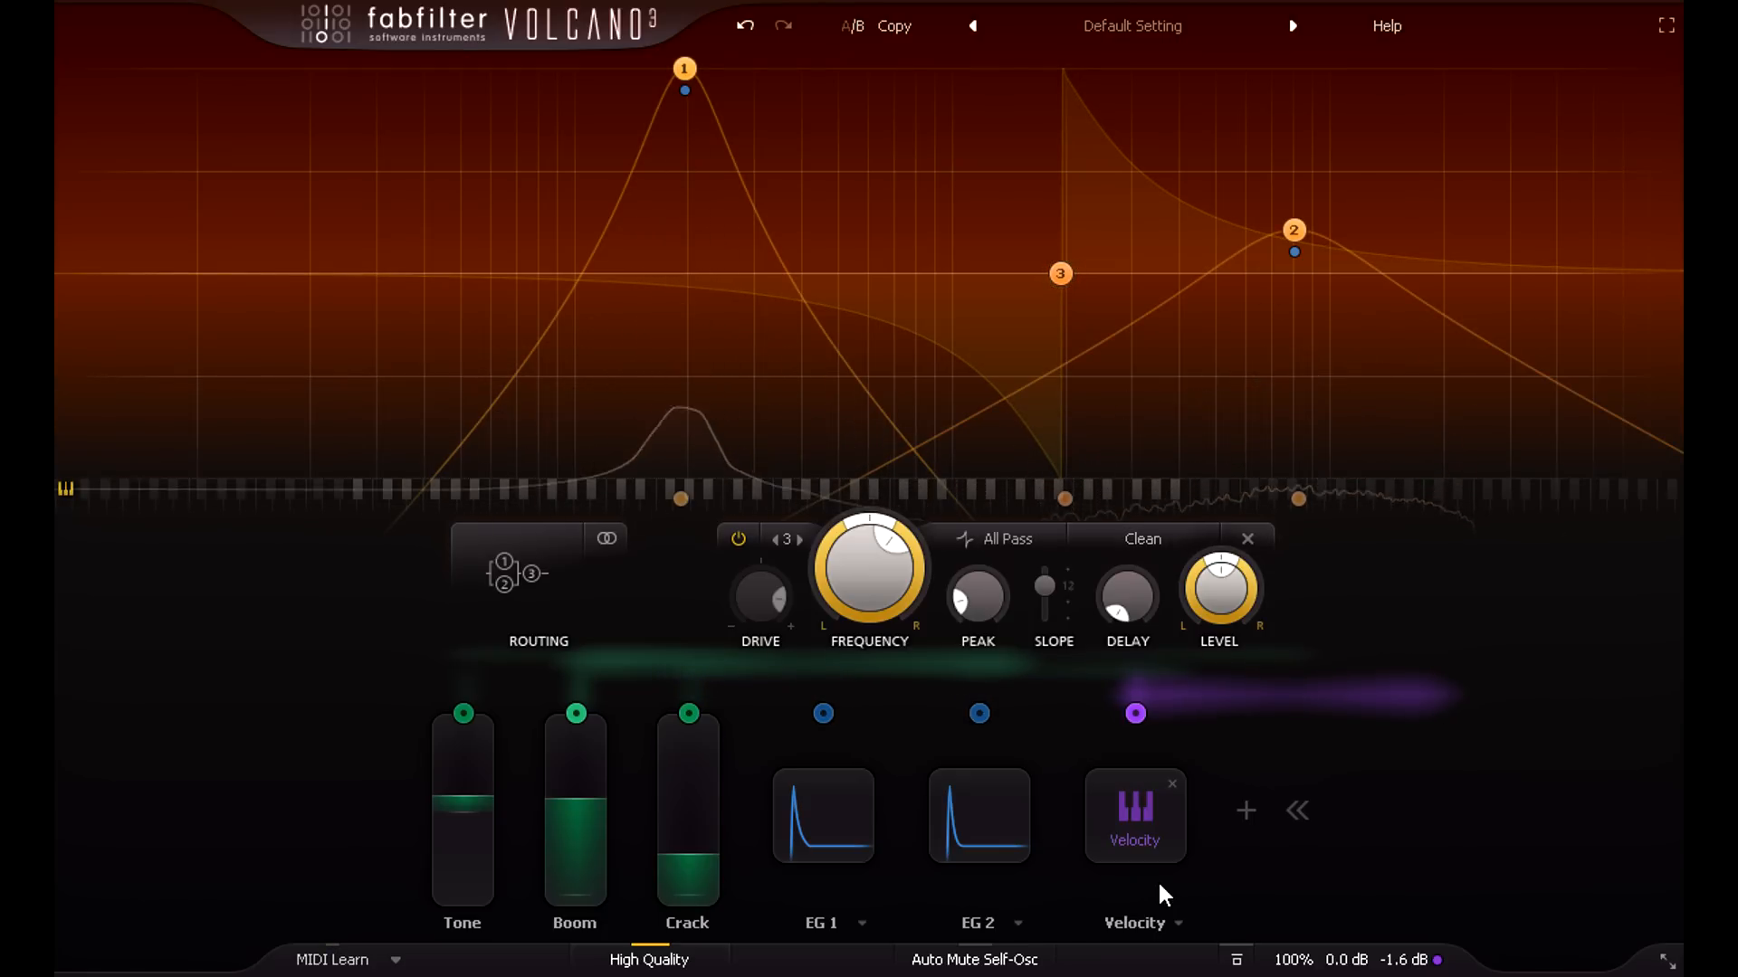
click(738, 539)
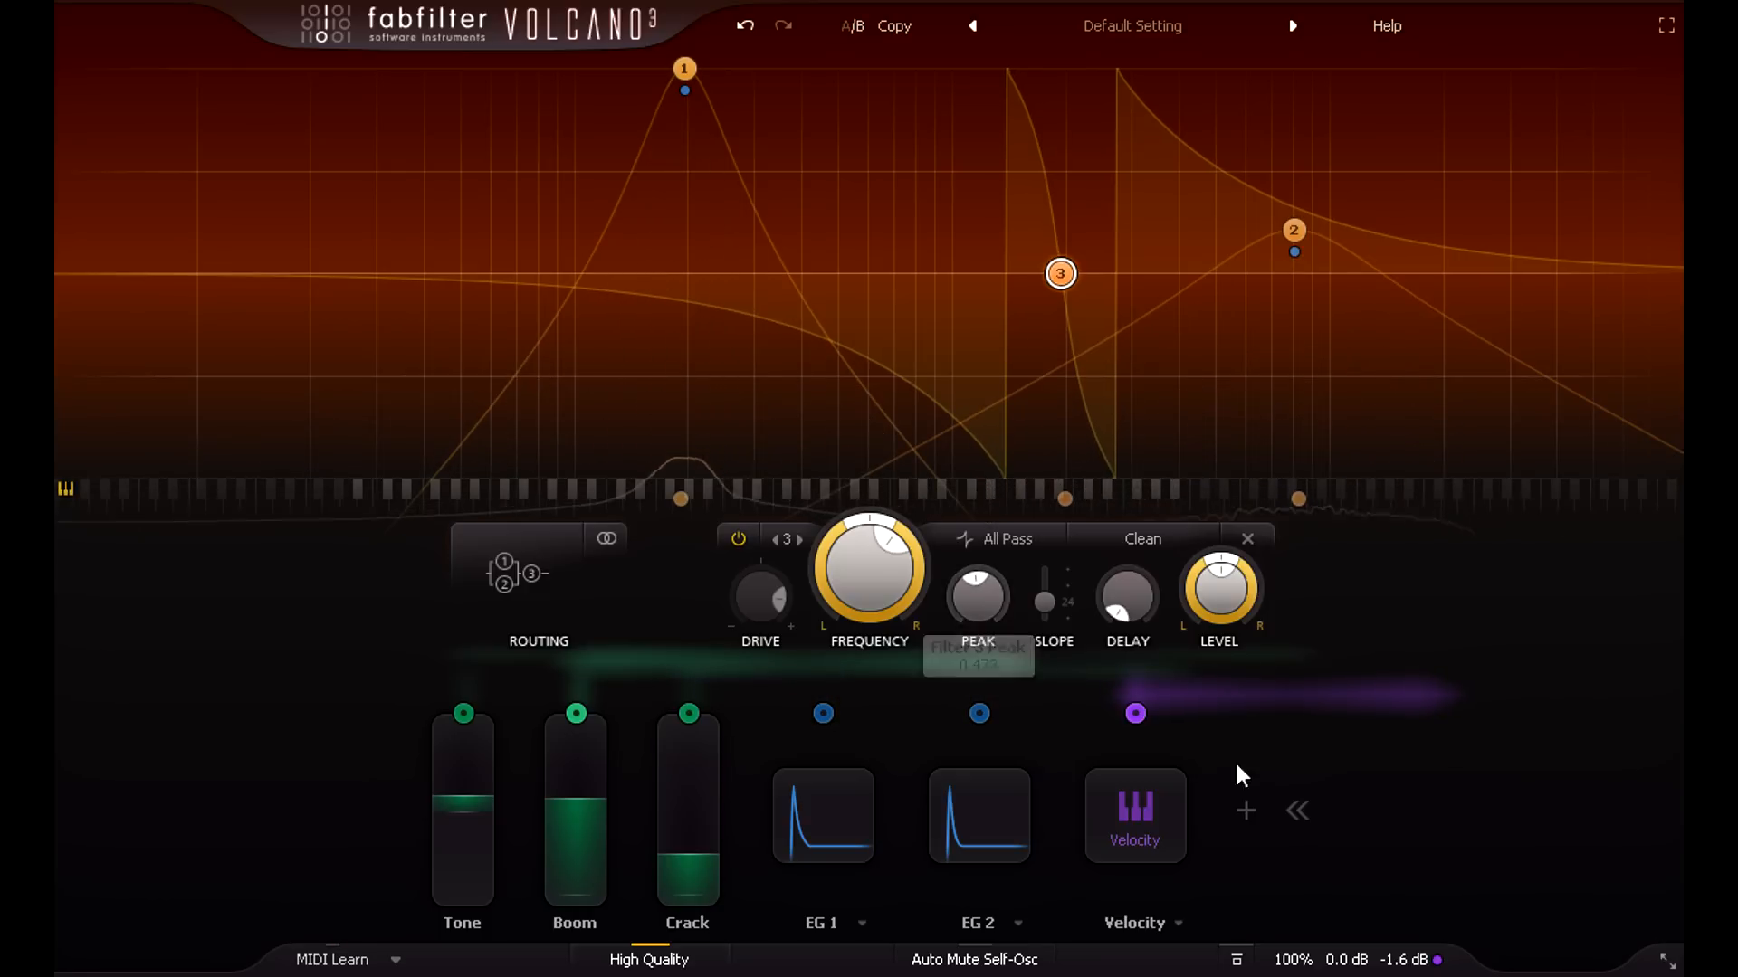
Add a new XLFO modulator from the empty modulation slot area
click(1244, 811)
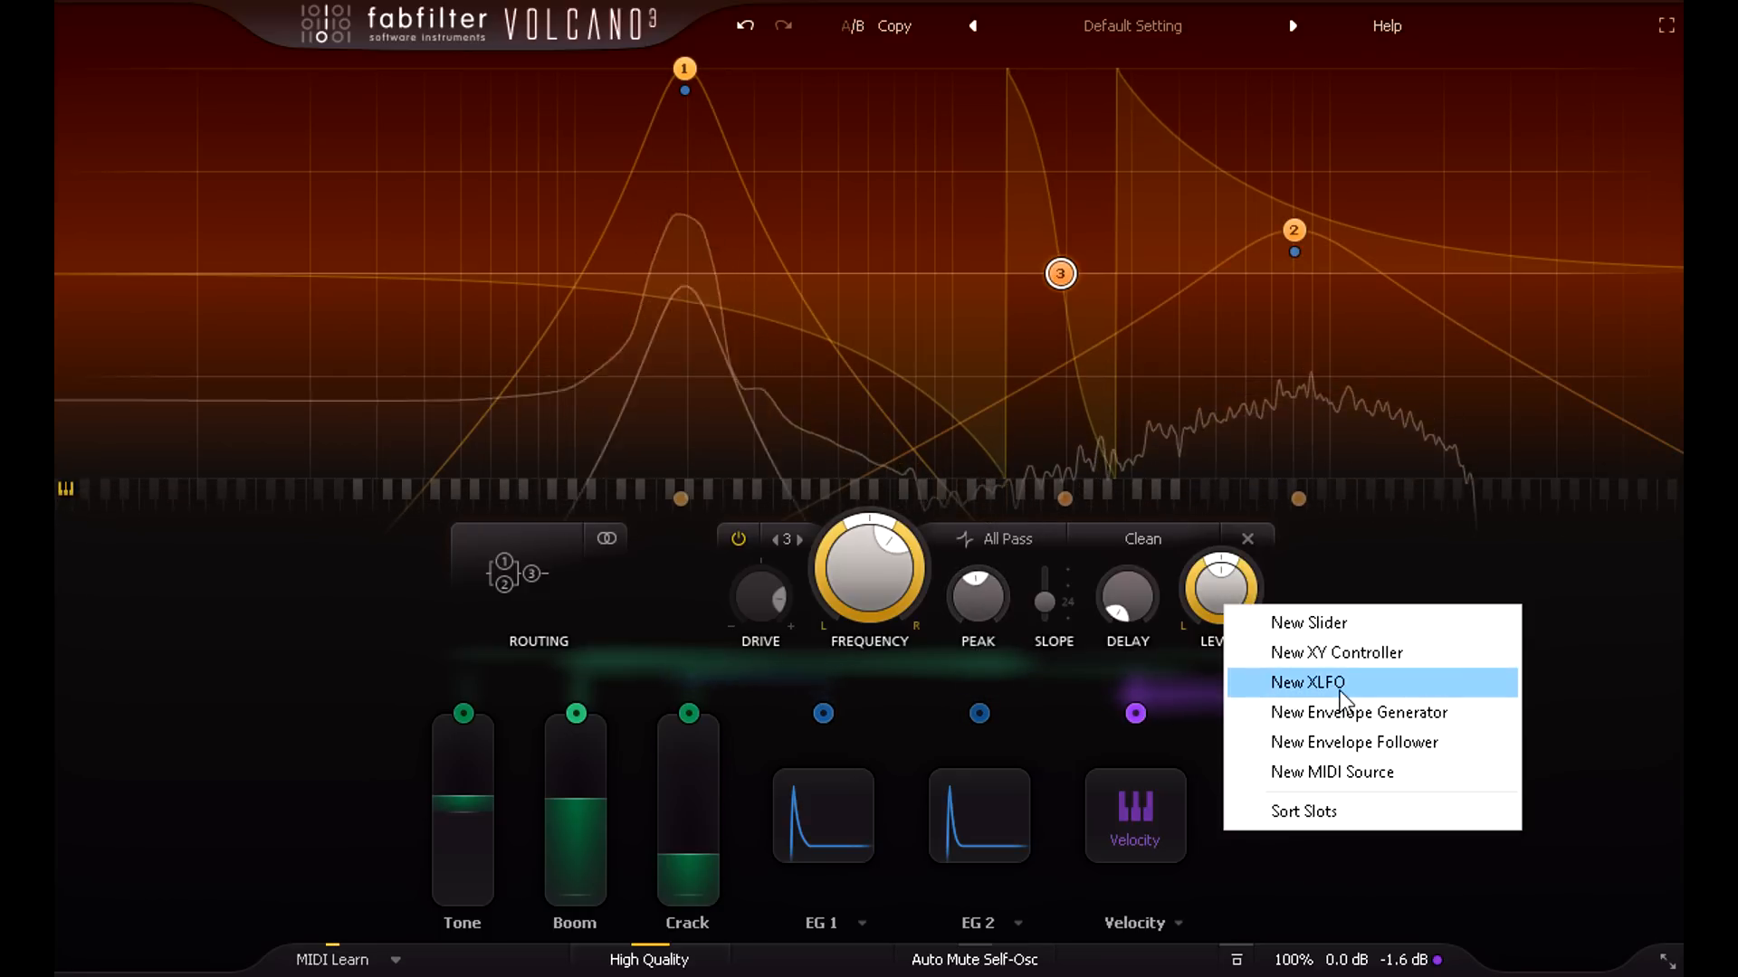
click(1307, 681)
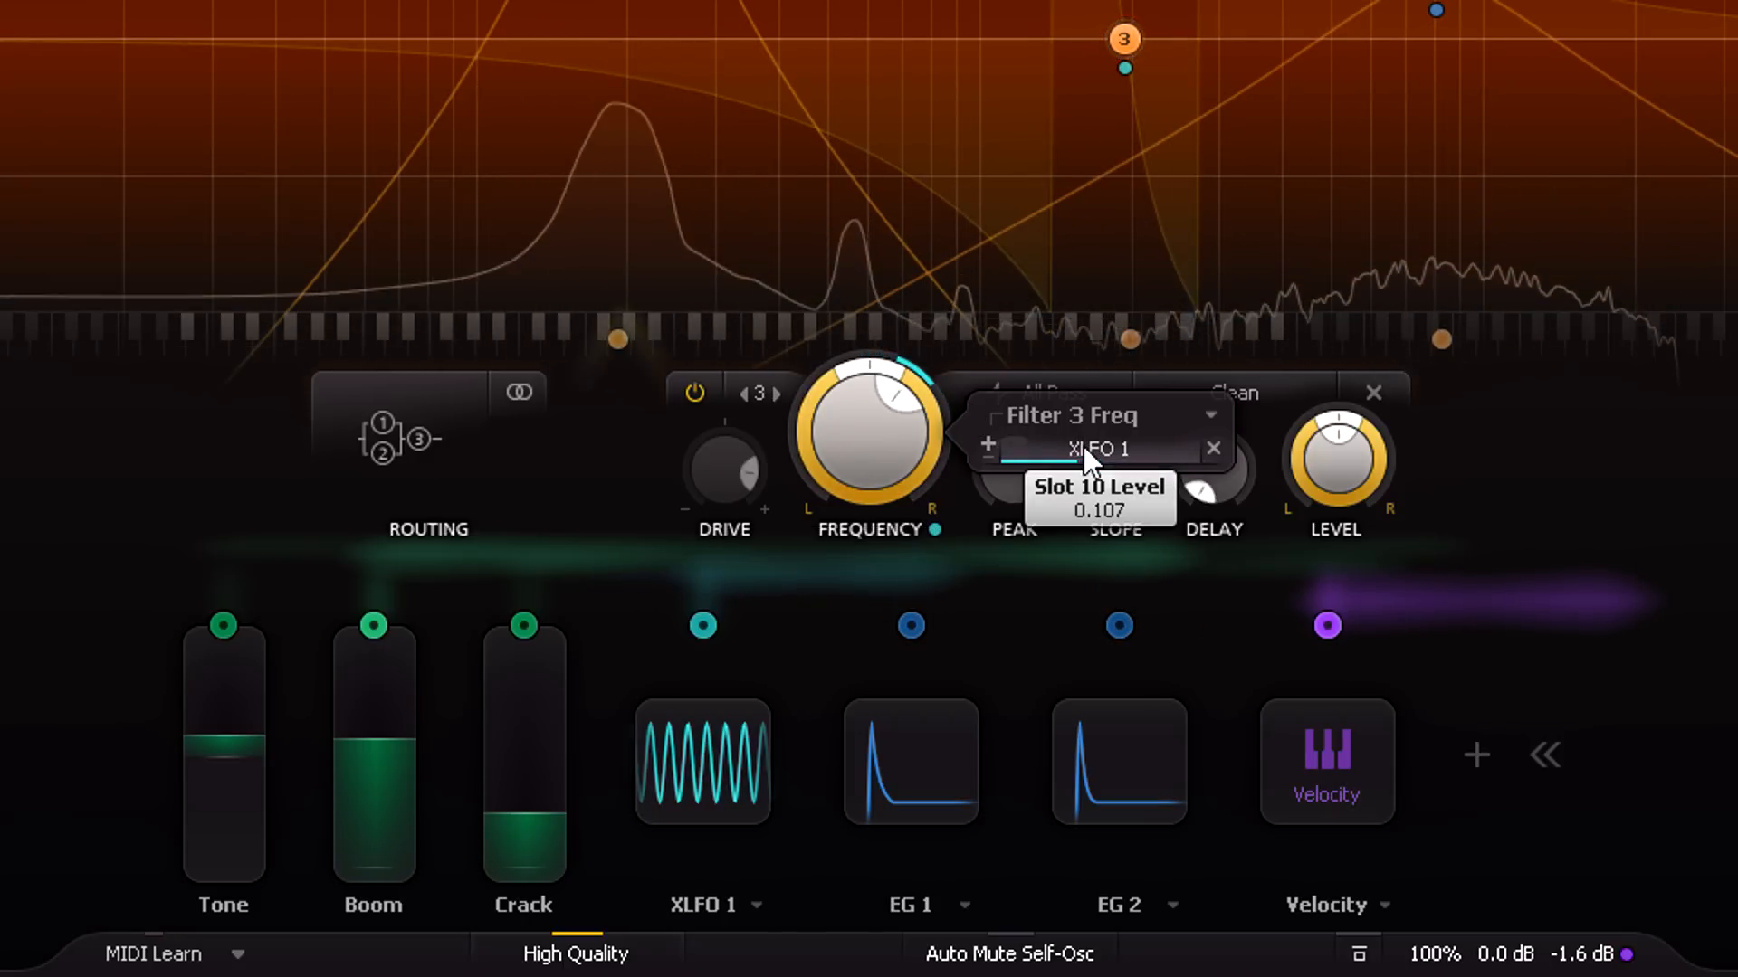
mouse_move(698, 775)
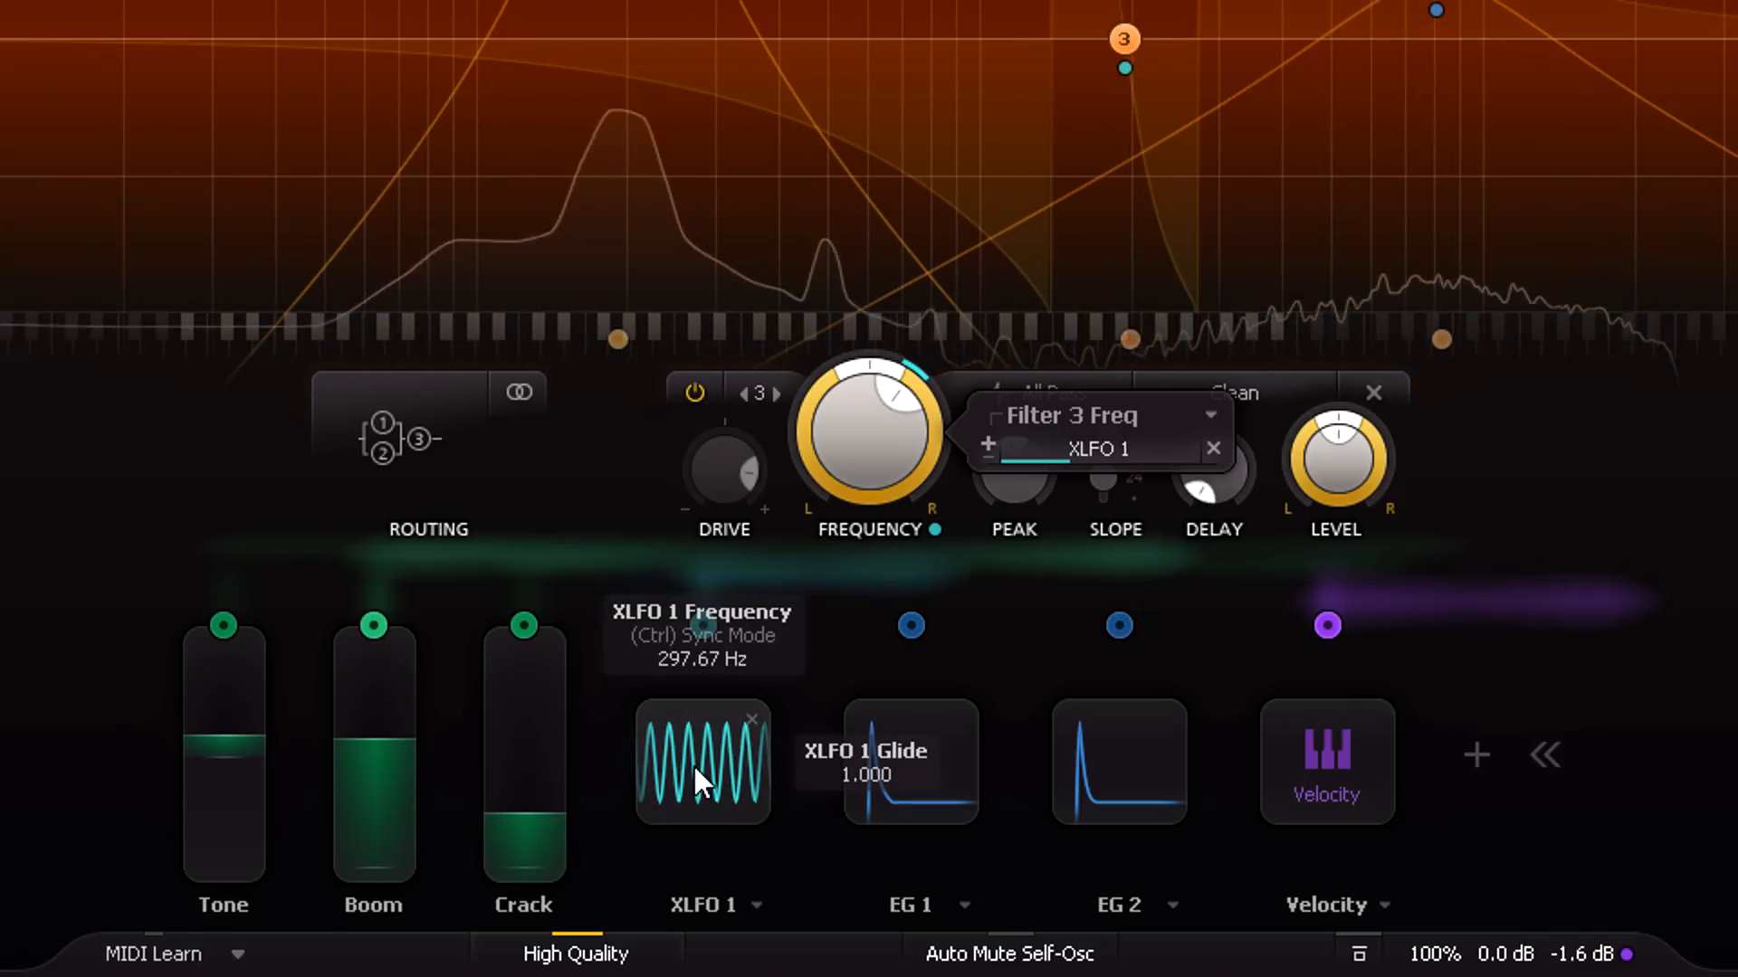
Add a second XLFO modulator, XLFO 2, for XLFO 1's phase offset
click(1472, 754)
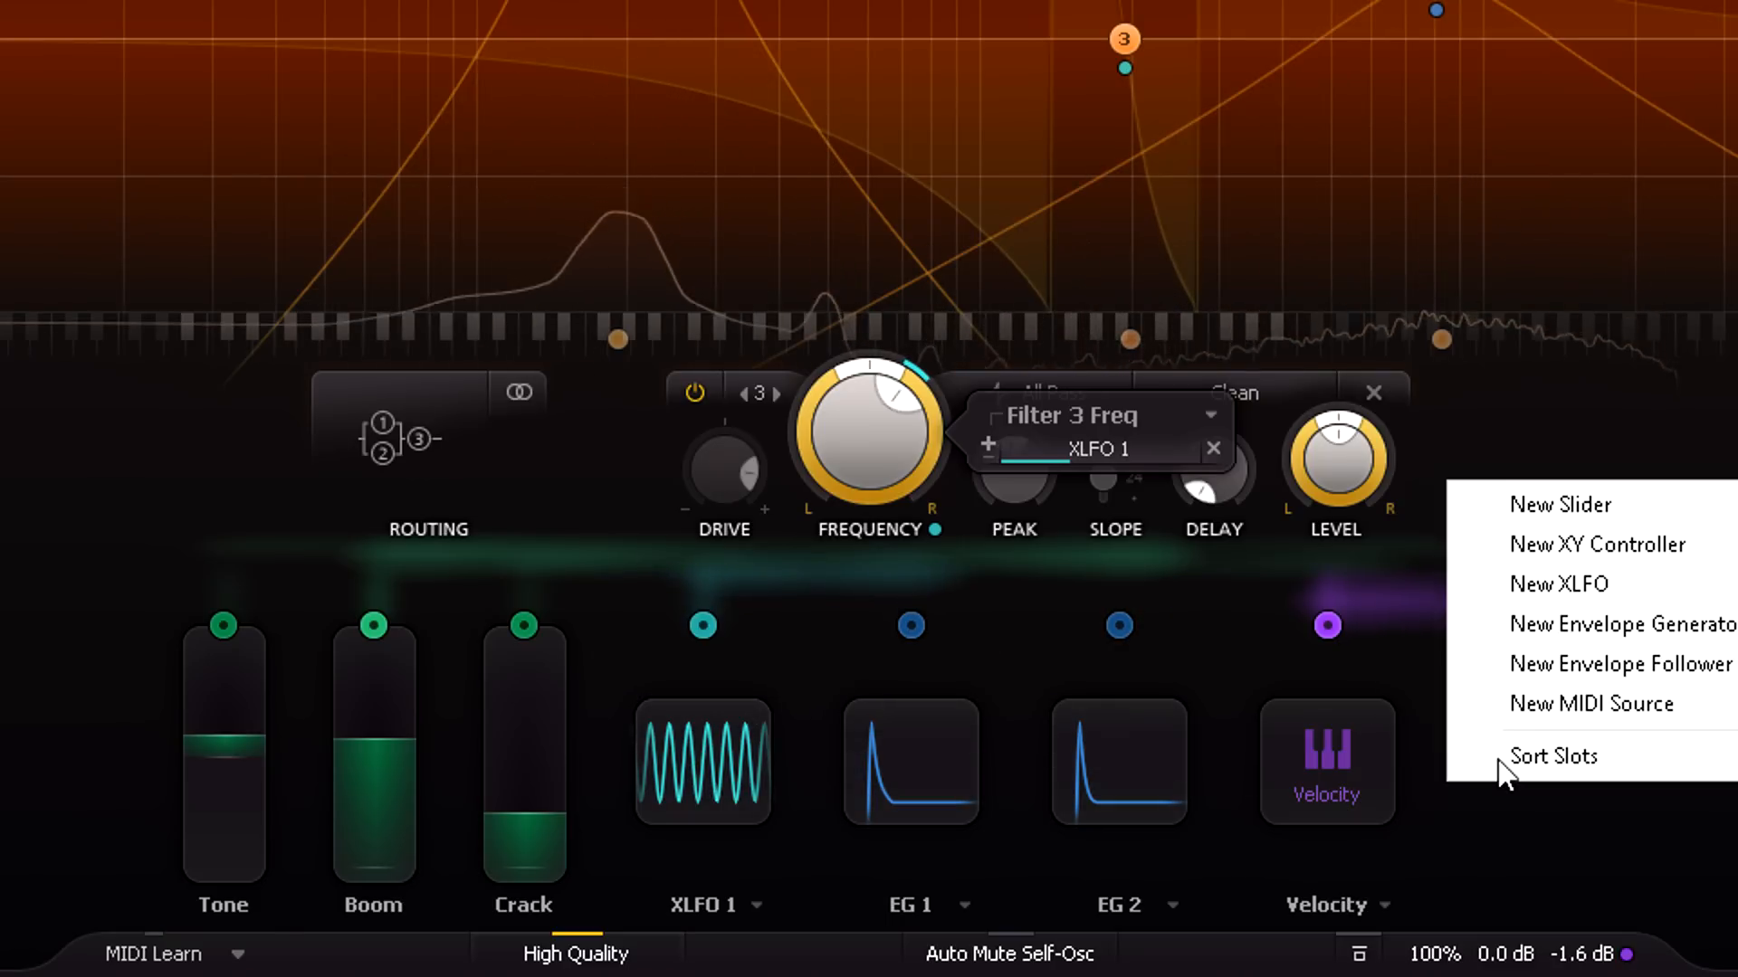
click(1557, 584)
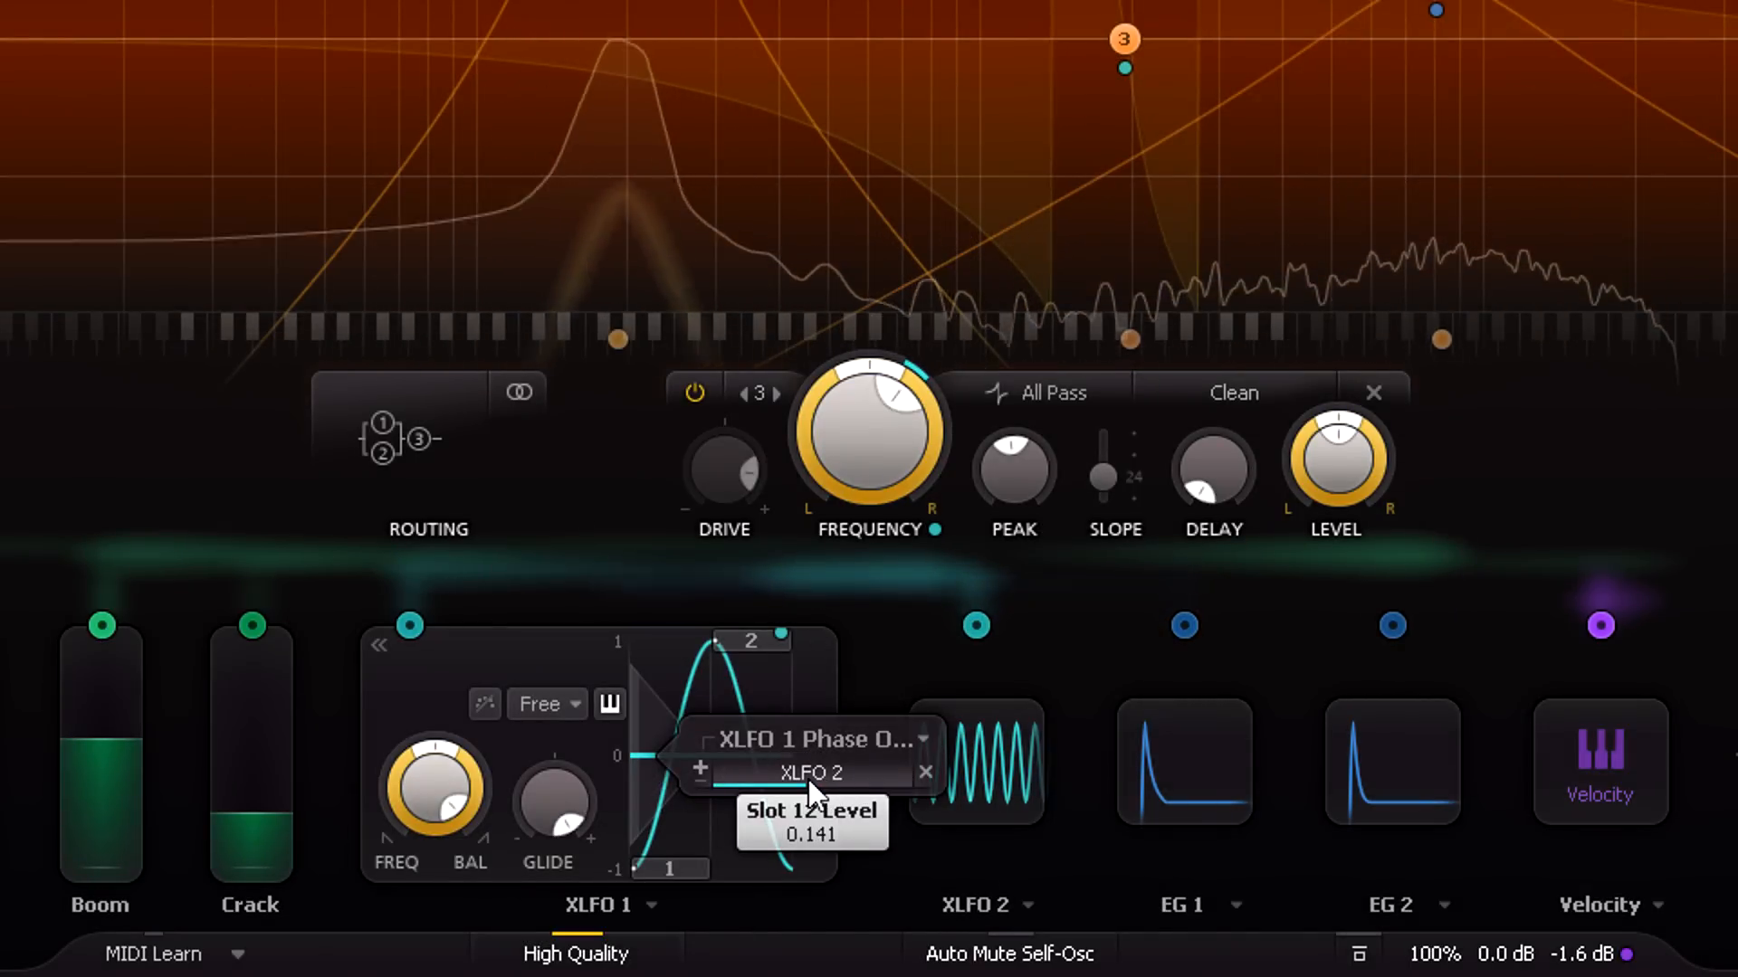
mouse_move(986, 770)
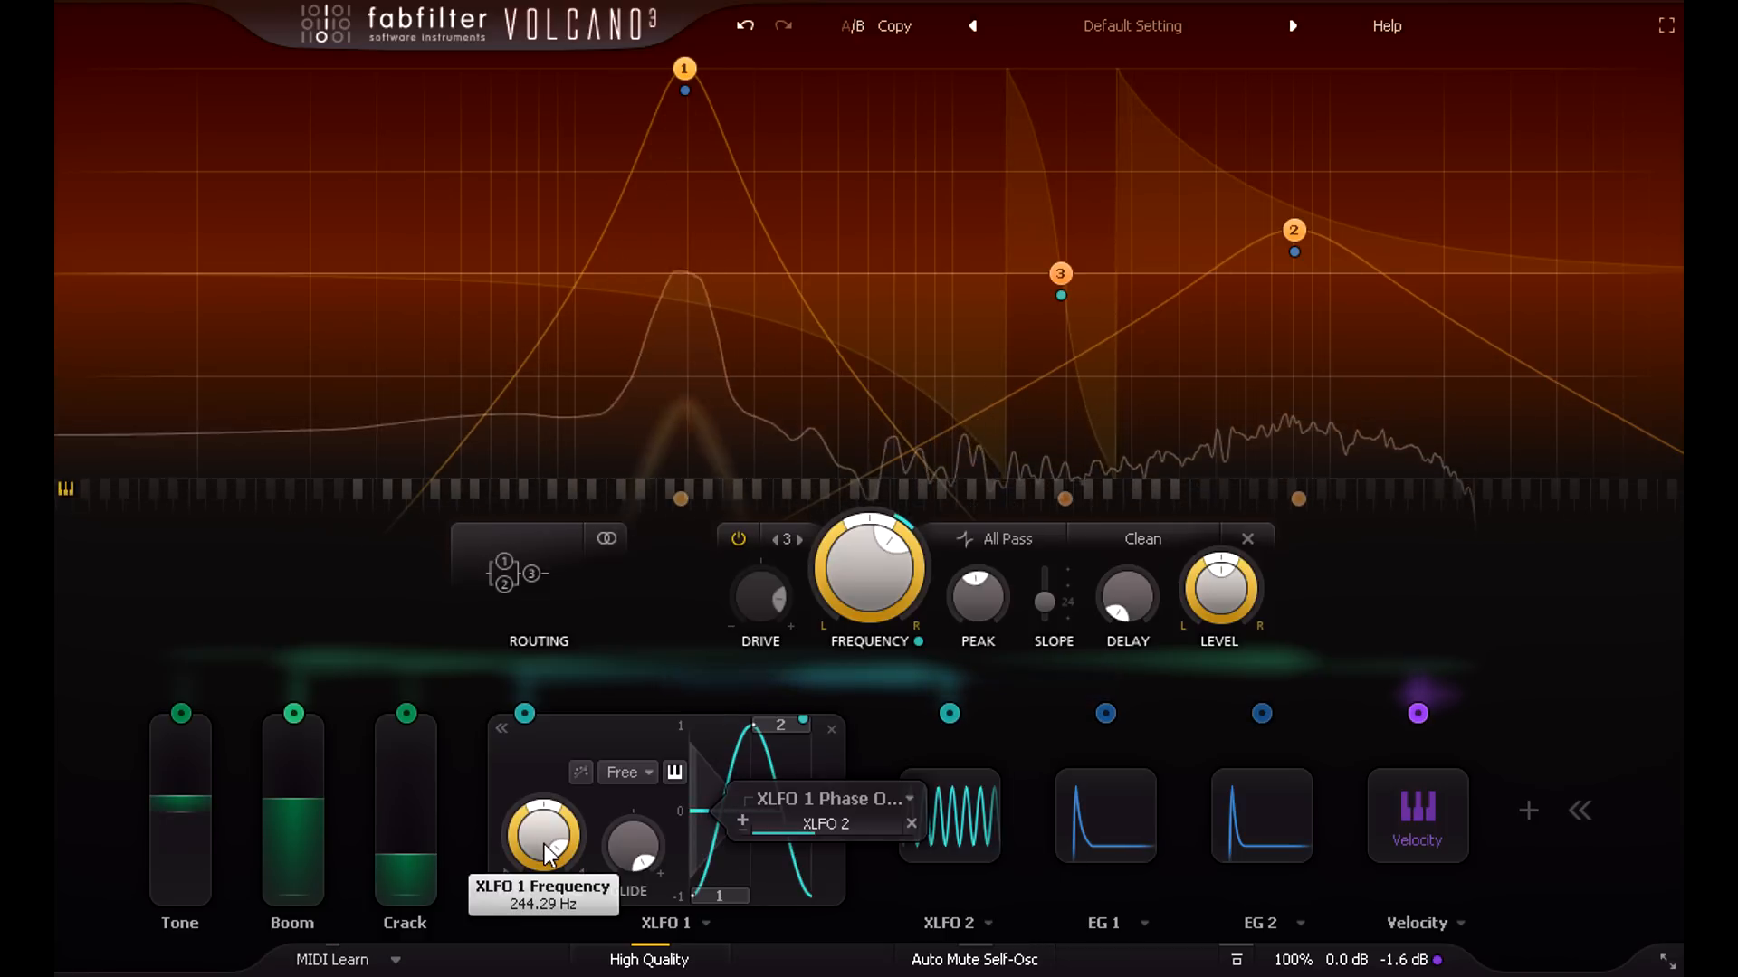
click(745, 26)
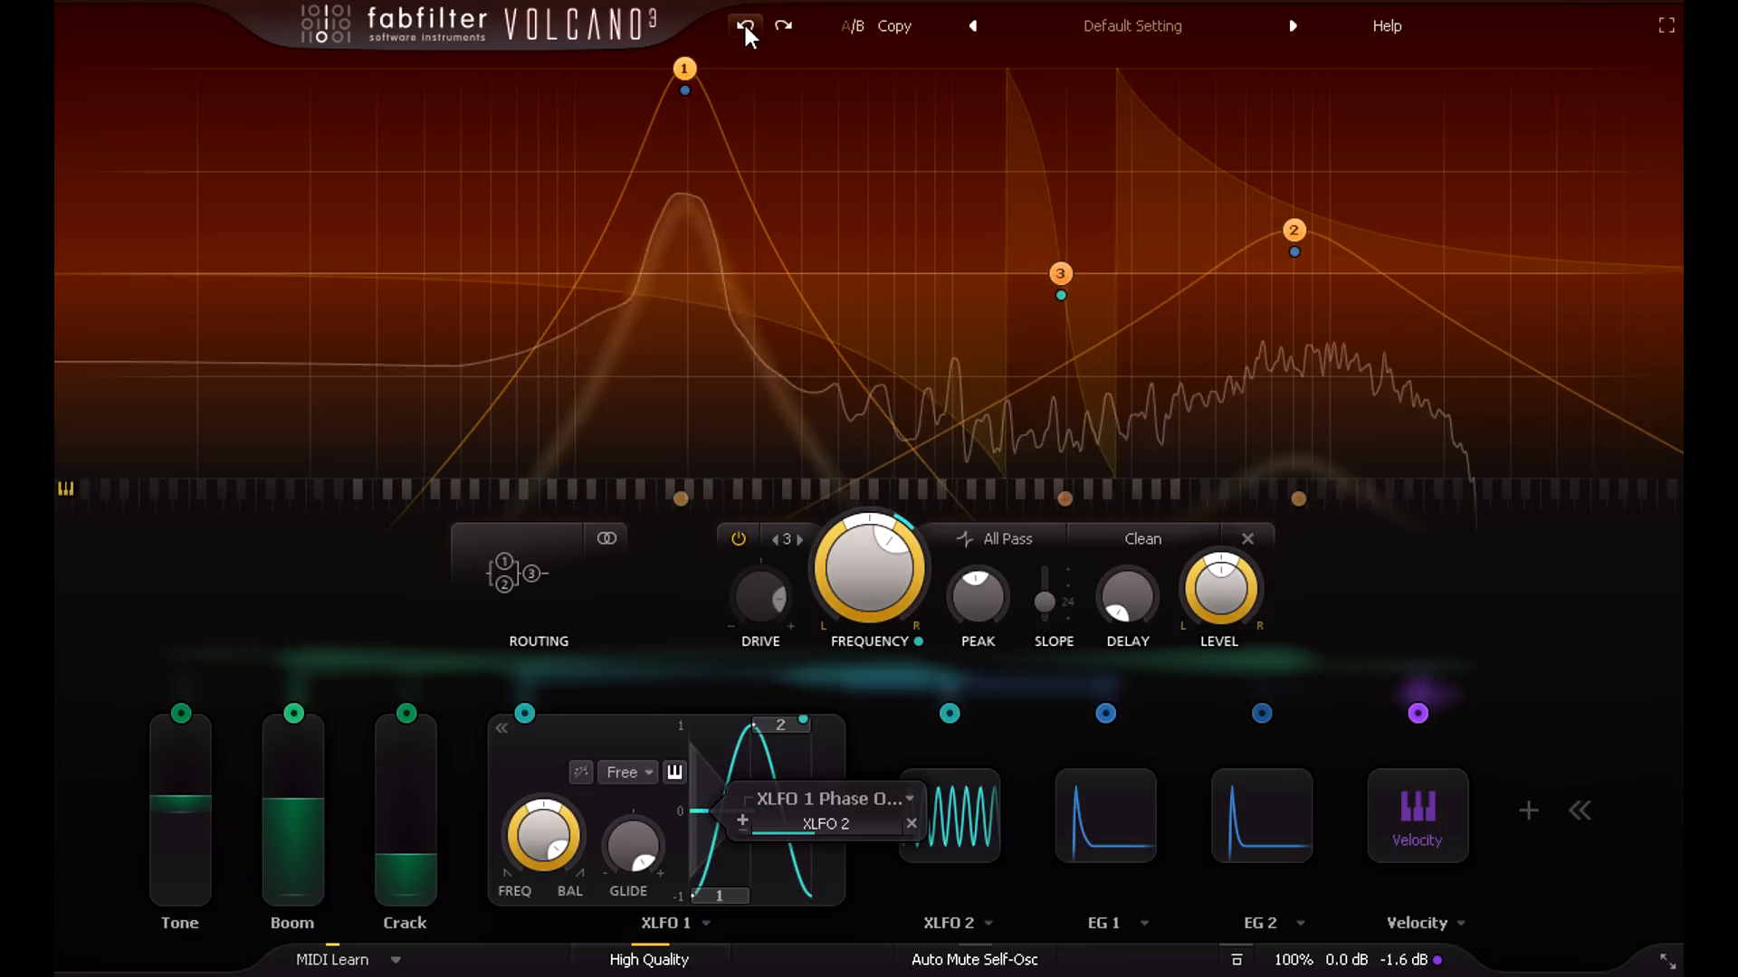
Undo the last change, set filter 3 to Metal via Hard, and reposition Pro-C 2
click(744, 25)
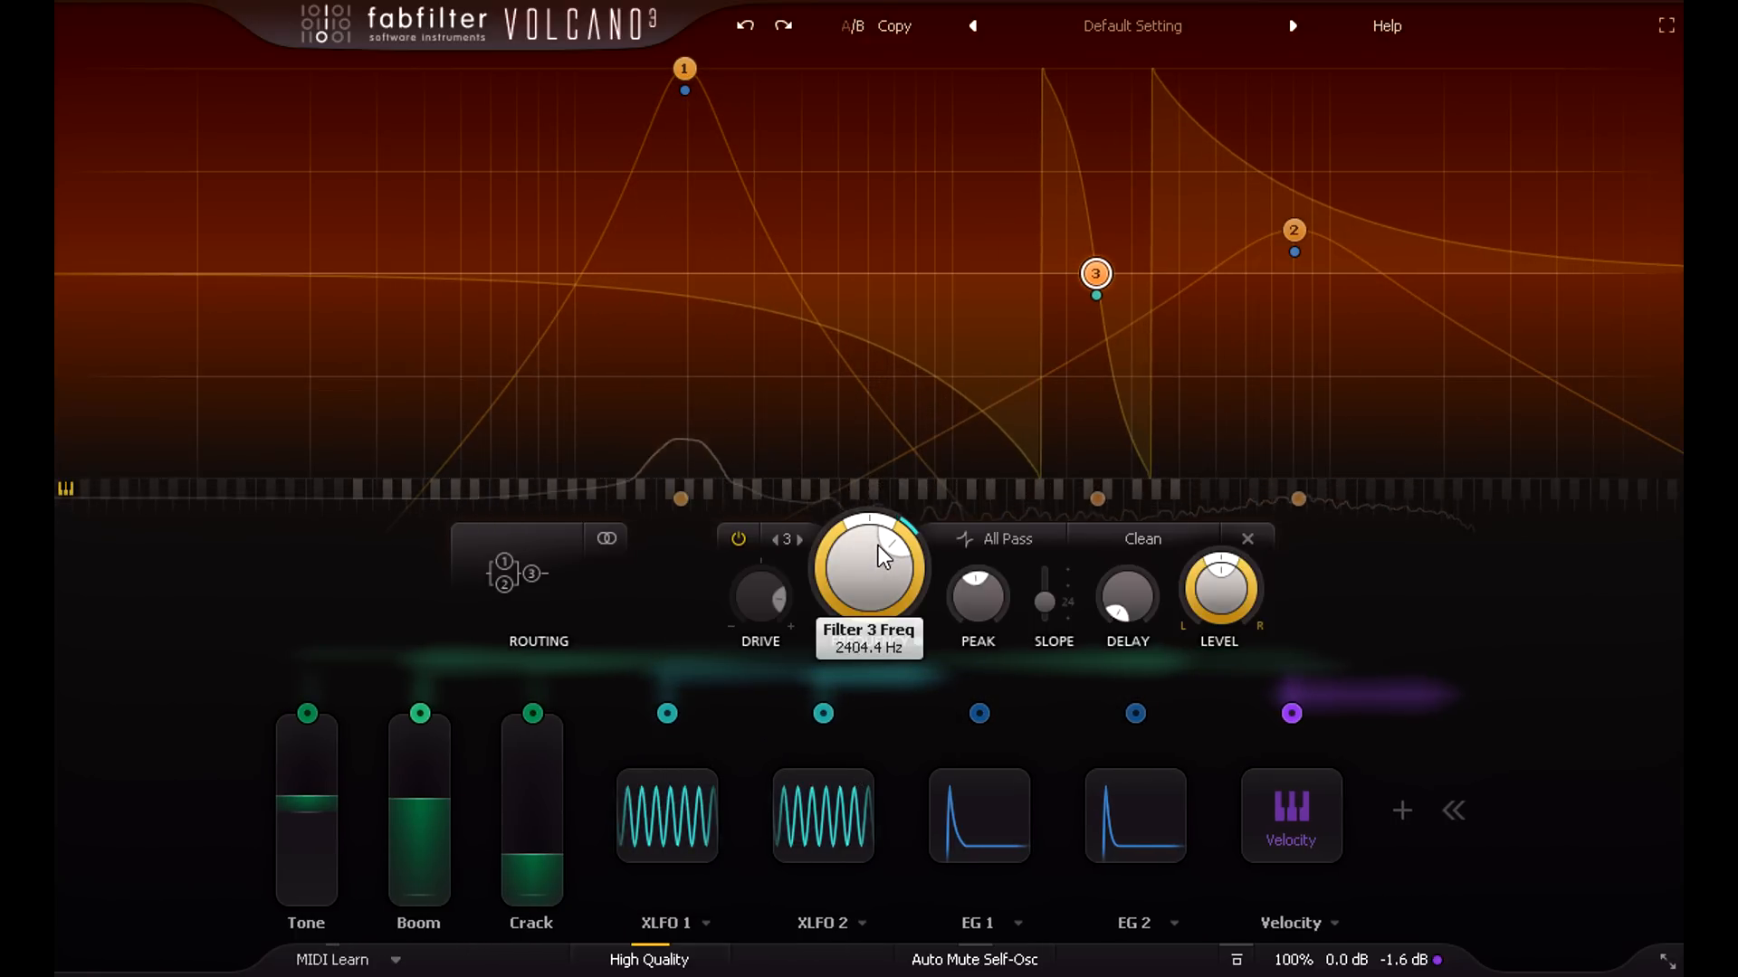
click(1142, 538)
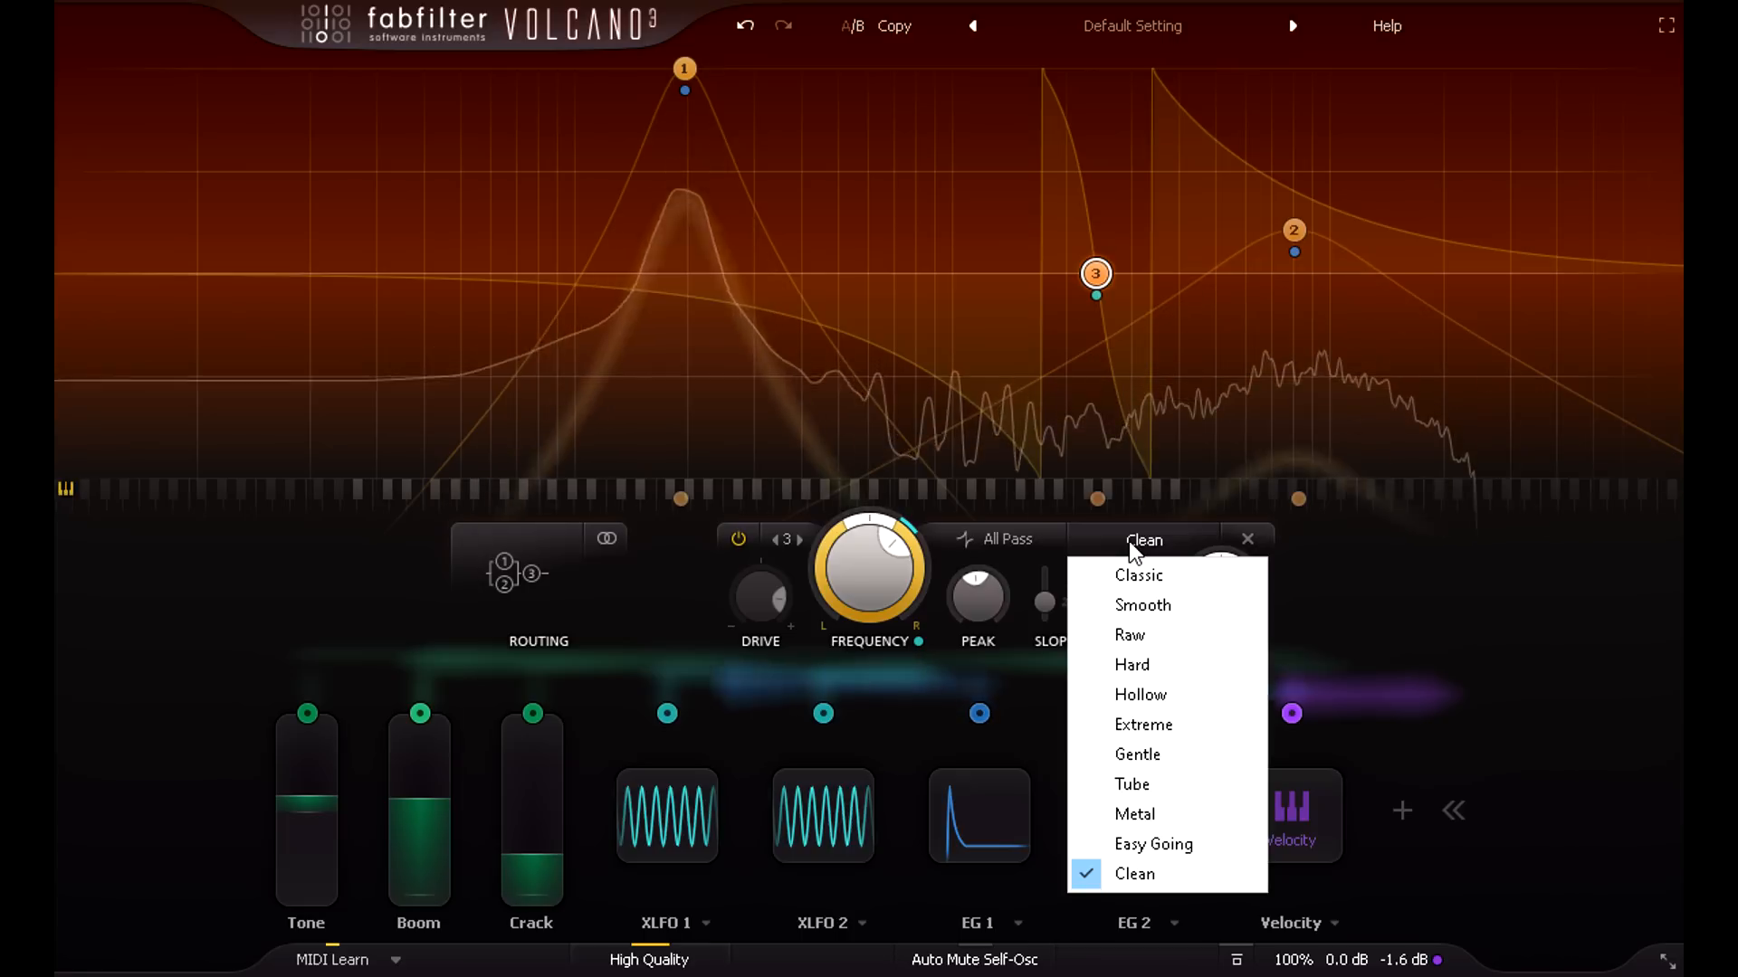
mouse_move(1132, 665)
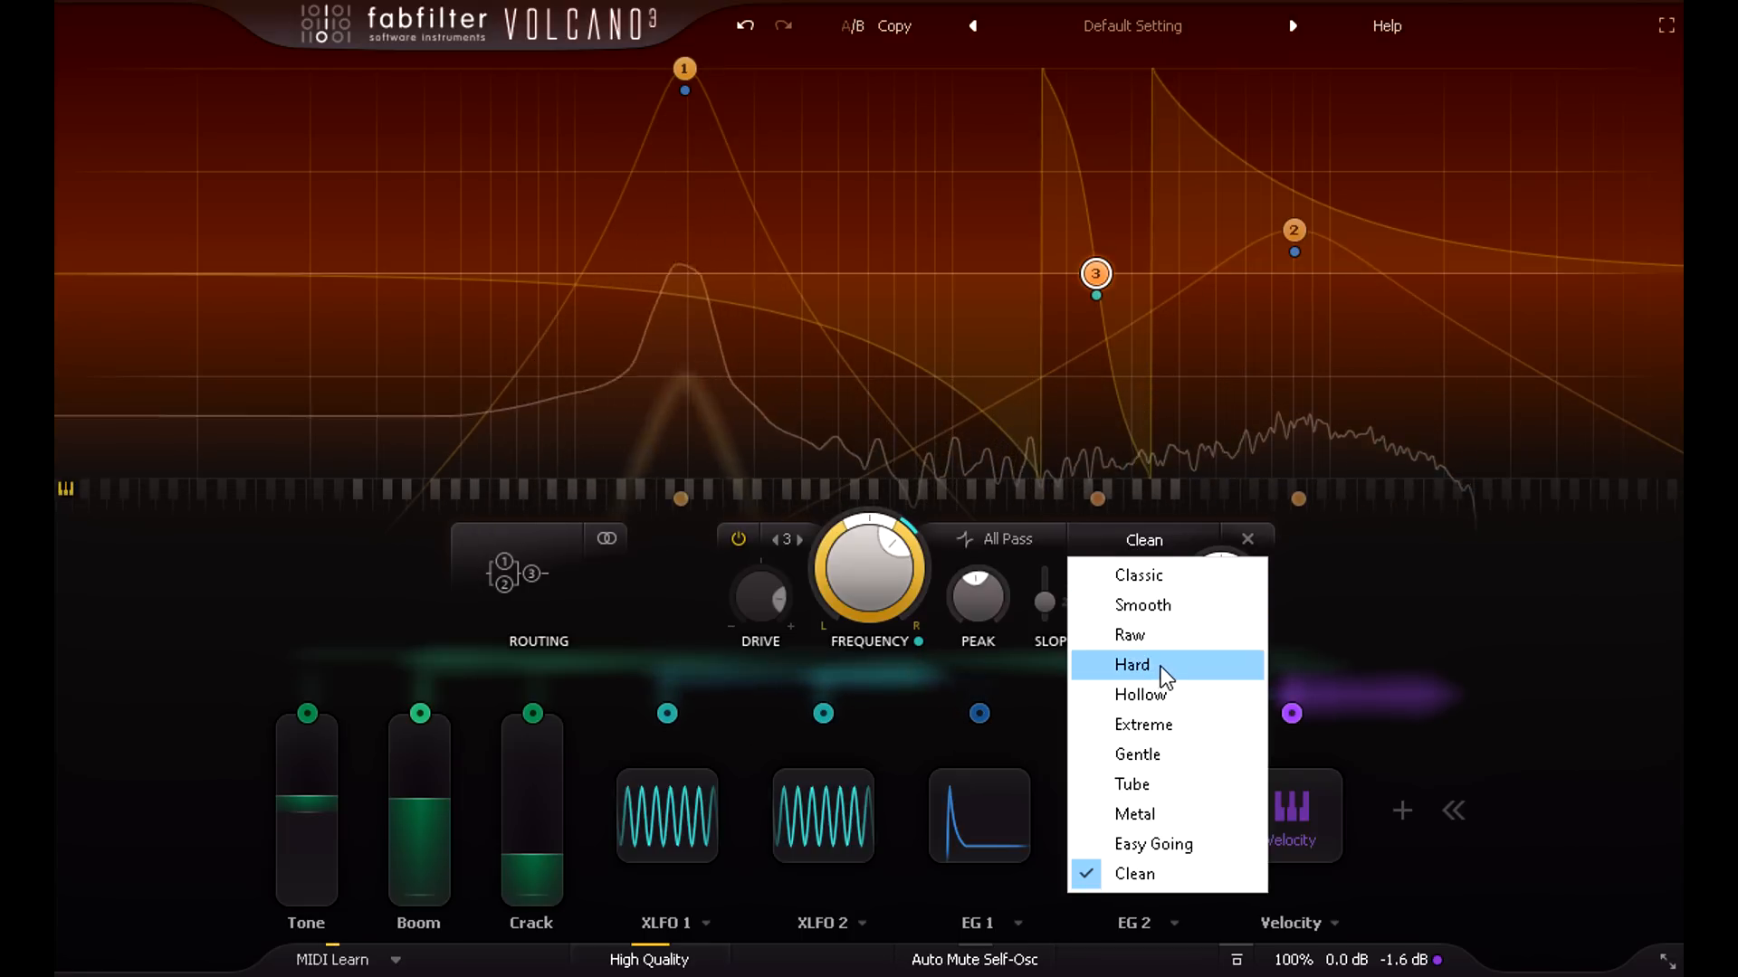
click(1132, 666)
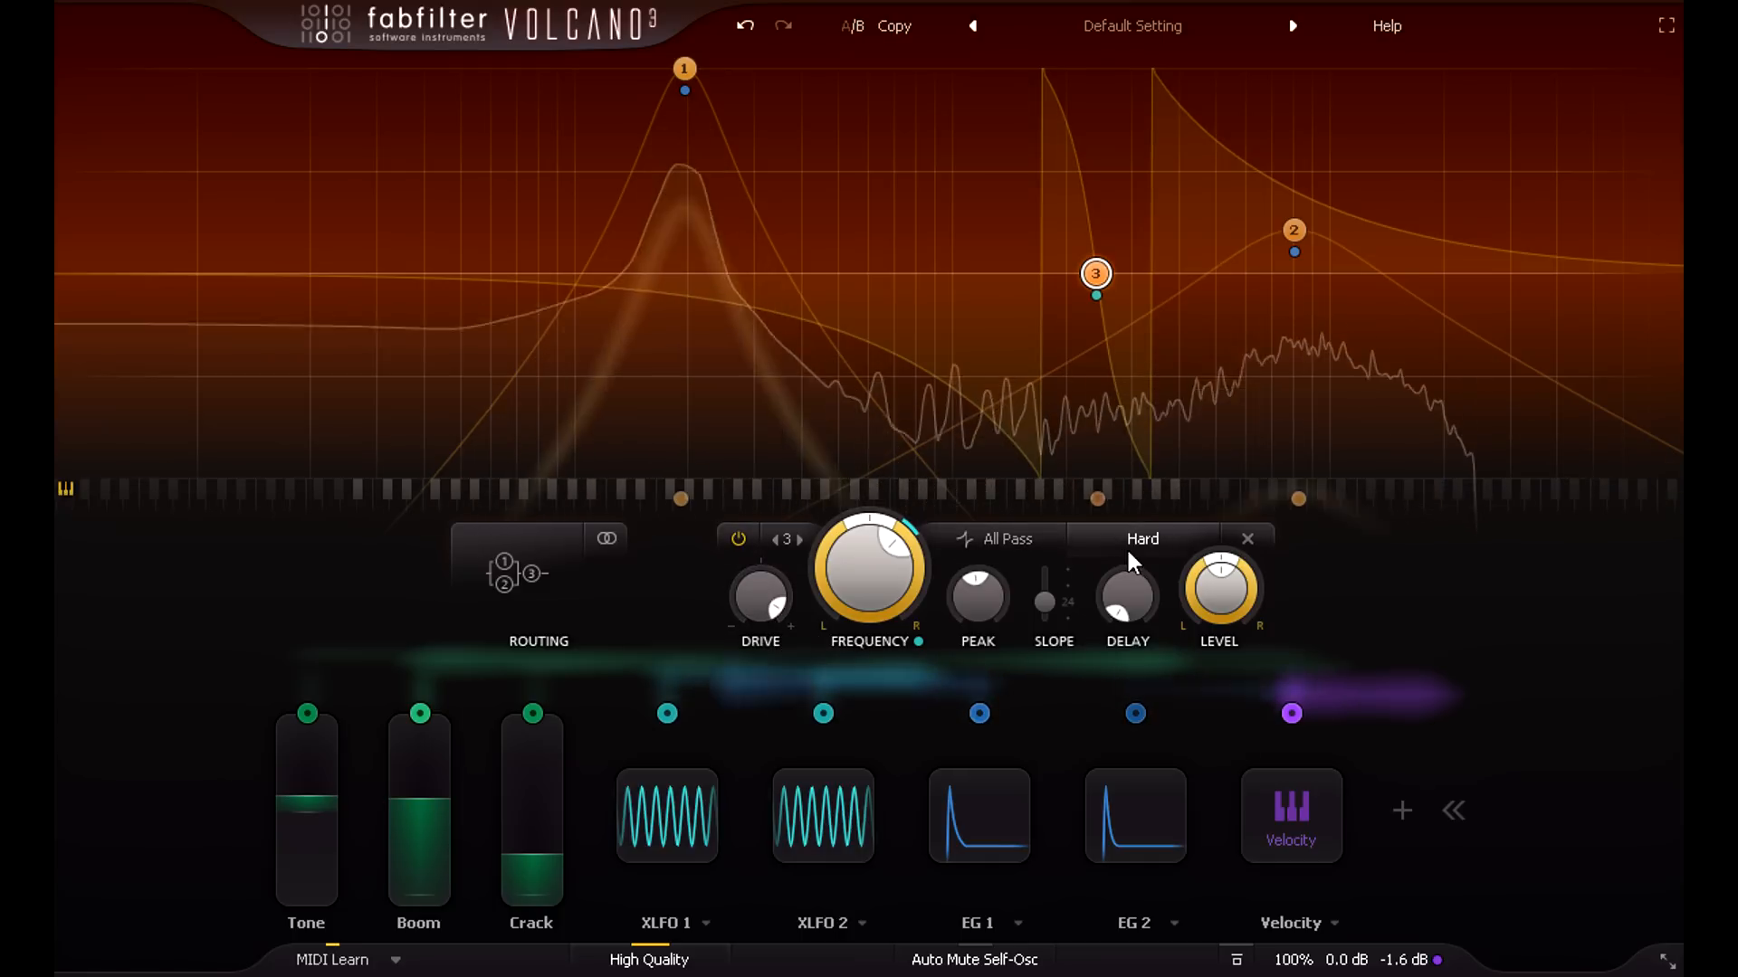
click(1141, 538)
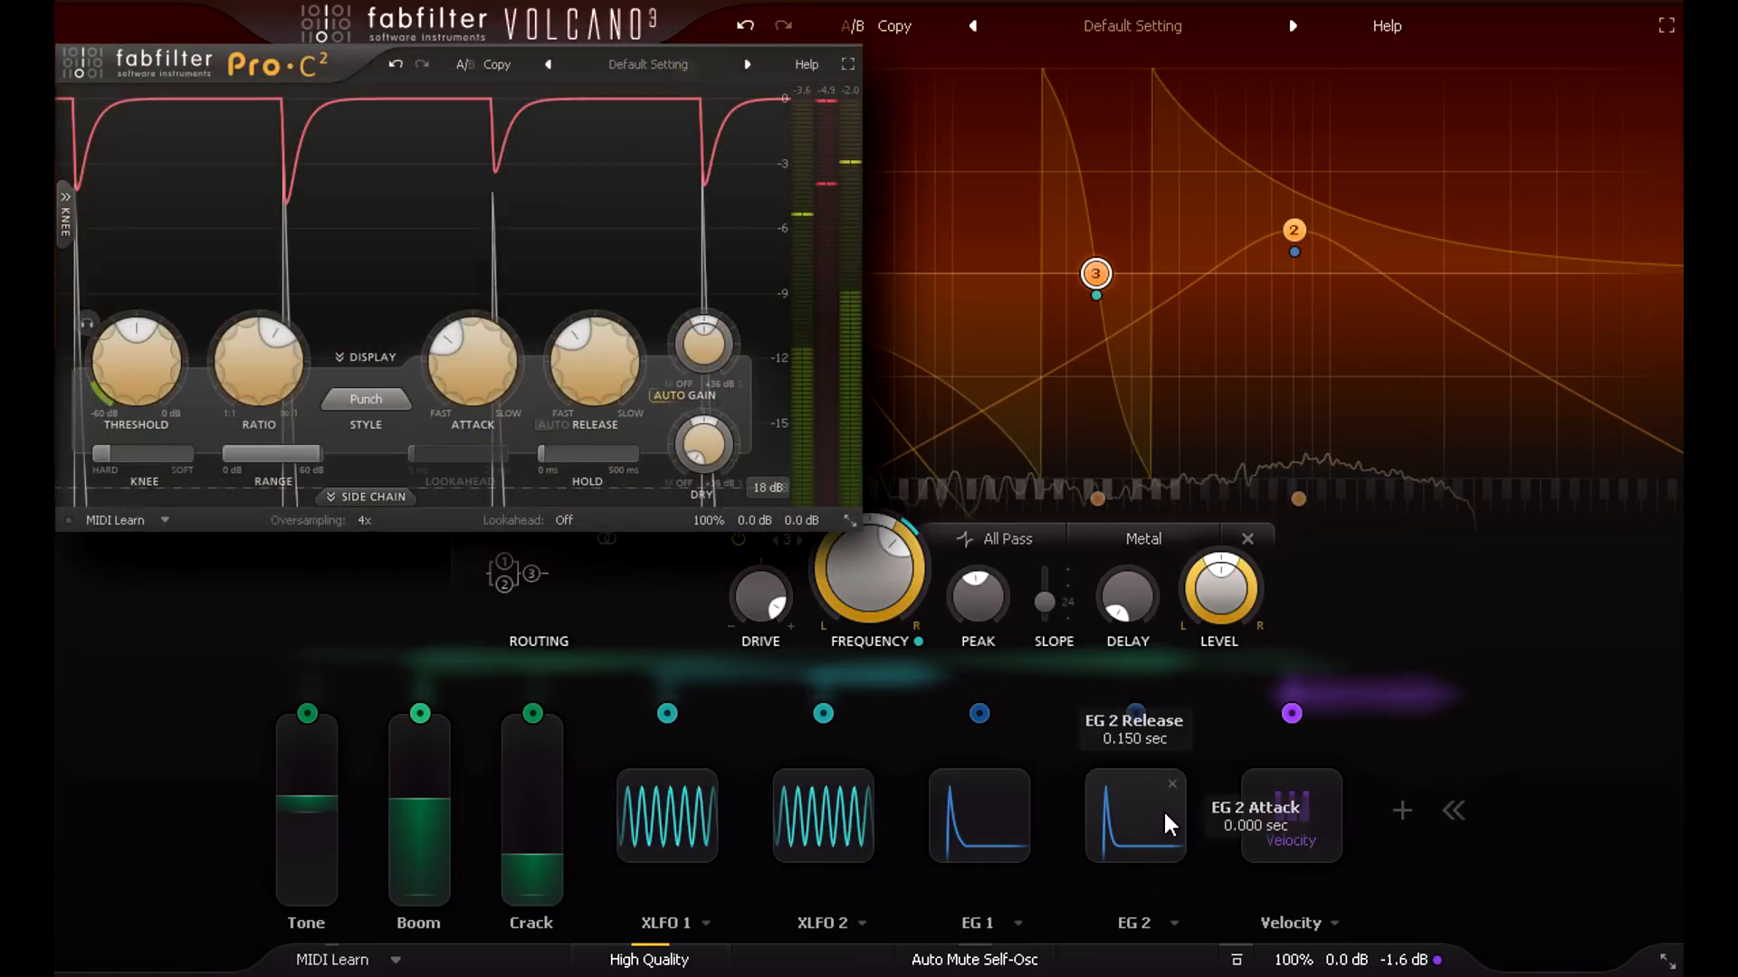
drag(443, 64, 543, 83)
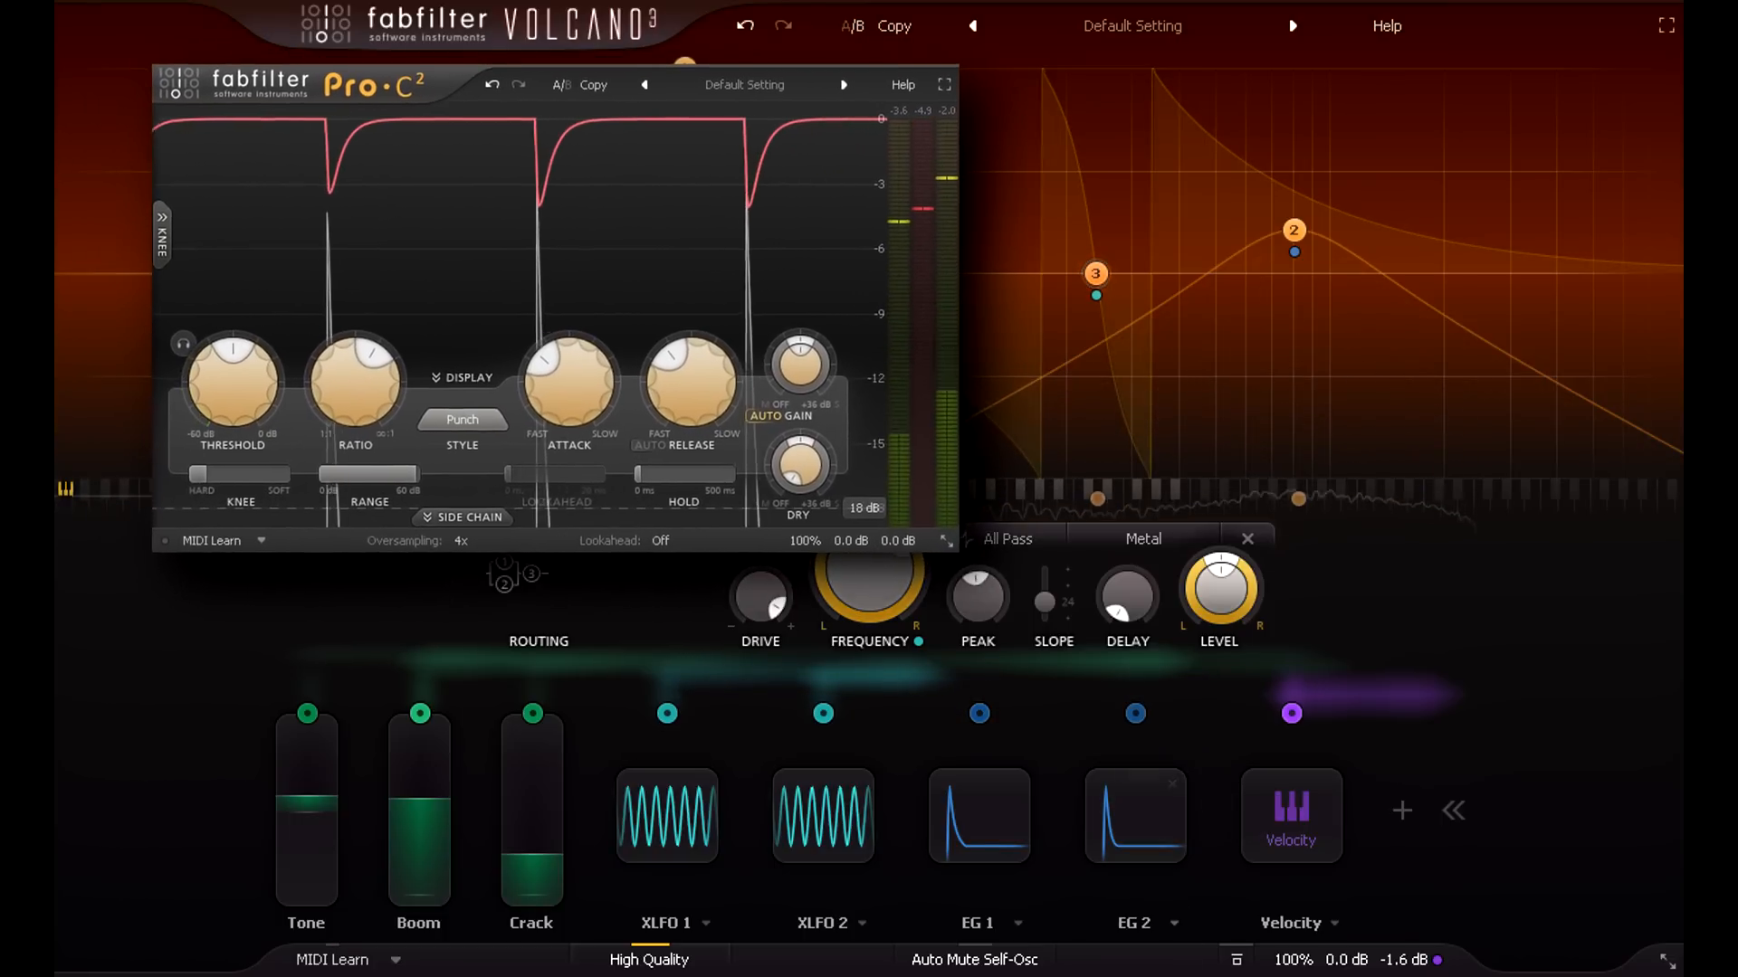